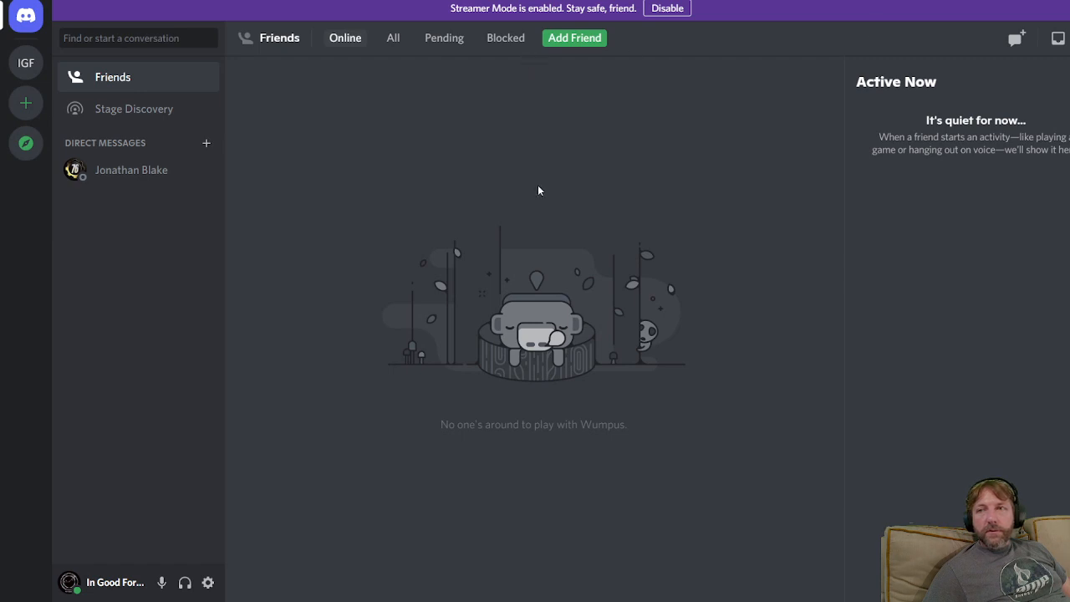
mouse_move(440, 211)
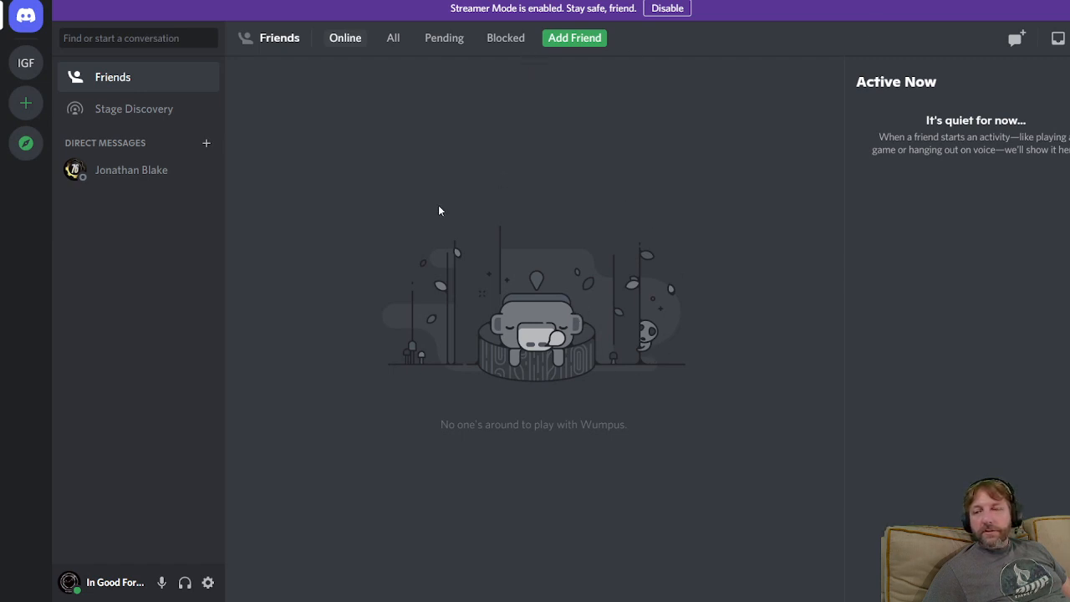
mouse_move(569, 470)
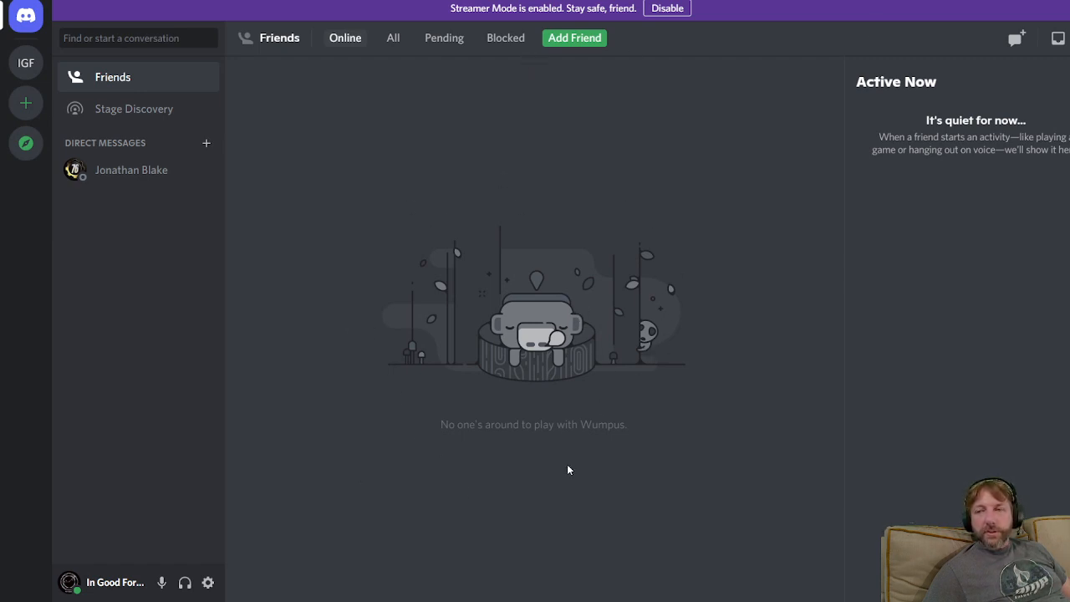
mouse_move(467, 411)
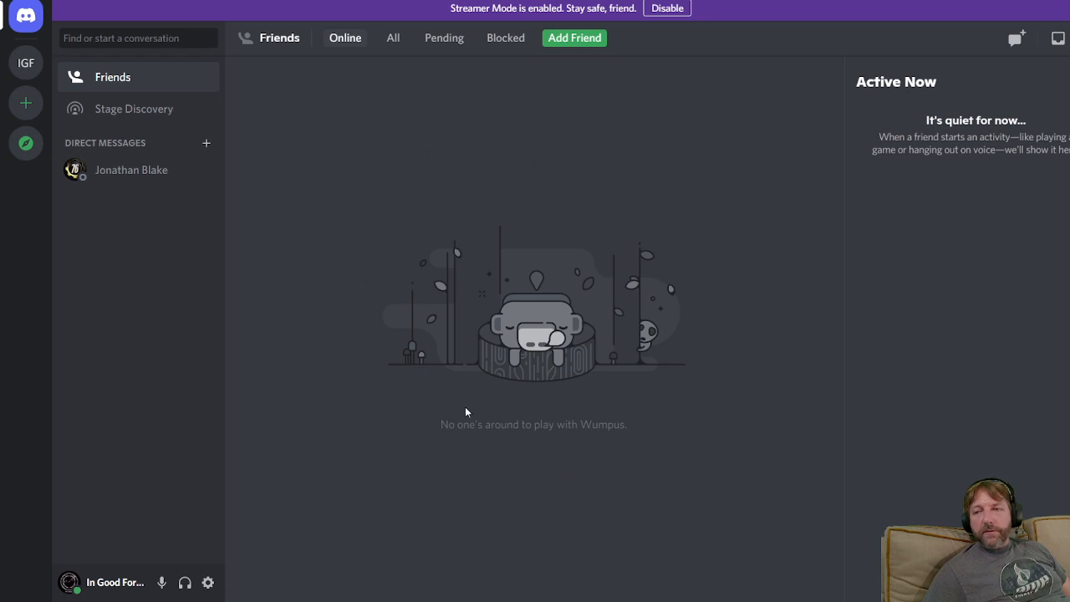
mouse_move(356, 364)
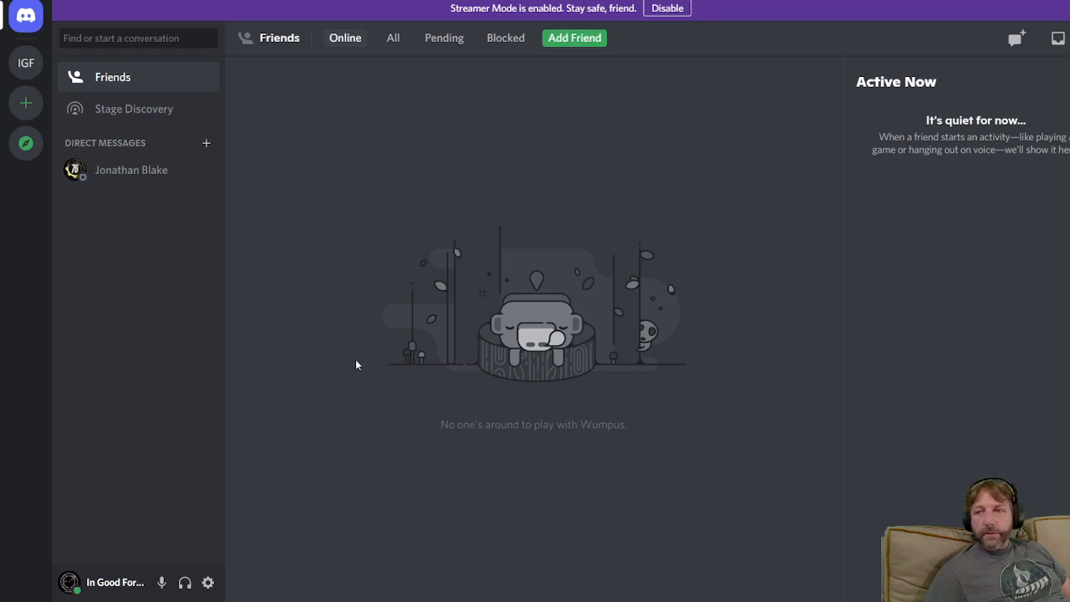
mouse_move(684, 214)
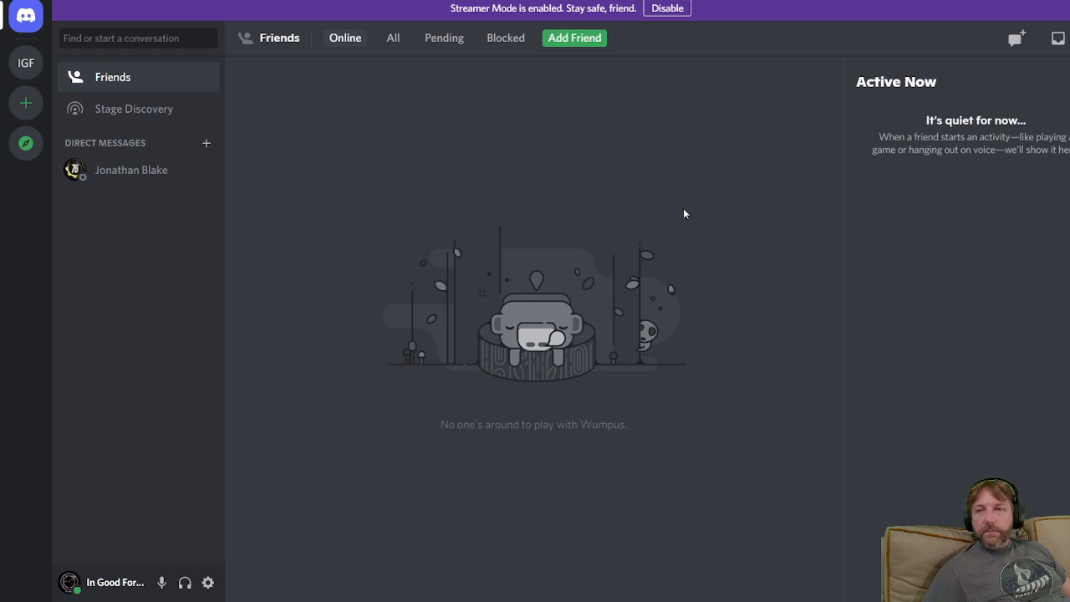
mouse_move(550, 191)
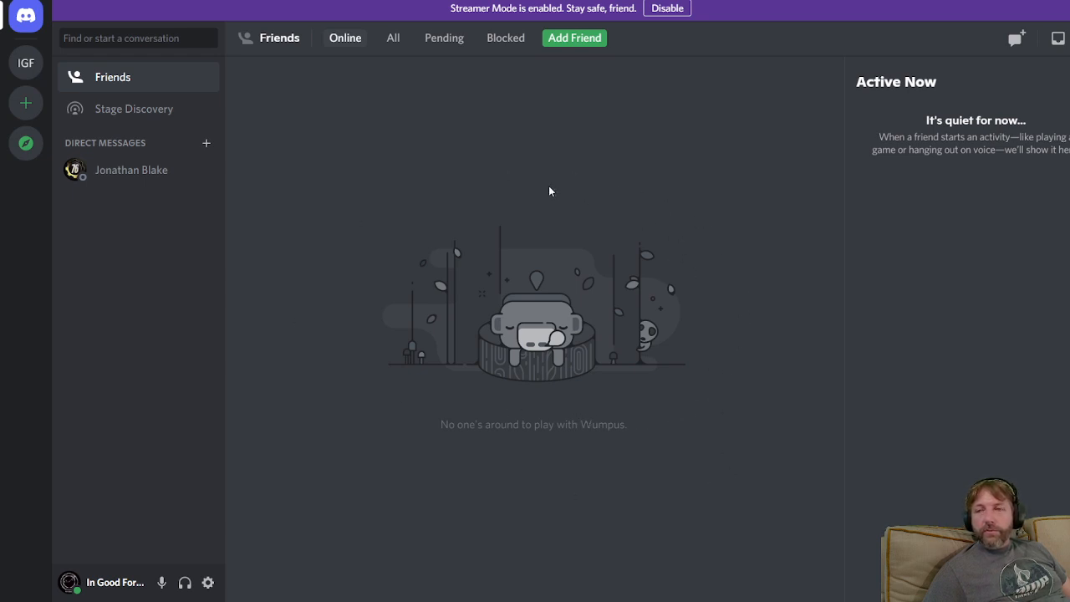
mouse_move(763, 358)
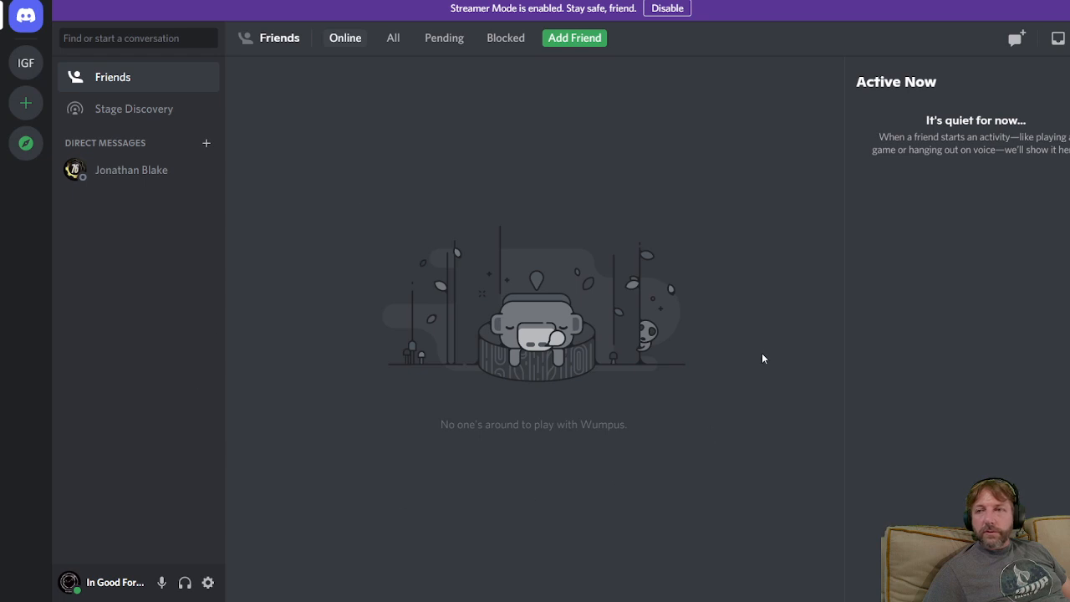
mouse_move(639, 415)
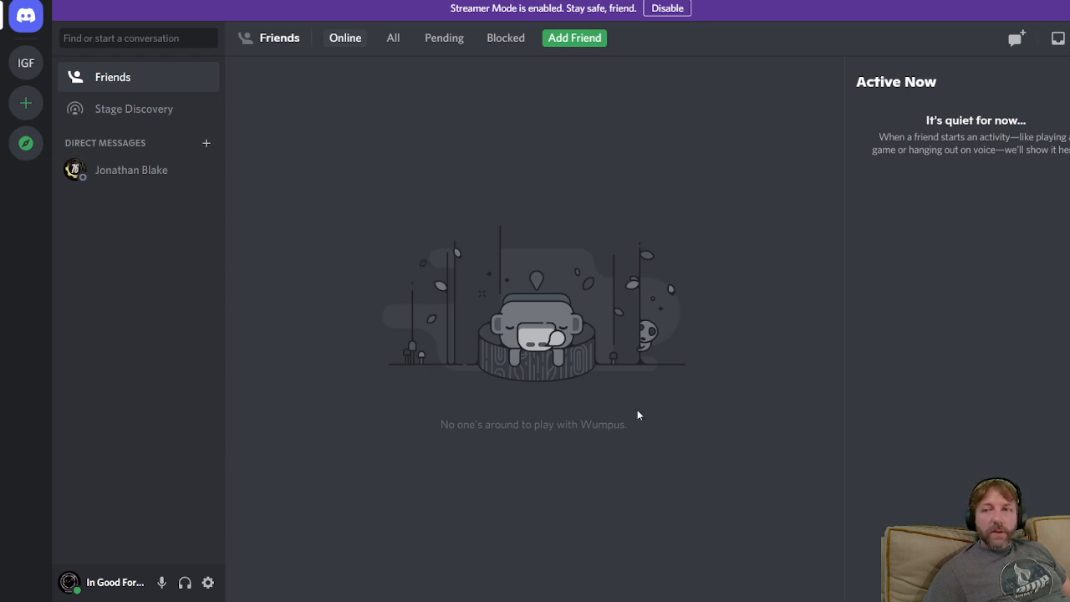
mouse_move(726, 289)
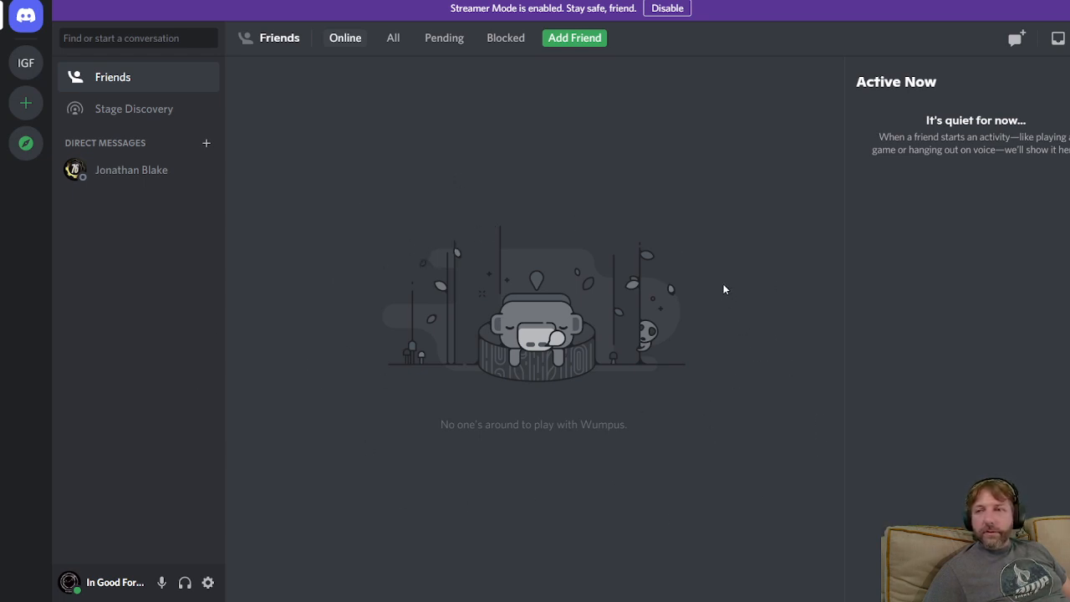
mouse_move(588, 238)
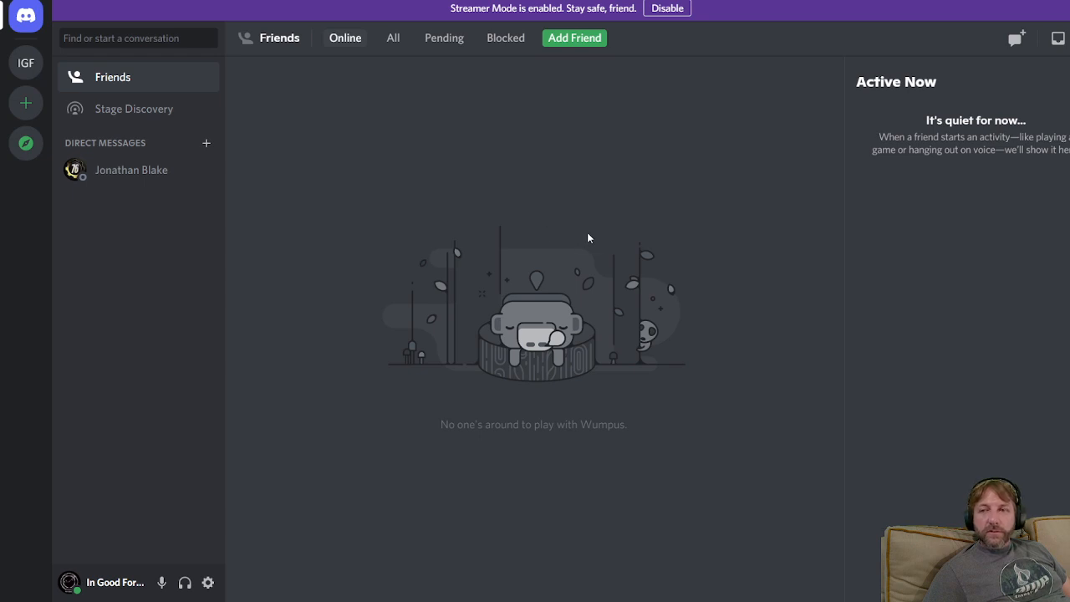
mouse_move(371, 218)
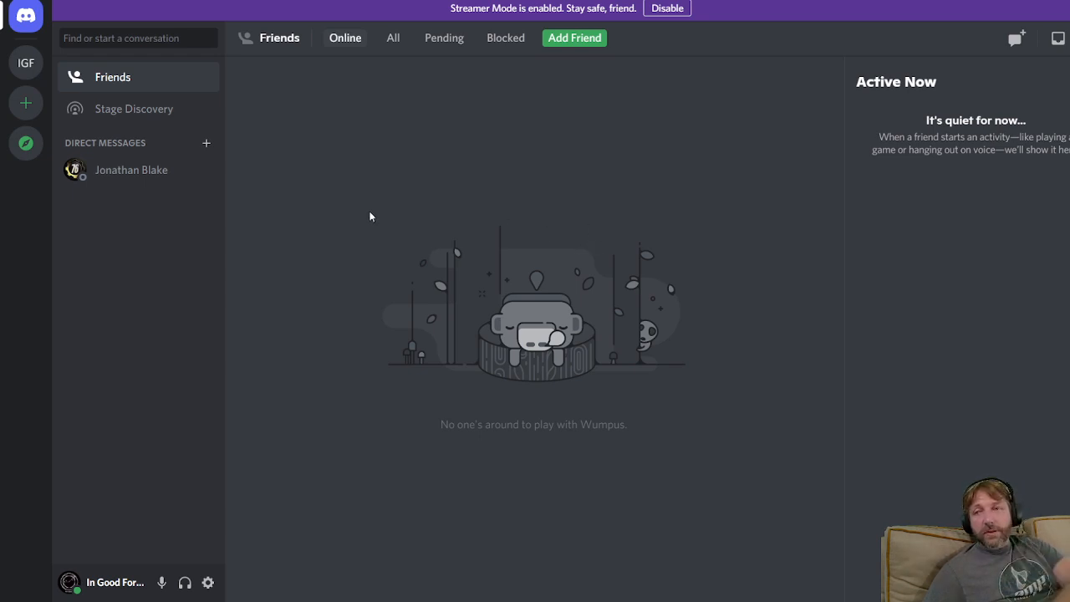
mouse_move(426, 234)
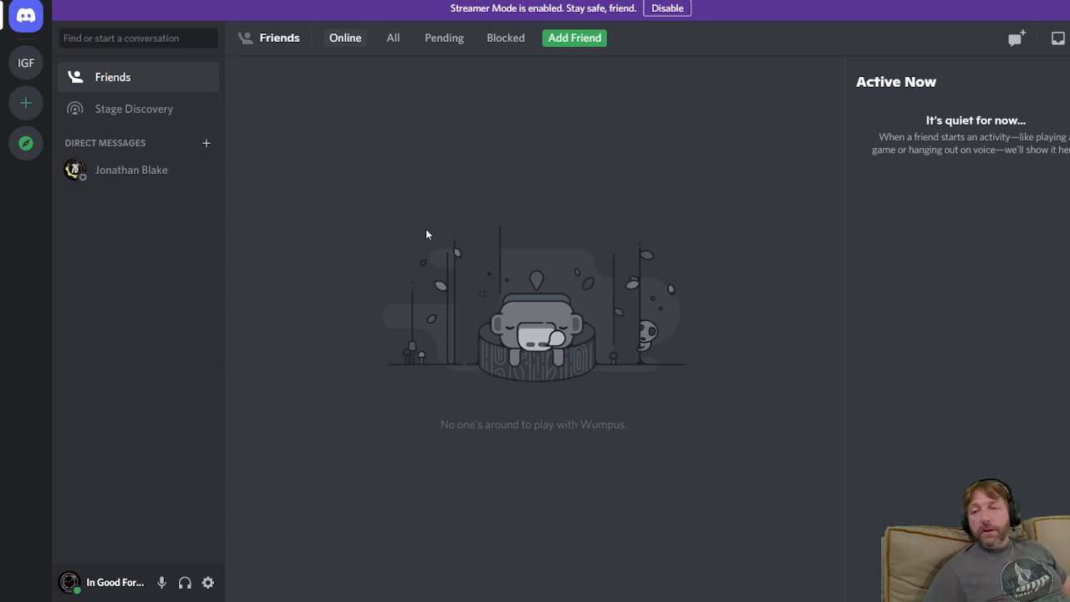
mouse_move(302, 251)
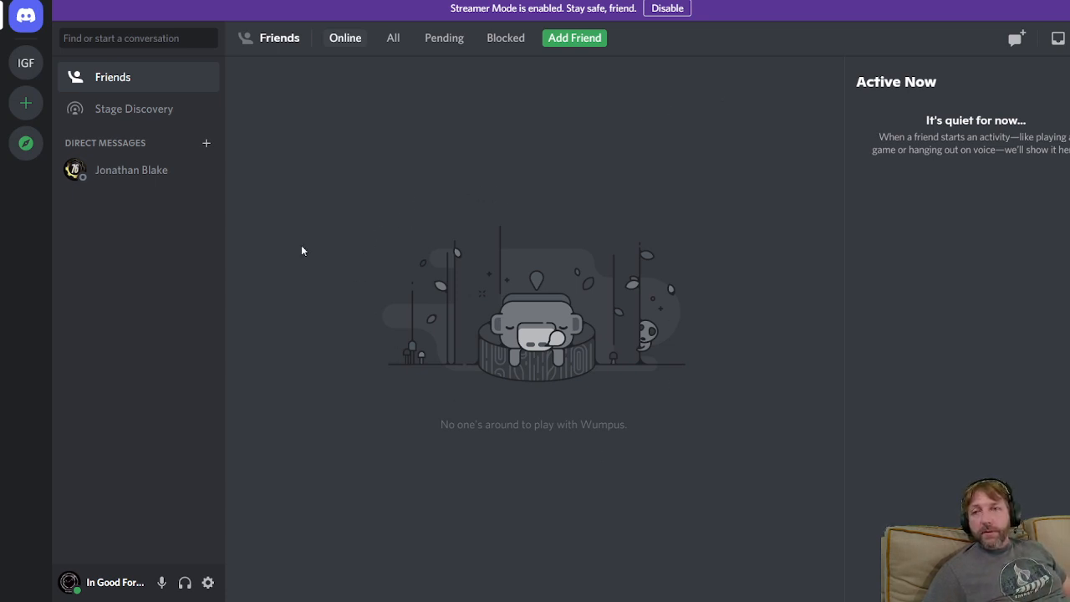
mouse_move(505, 267)
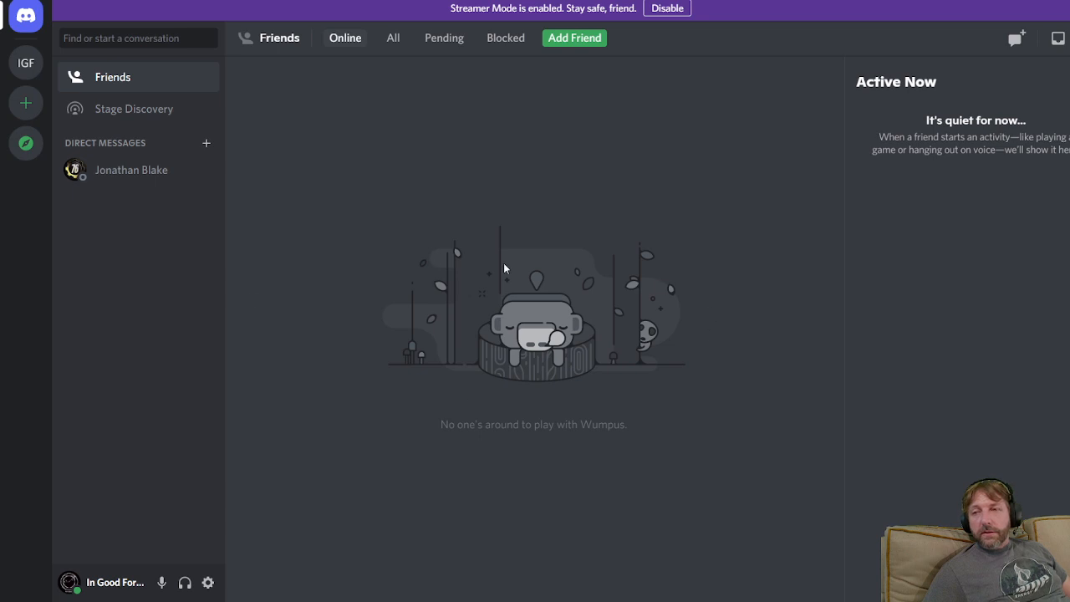
mouse_move(662, 138)
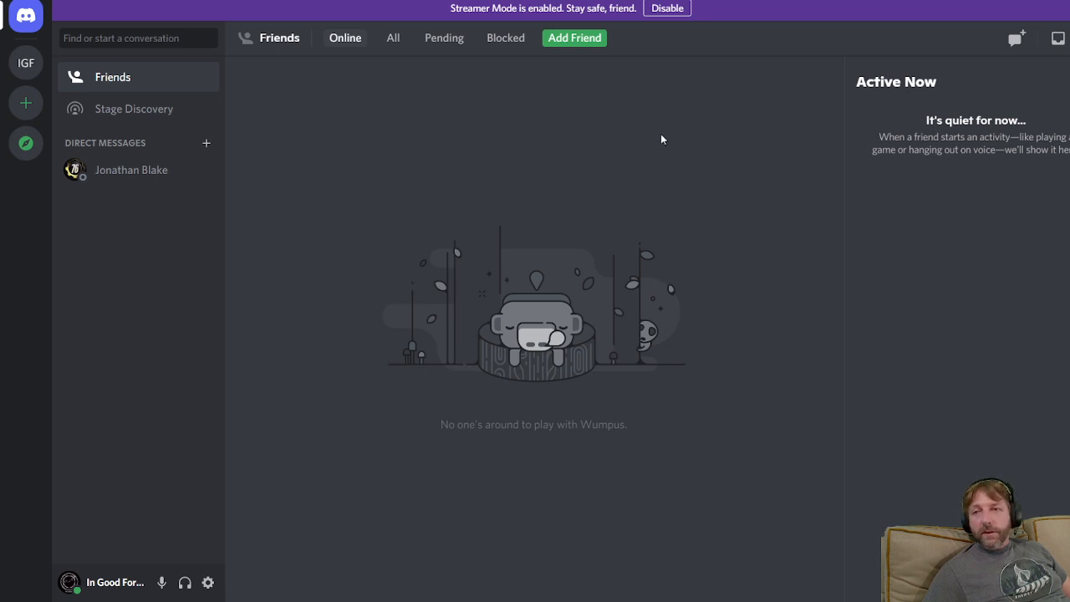
mouse_move(192, 192)
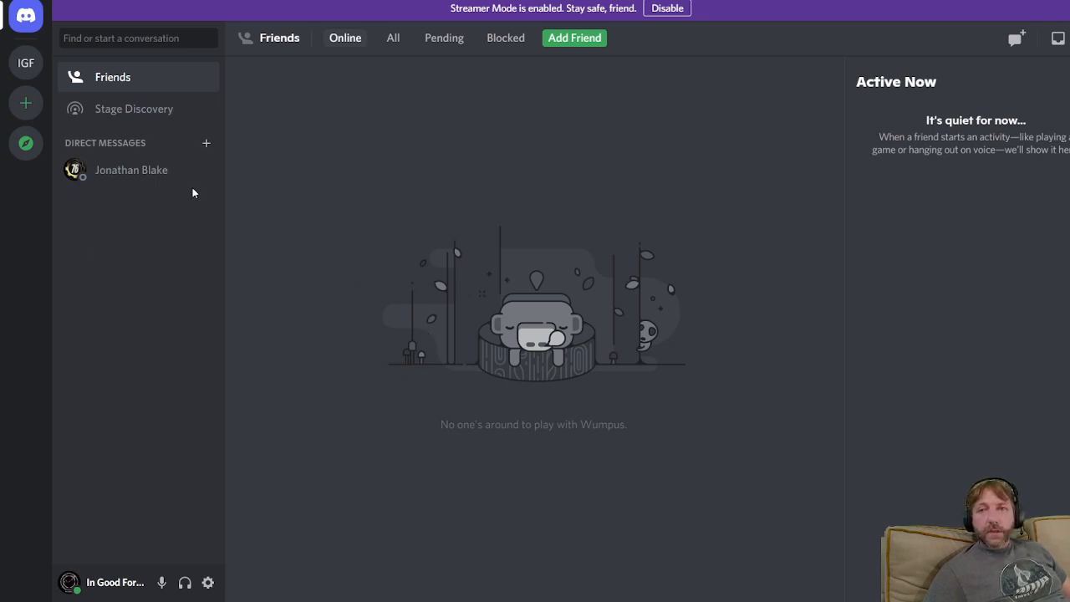
Step: Open the friend's DM holding the Fallout 76 Courier Hub invite, detouring briefly via Friends
left_click(130, 171)
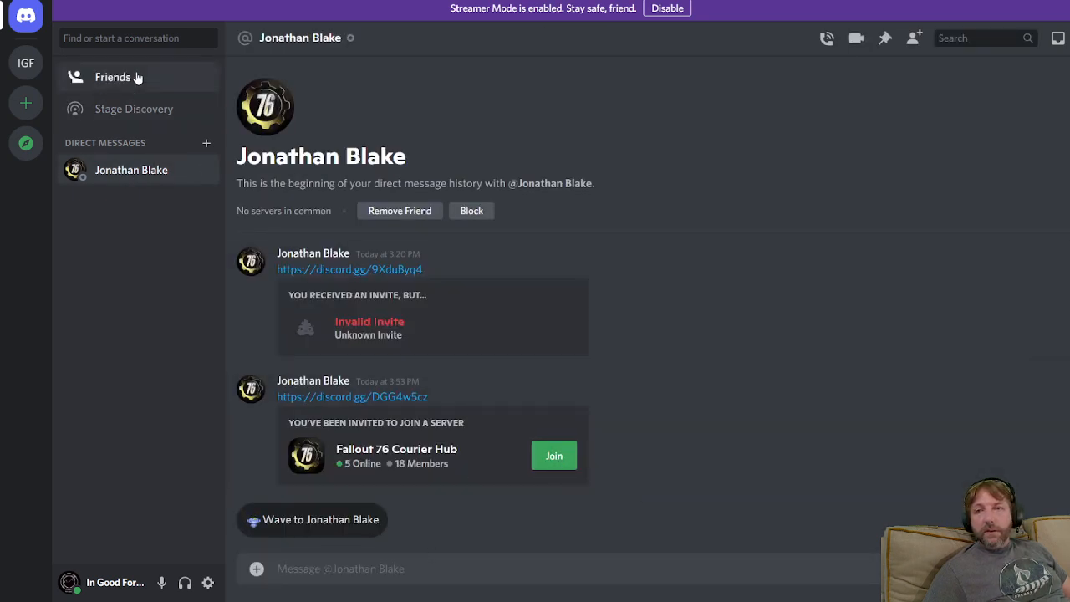
left_click(113, 77)
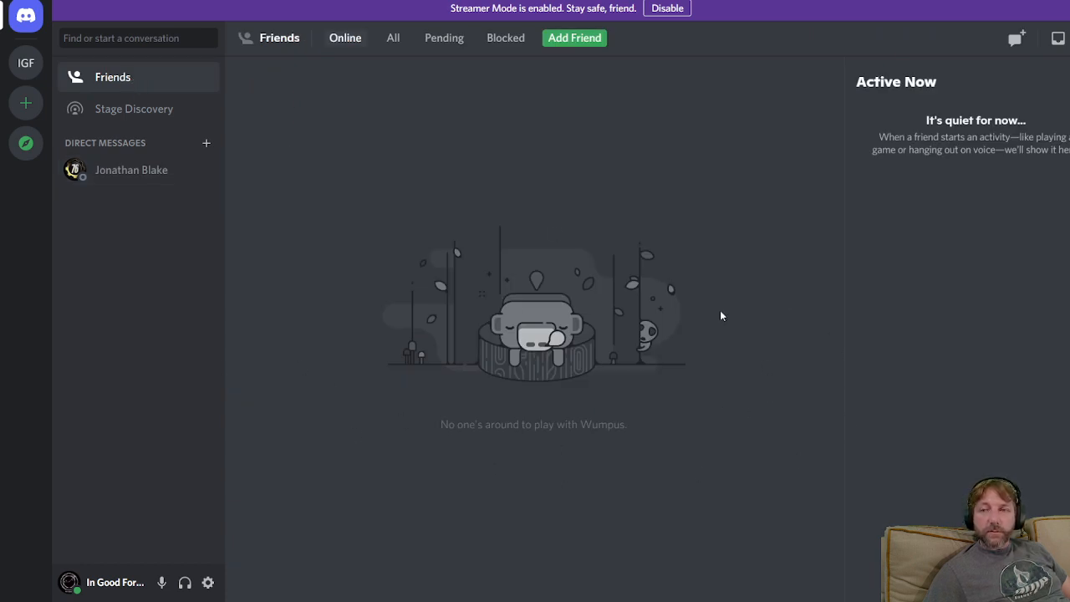
mouse_move(739, 309)
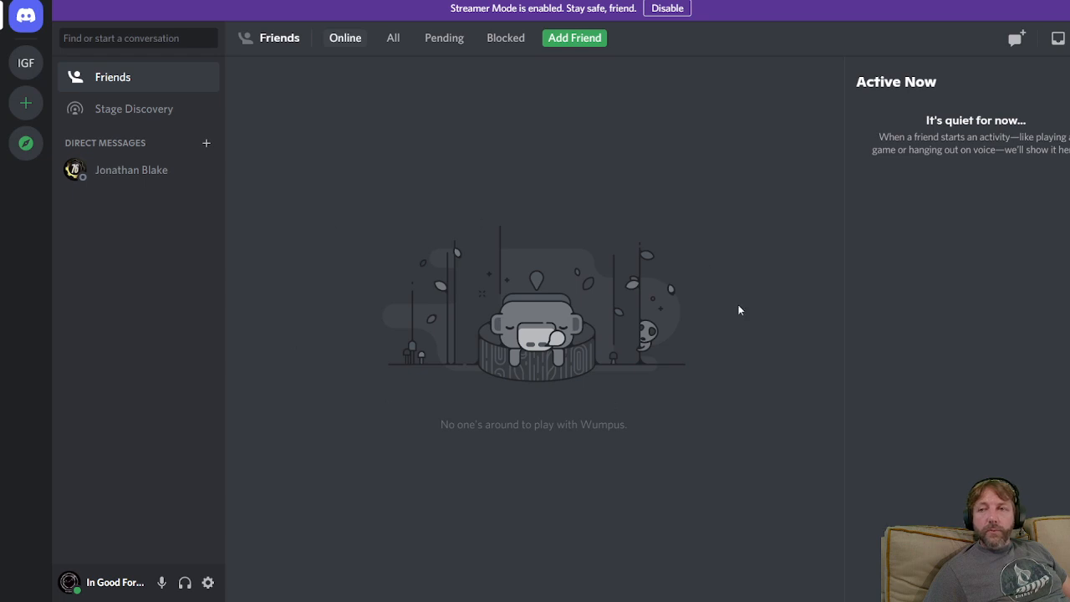
mouse_move(628, 298)
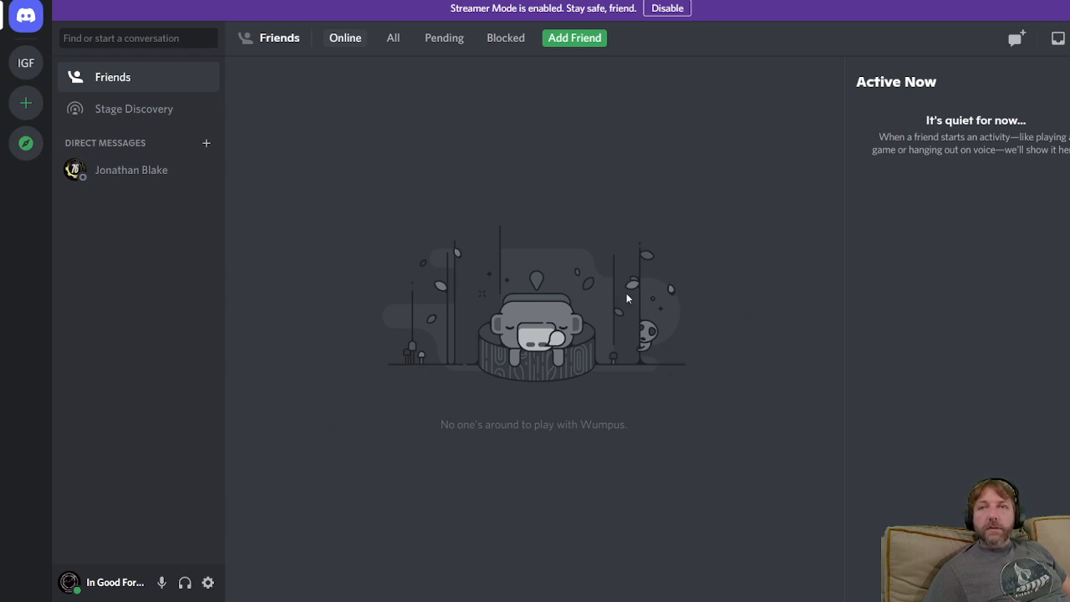
mouse_move(880, 94)
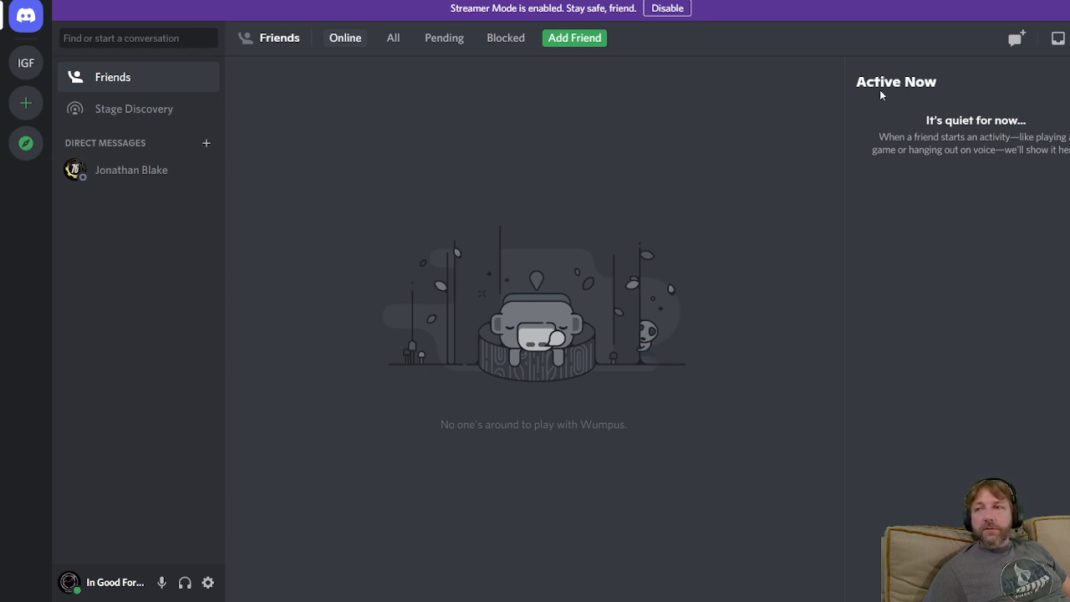
mouse_move(131, 171)
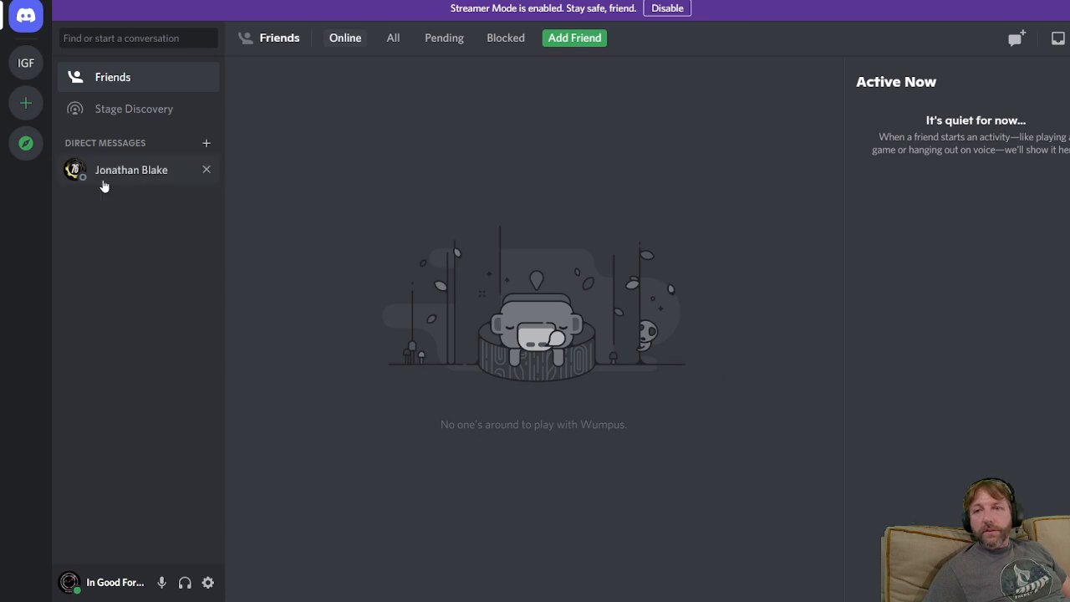
left_click(131, 171)
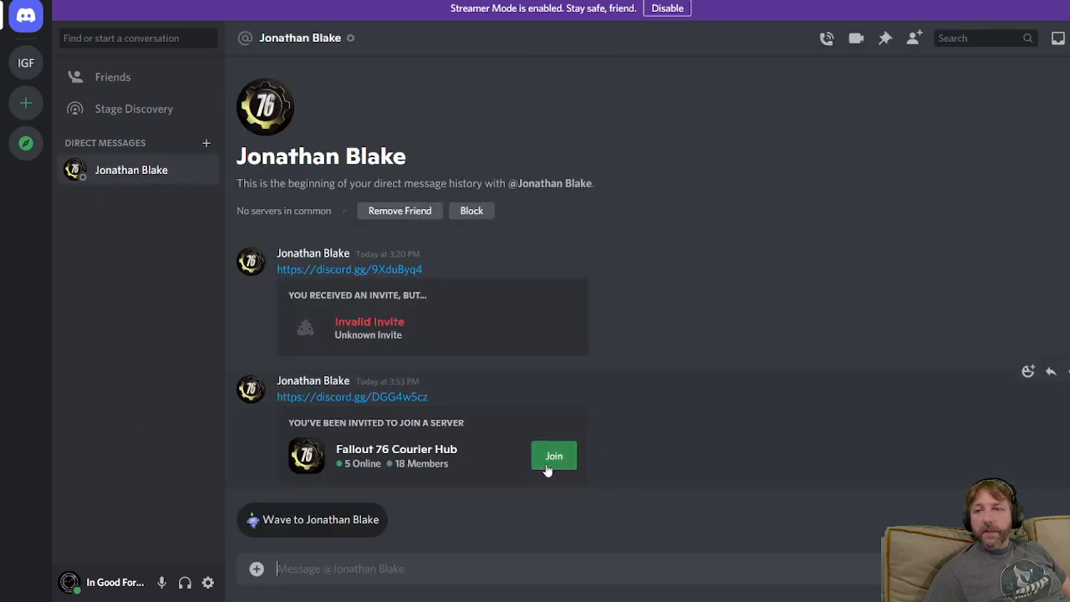
left_click(553, 455)
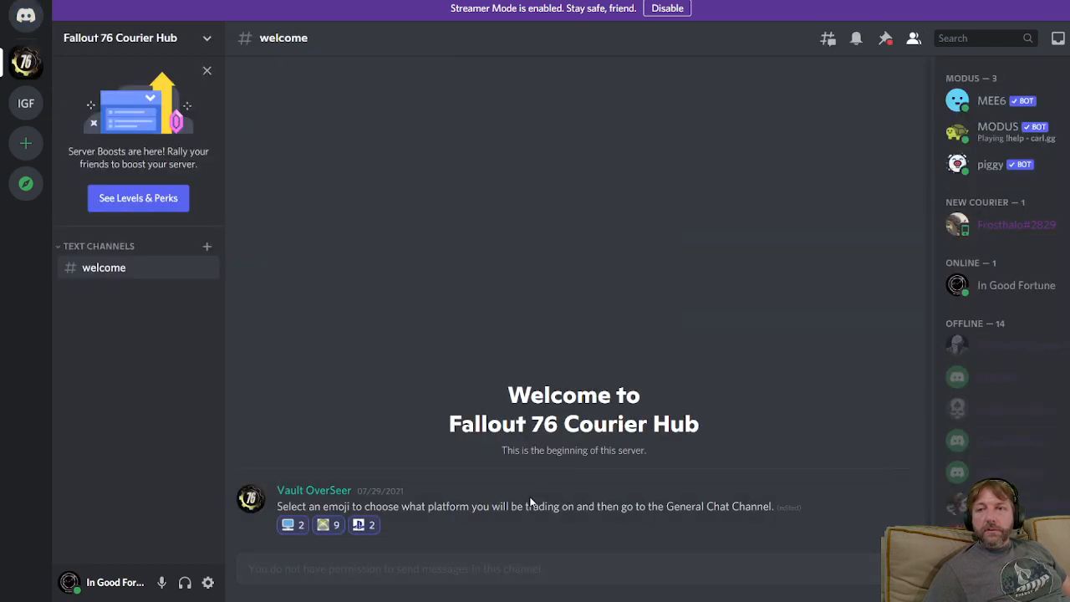
mouse_move(555, 221)
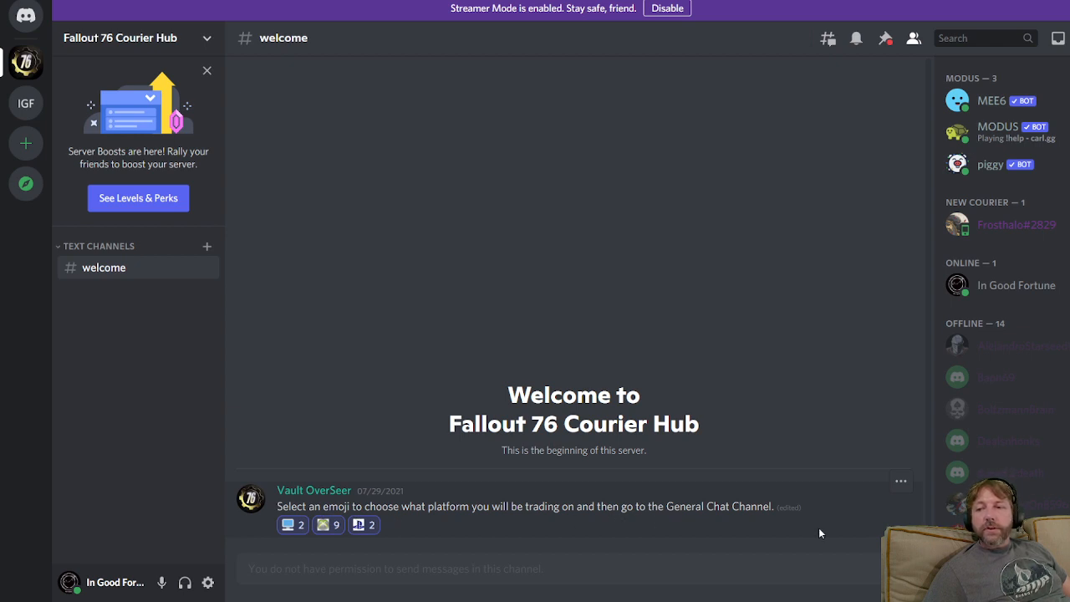
mouse_move(733, 525)
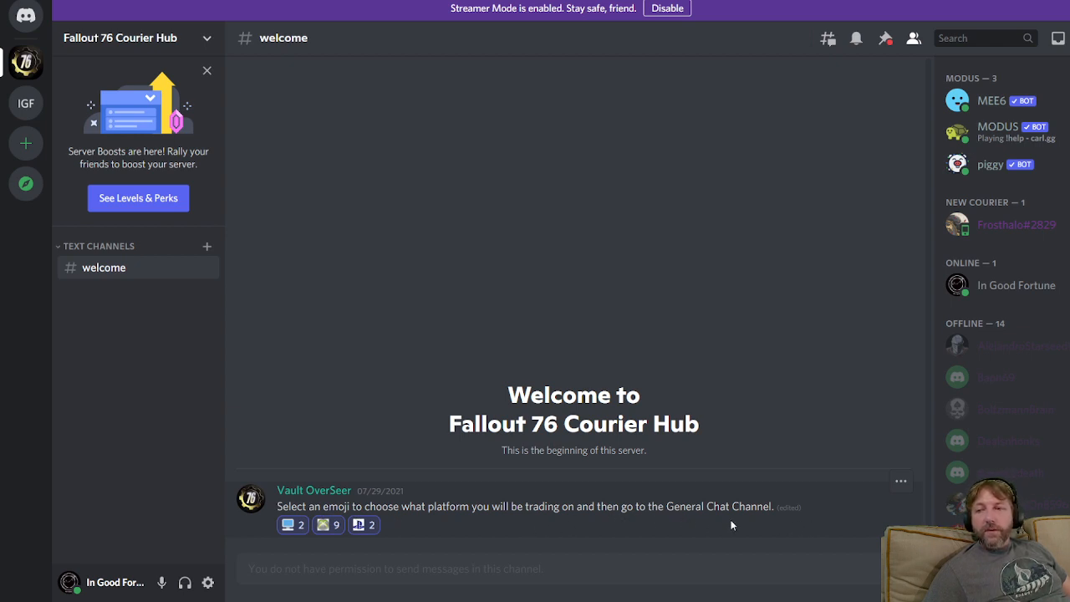
mouse_move(276, 550)
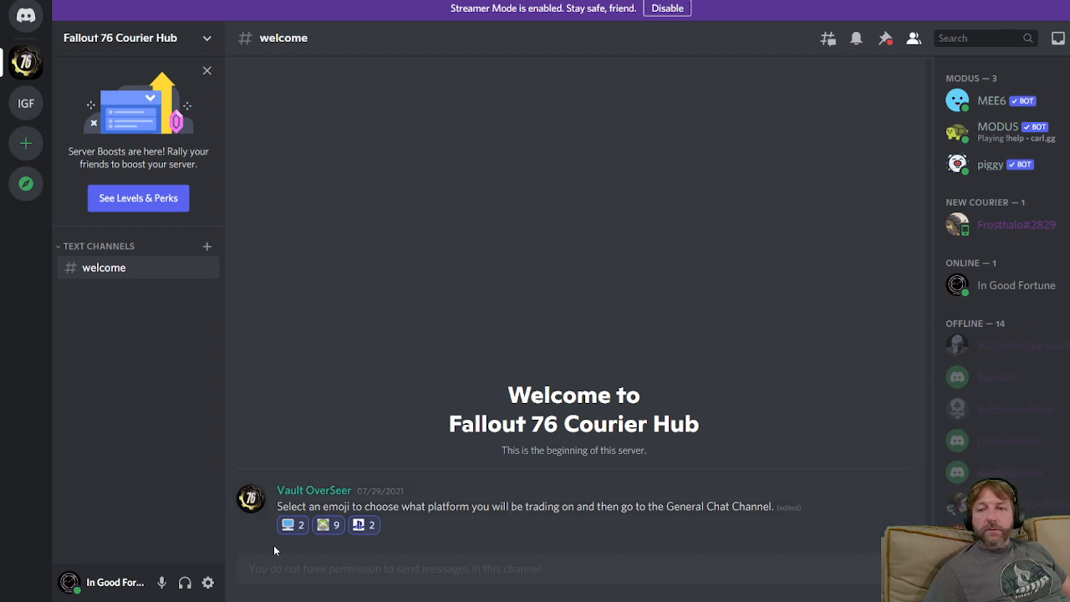
mouse_move(363, 550)
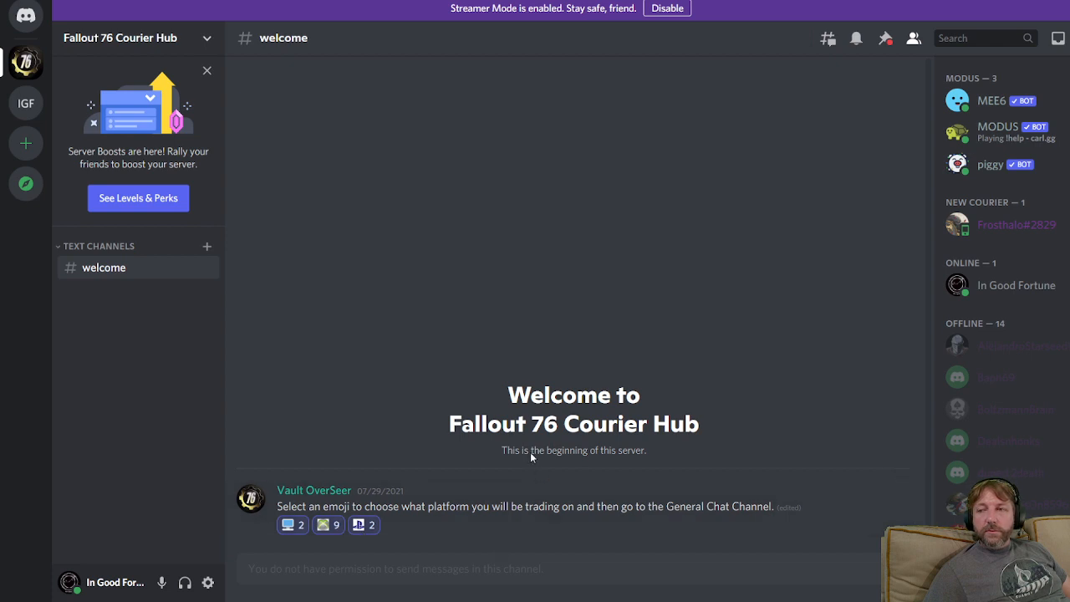
mouse_move(324, 525)
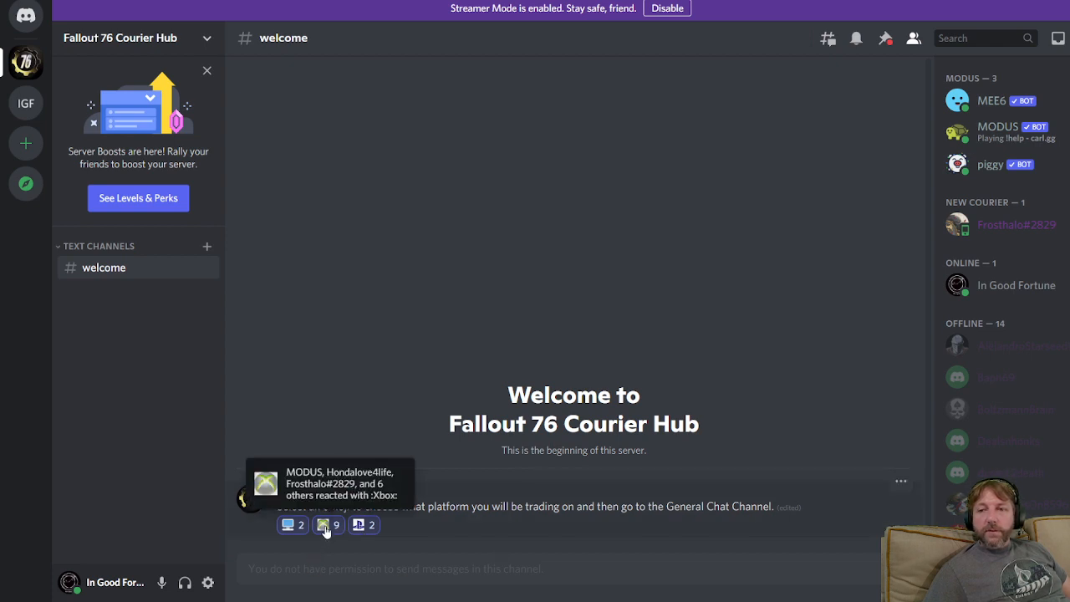
Step: Re-add the Xbox reaction on the welcome message to unlock general-chat and Xbox courier rooms
left_click(328, 525)
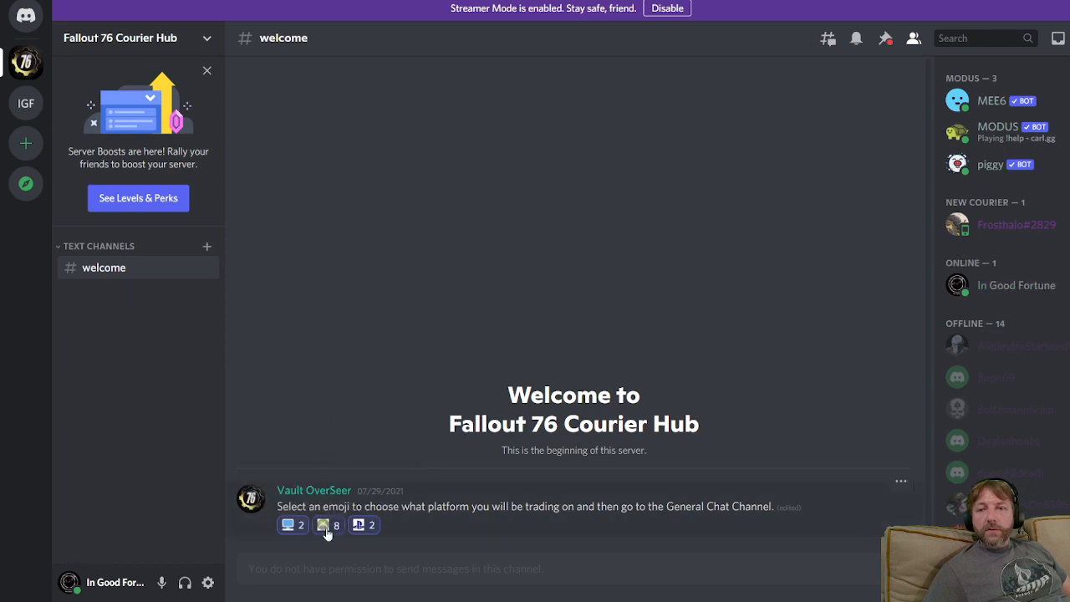
left_click(328, 526)
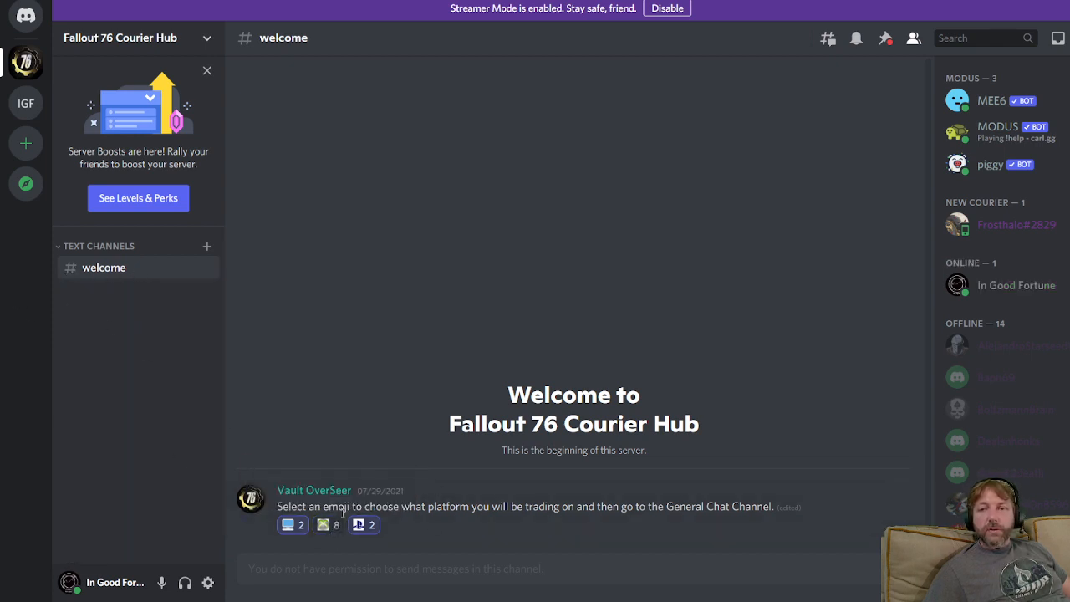
left_click(328, 525)
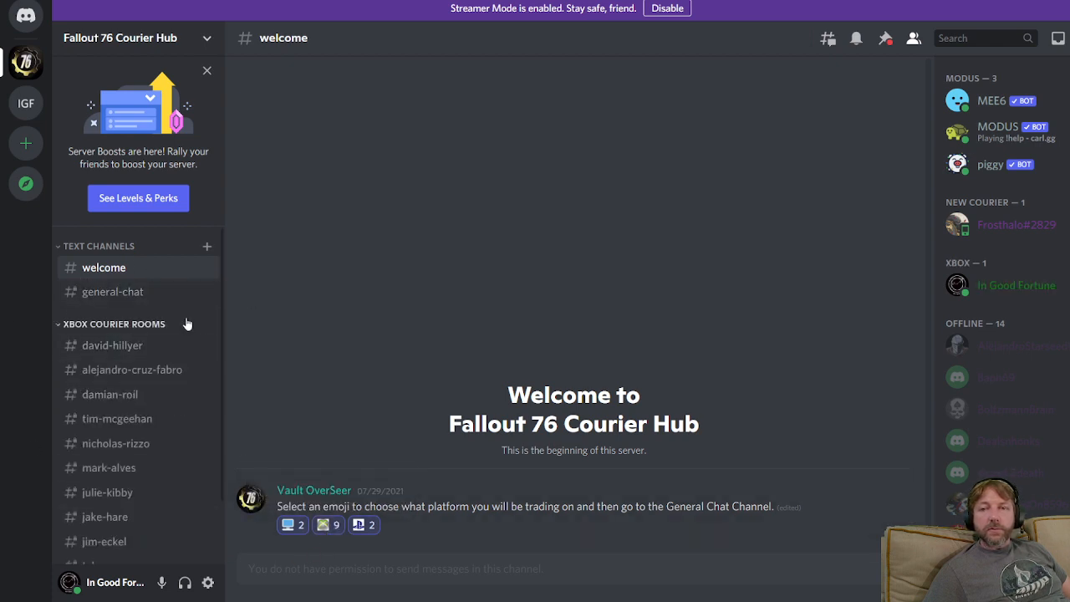
Step: Show #general-chat with its welcome messages and courier hub rules
left_click(114, 291)
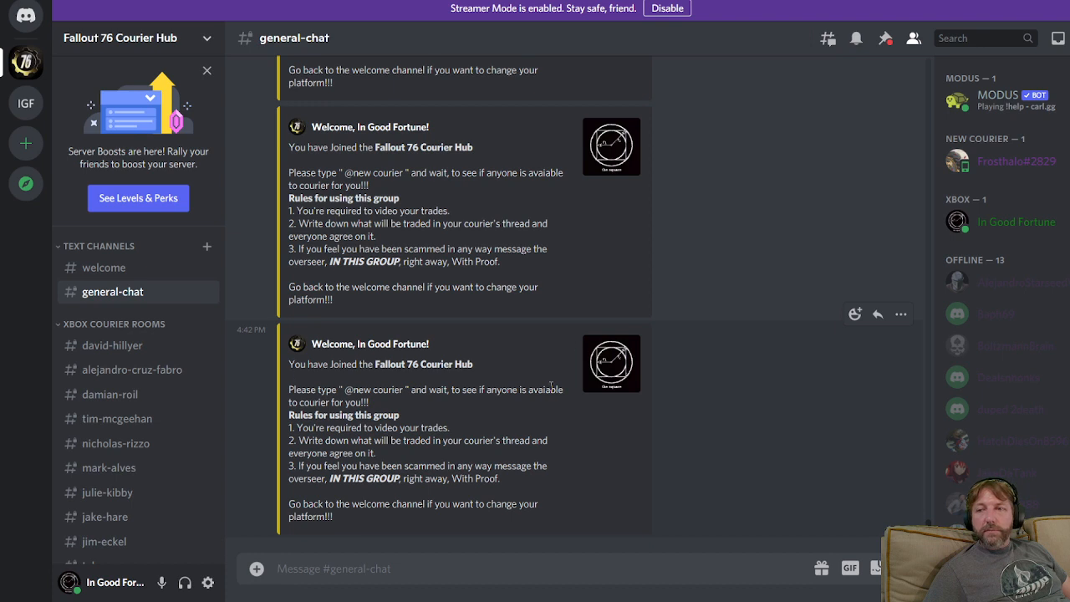
mouse_move(418, 360)
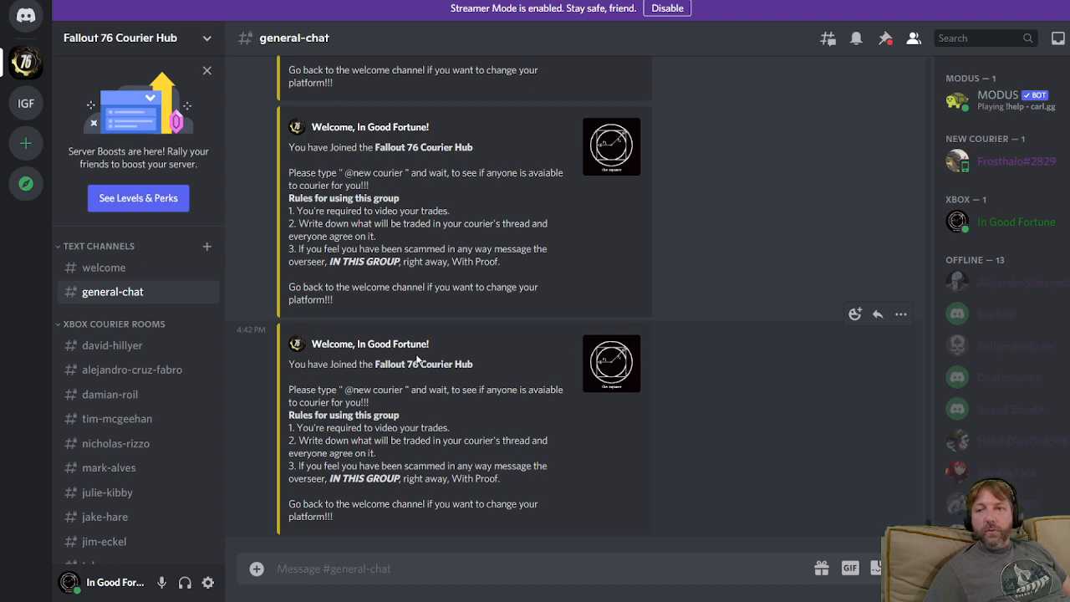
mouse_move(482, 435)
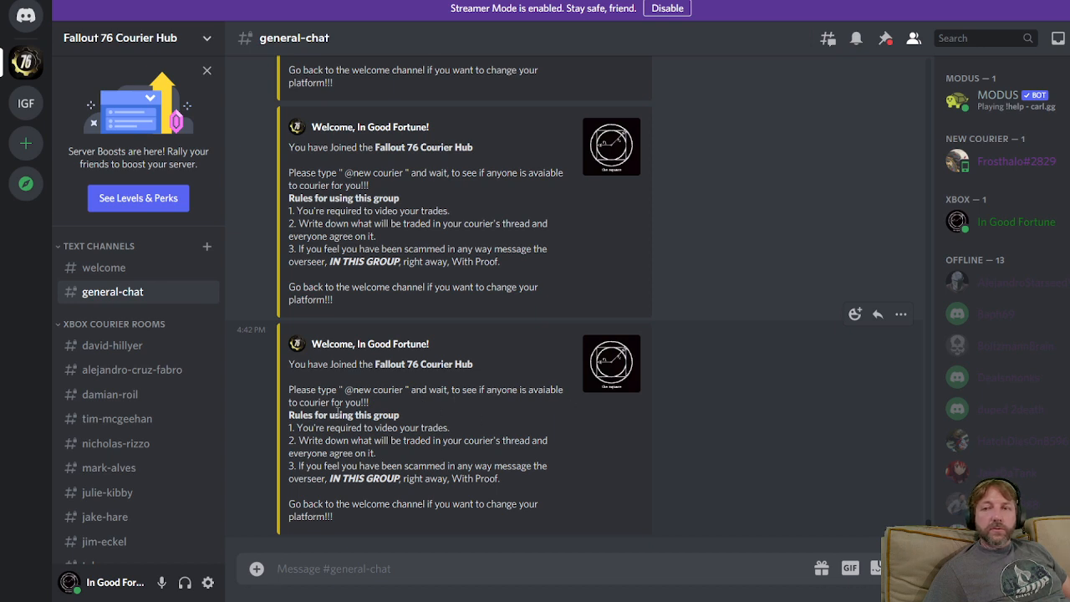
mouse_move(478, 409)
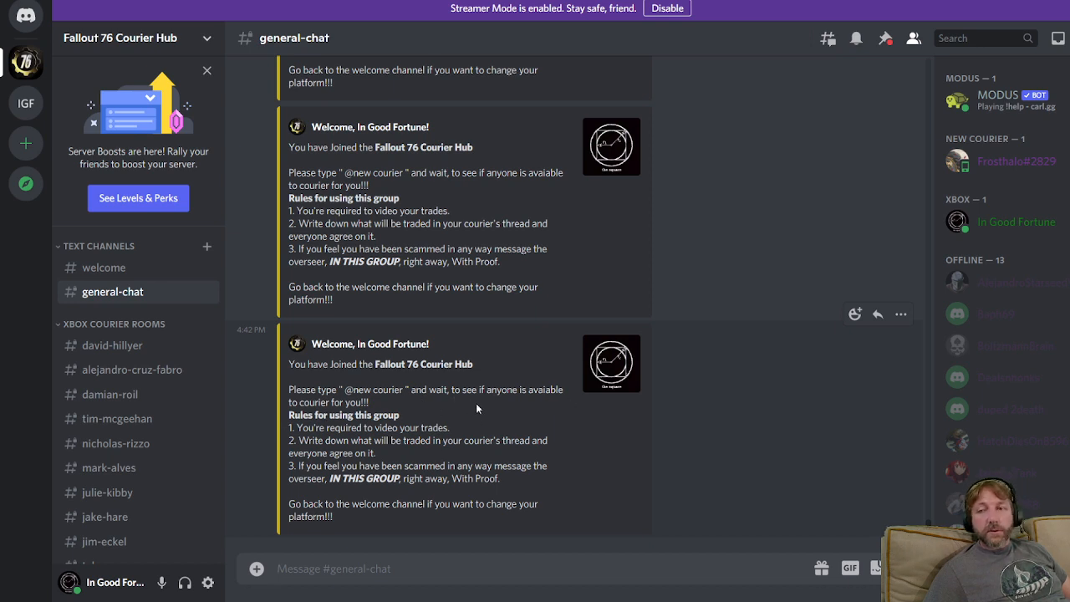
mouse_move(244, 455)
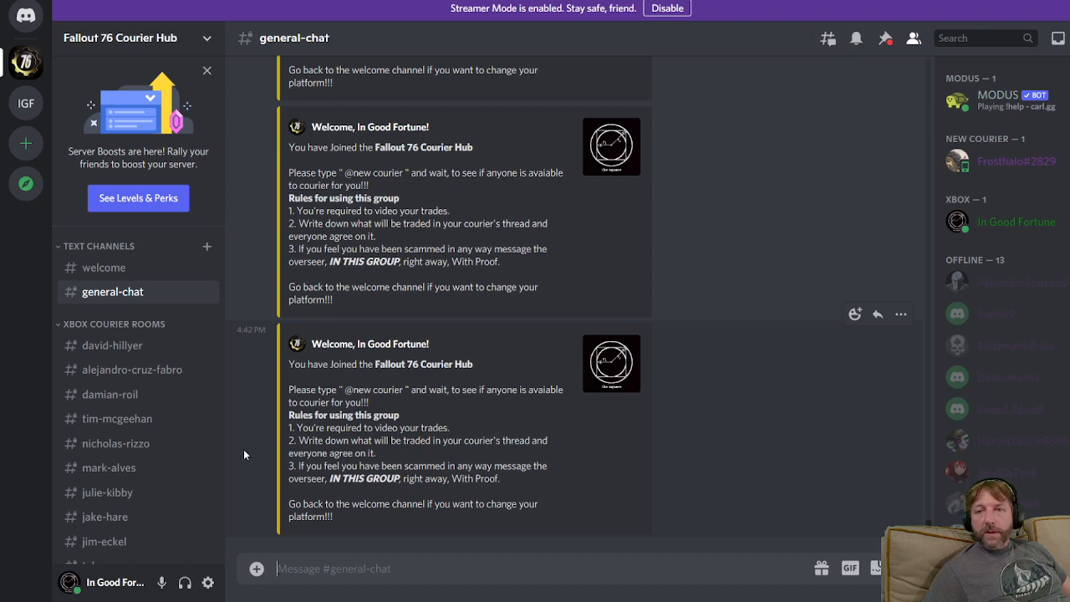
mouse_move(525, 455)
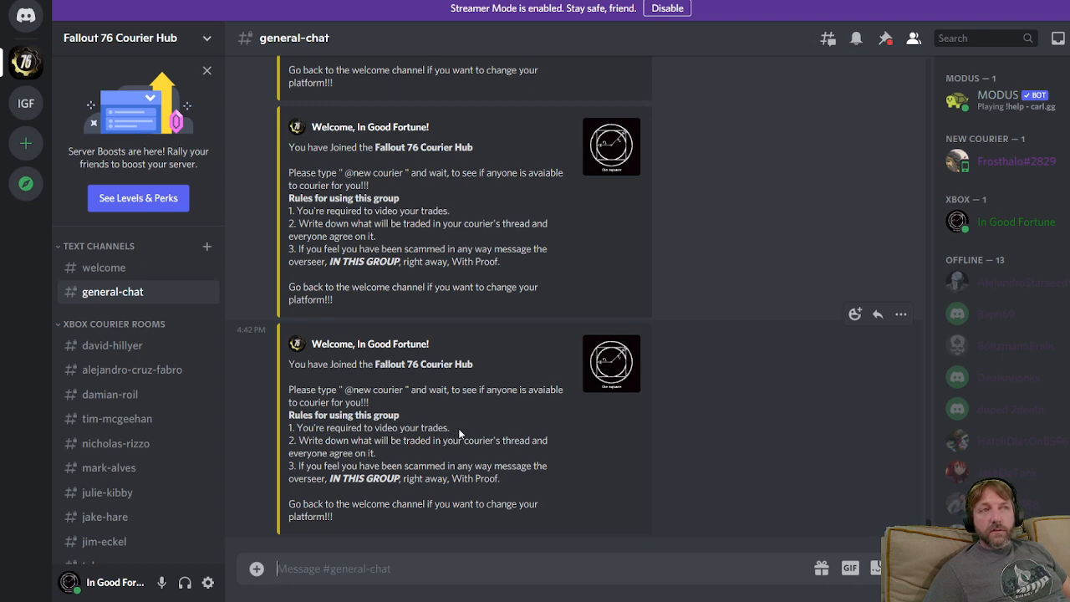
mouse_move(939, 132)
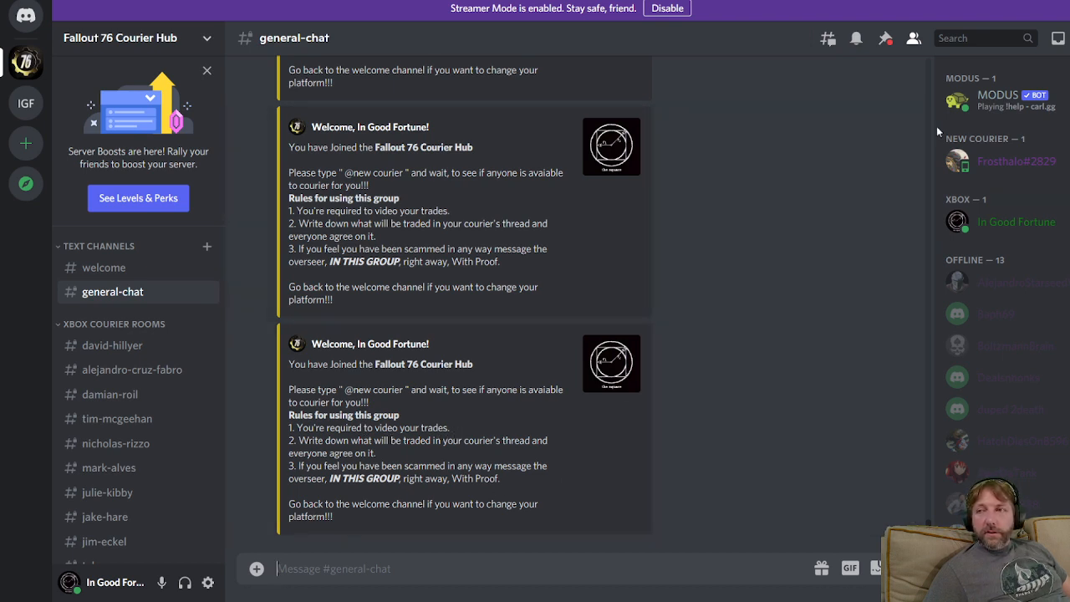
mouse_move(1012, 283)
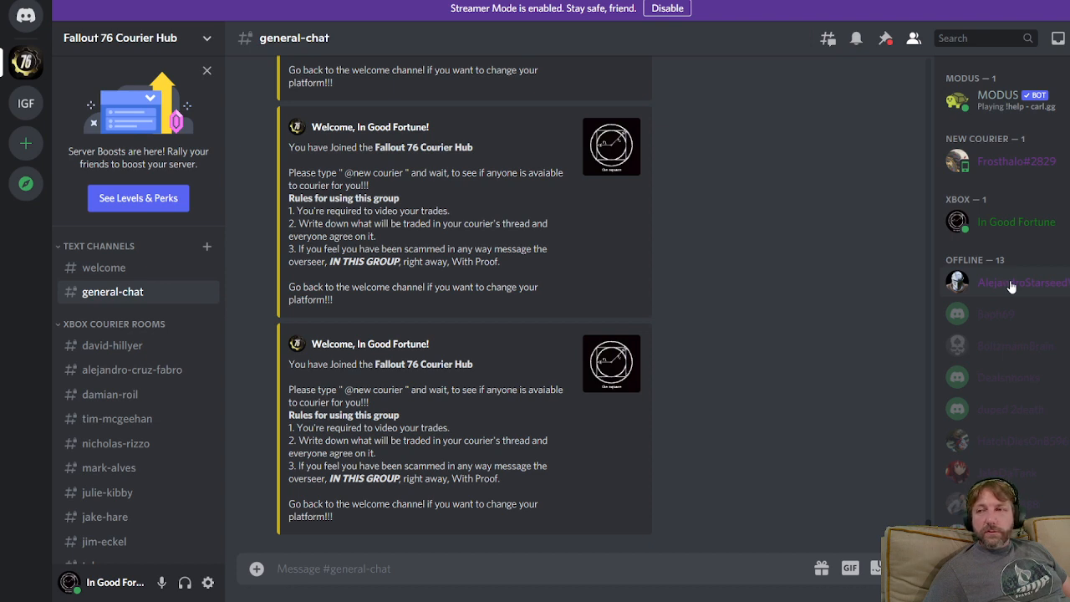
mouse_move(973, 352)
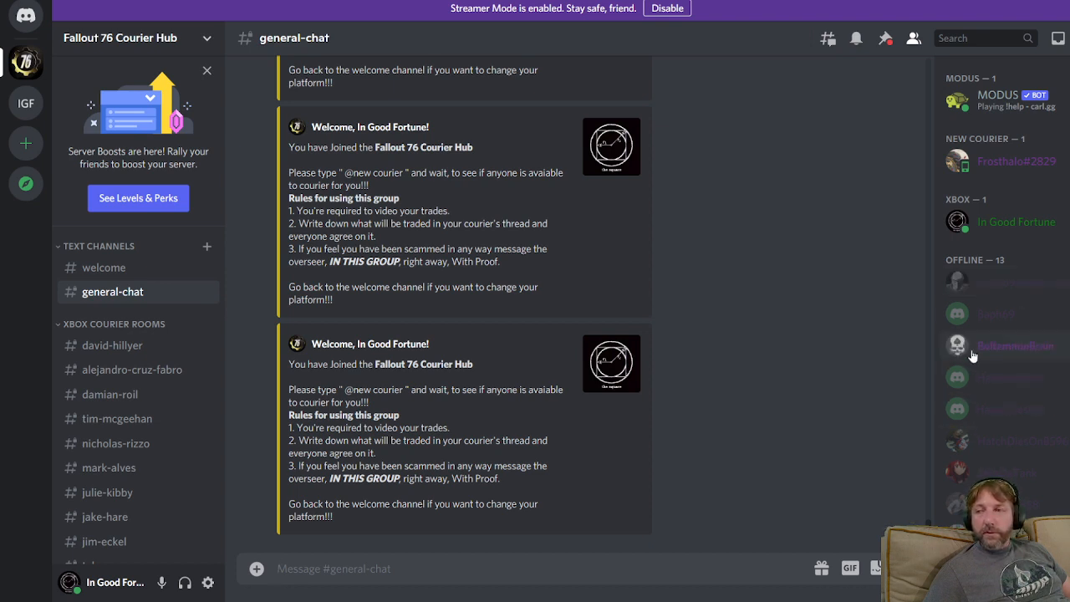
mouse_move(994, 281)
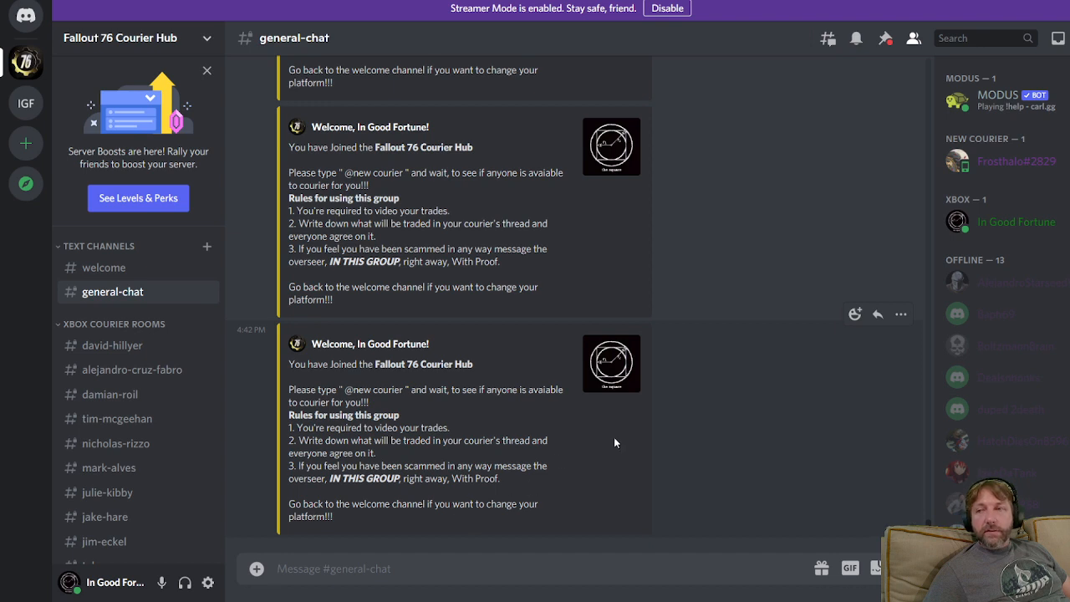
mouse_move(980, 328)
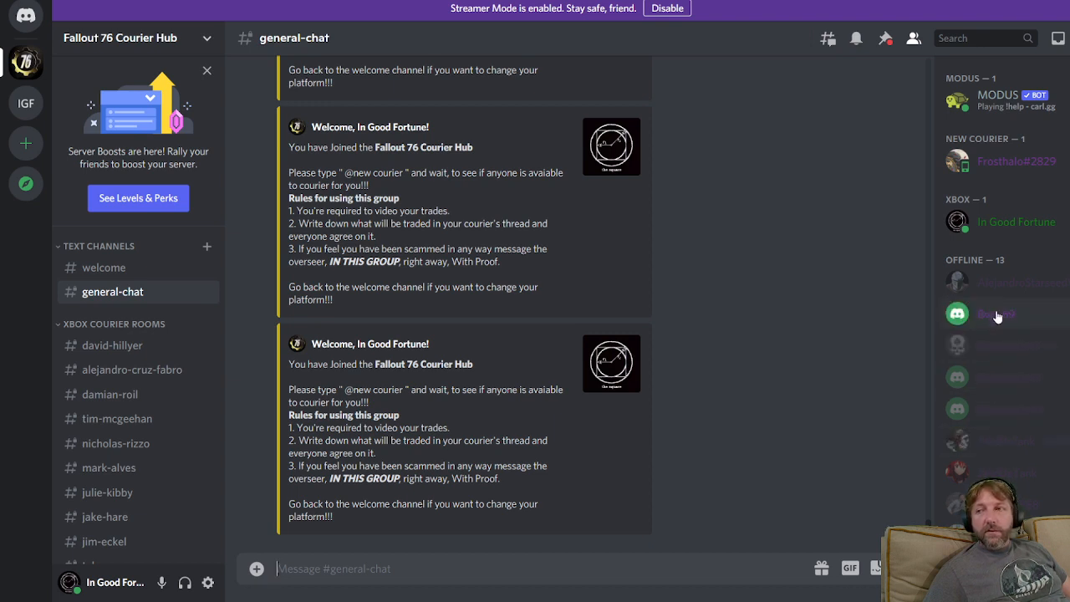
mouse_move(110, 418)
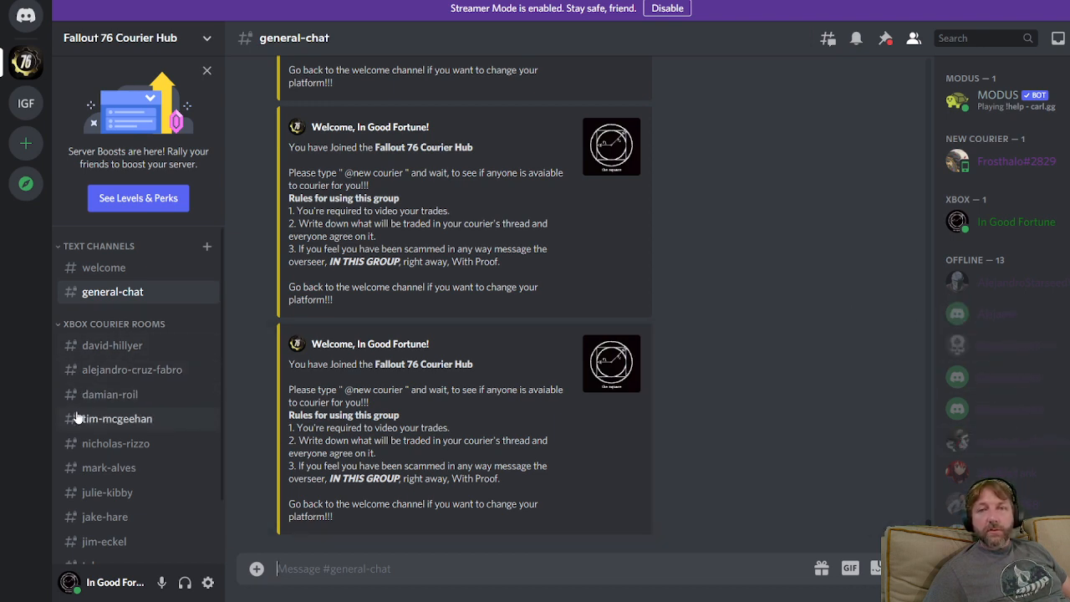
mouse_move(187, 505)
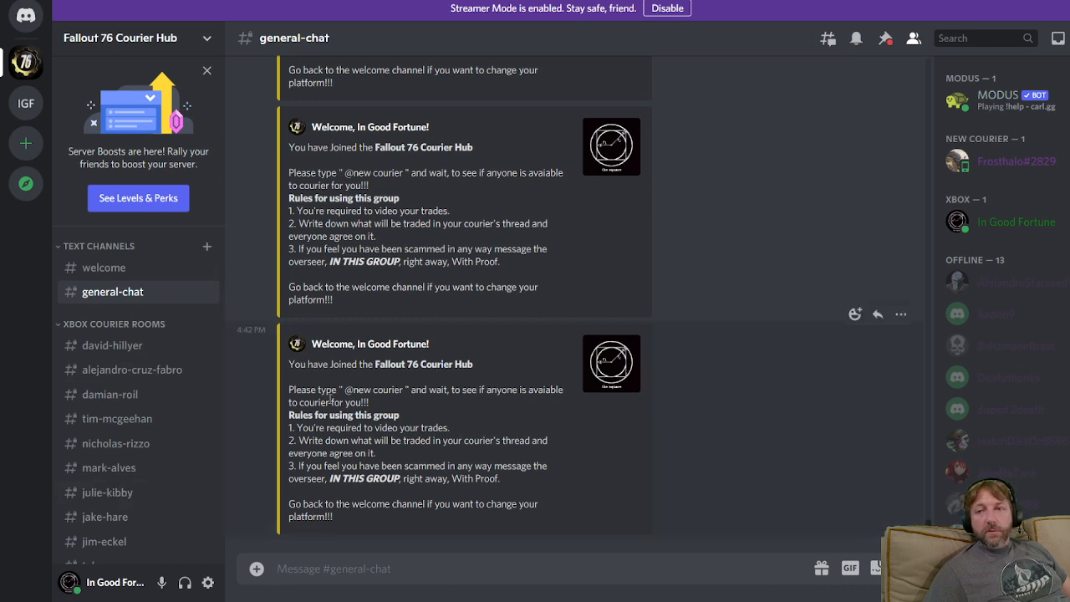
mouse_move(552, 412)
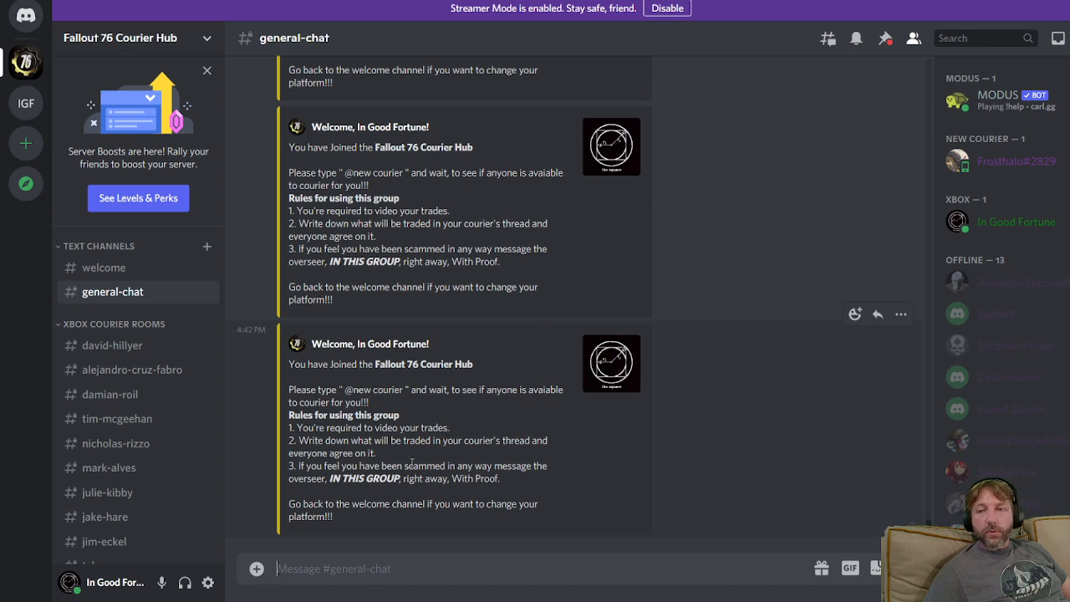
mouse_move(408, 472)
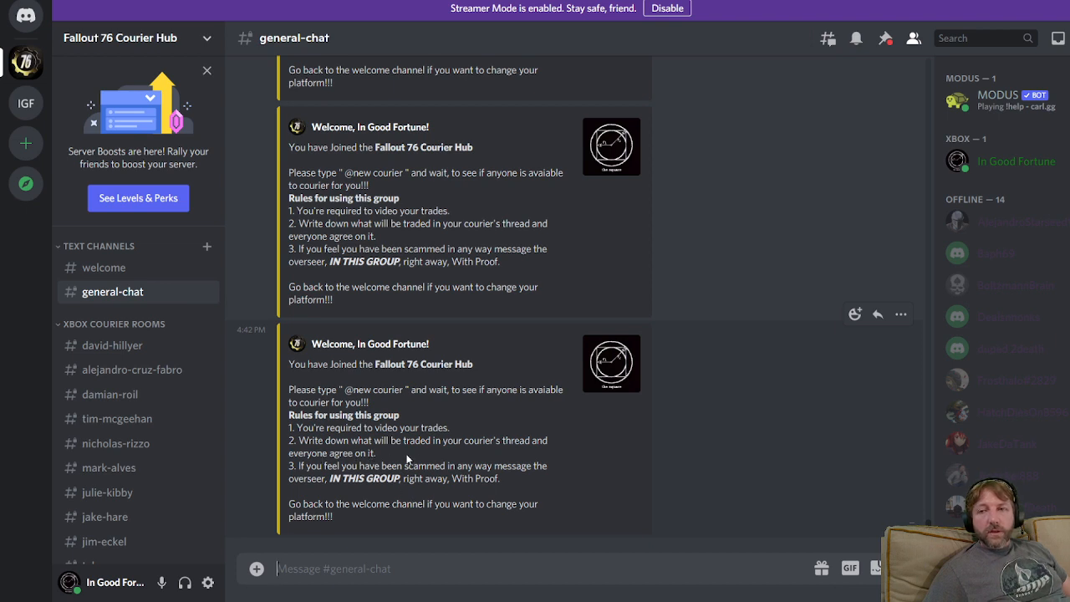
mouse_move(154, 378)
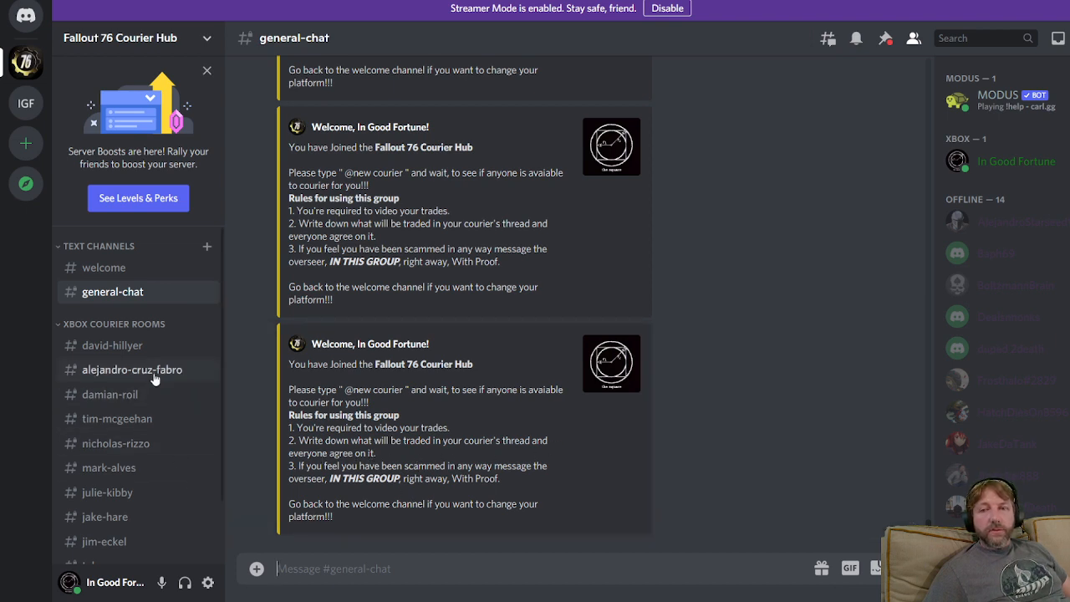
mouse_move(167, 395)
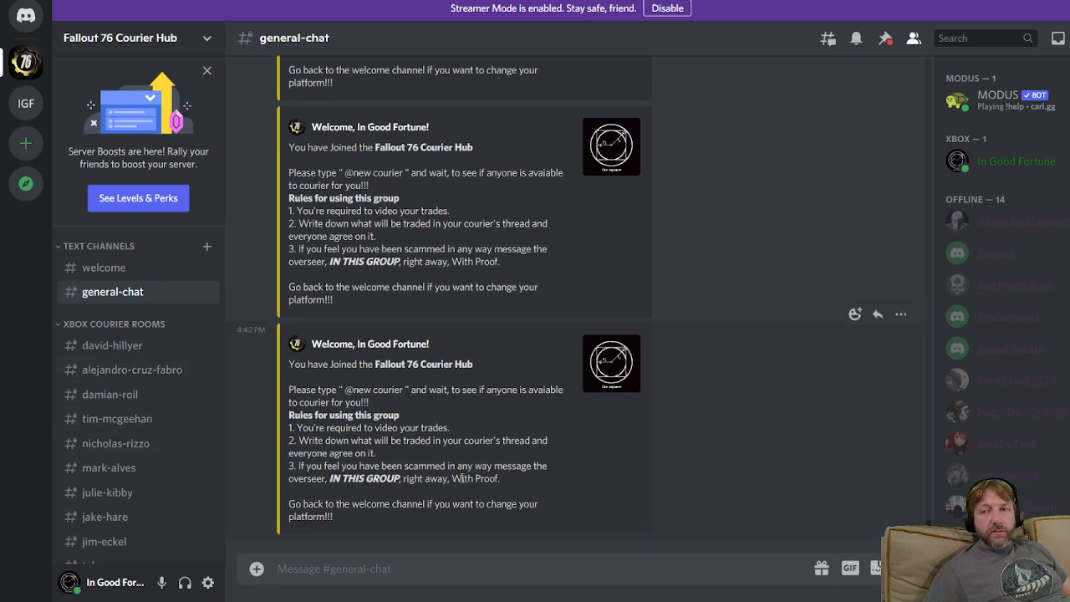
mouse_move(563, 483)
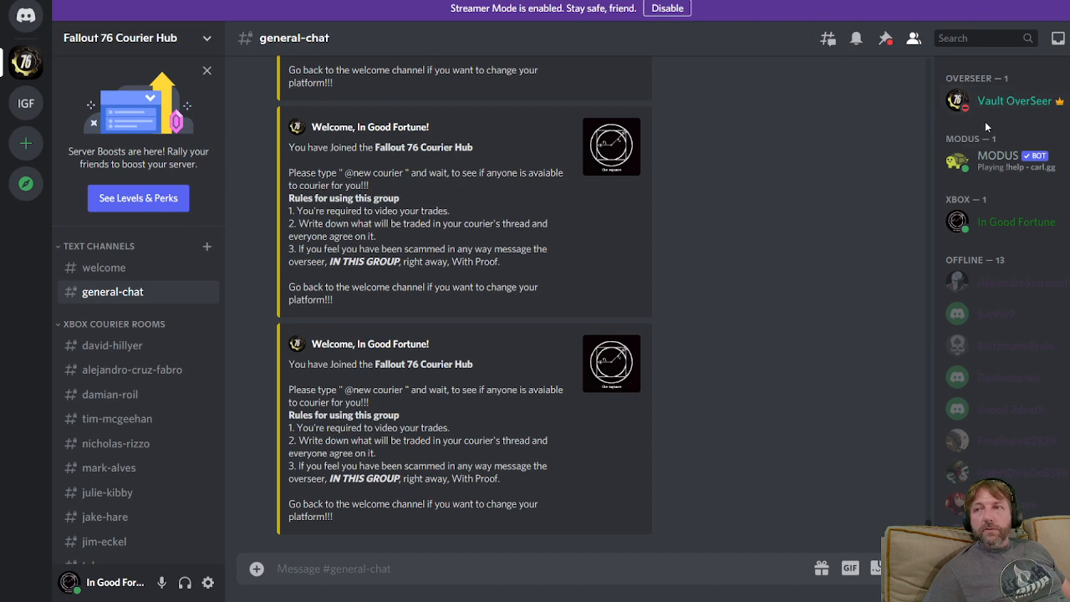
right_click(957, 100)
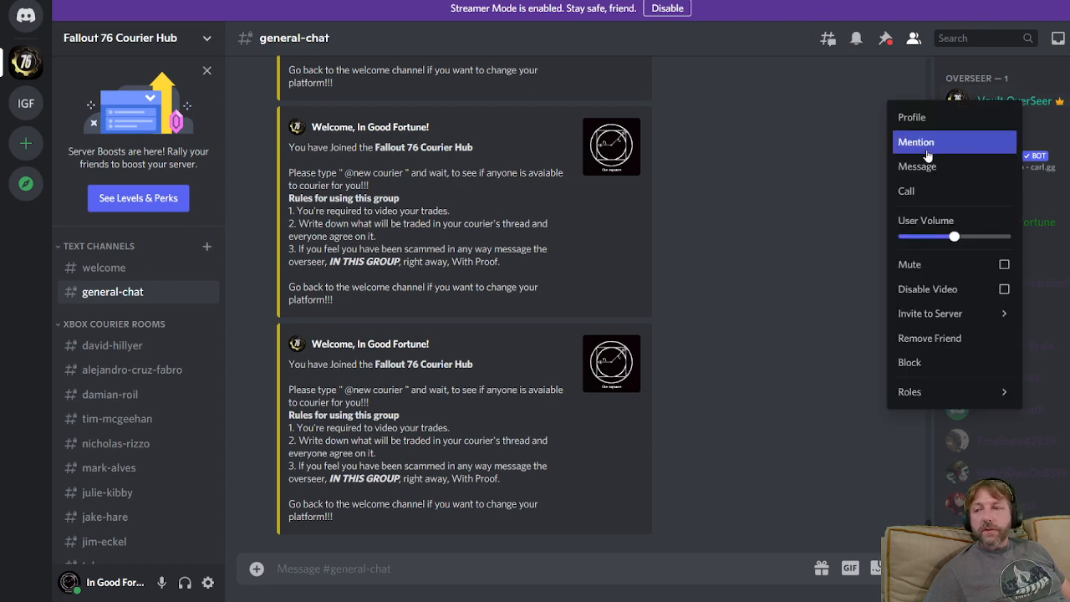
mouse_move(945, 166)
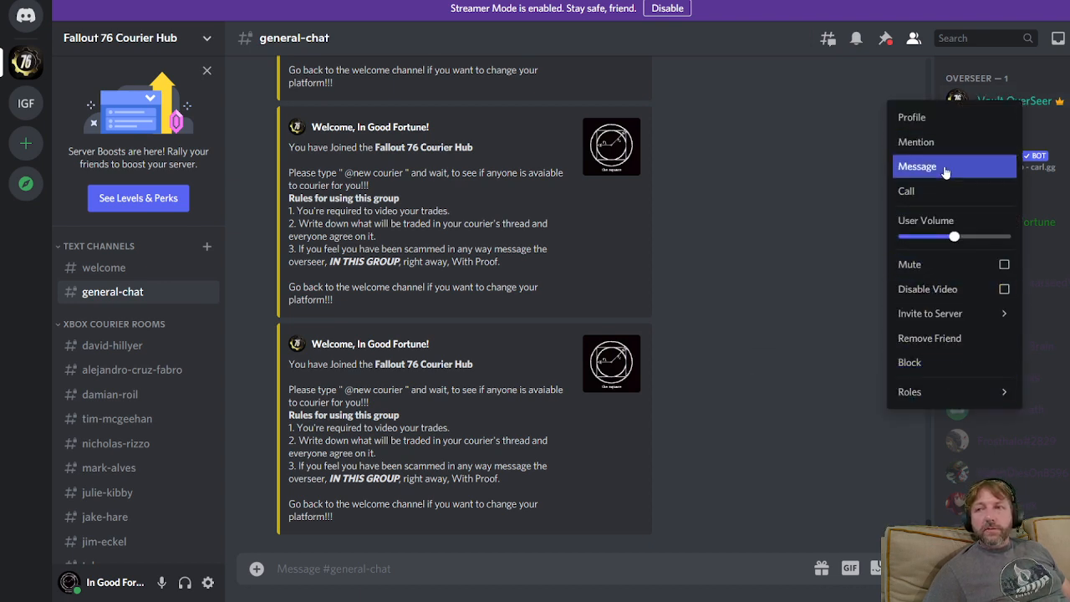
left_click(917, 166)
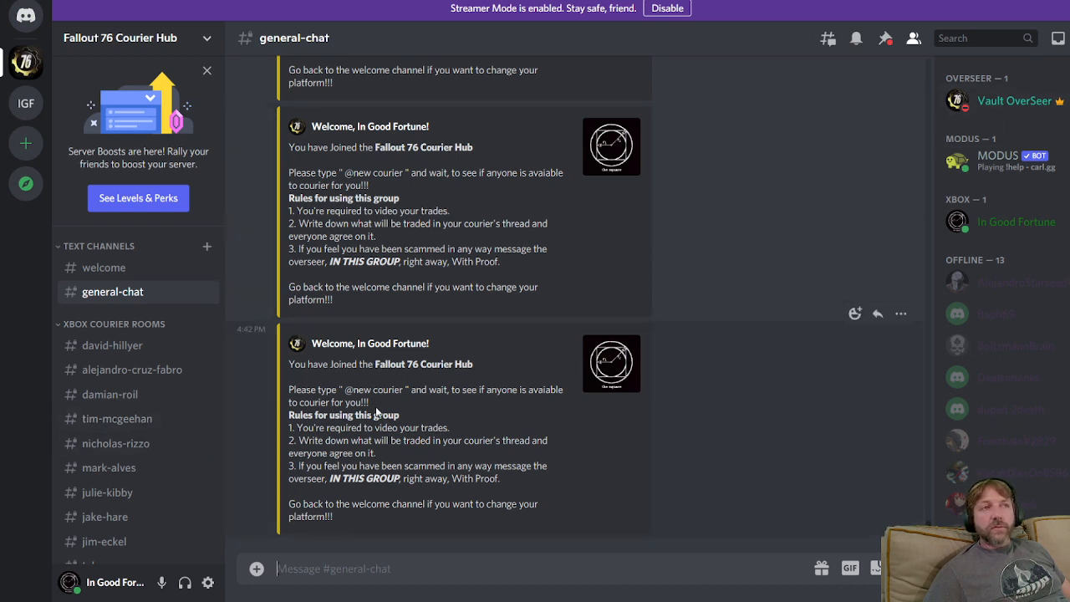
mouse_move(301, 533)
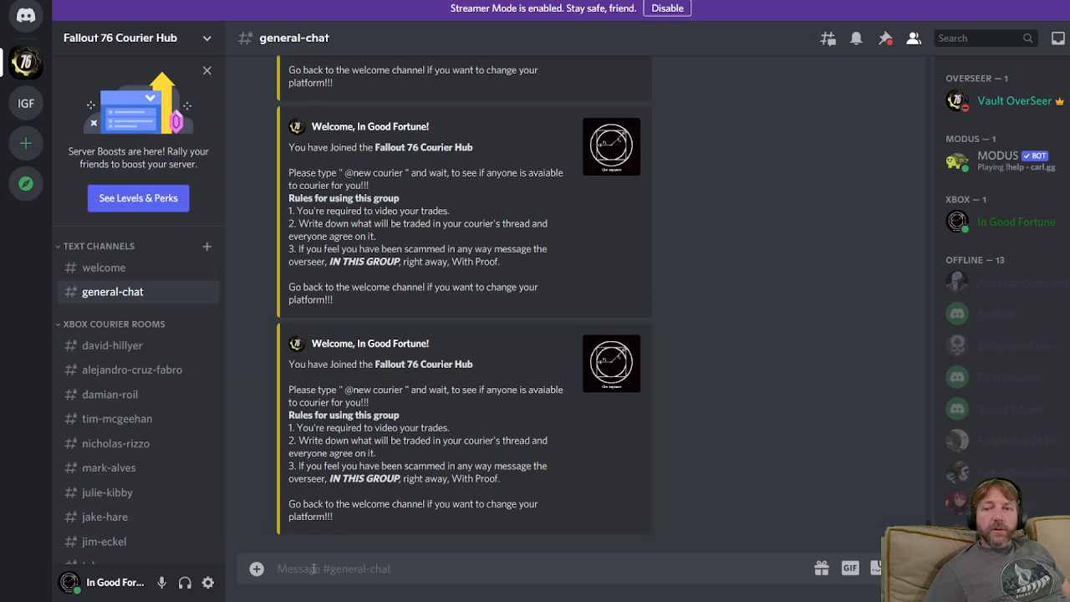
mouse_move(717, 341)
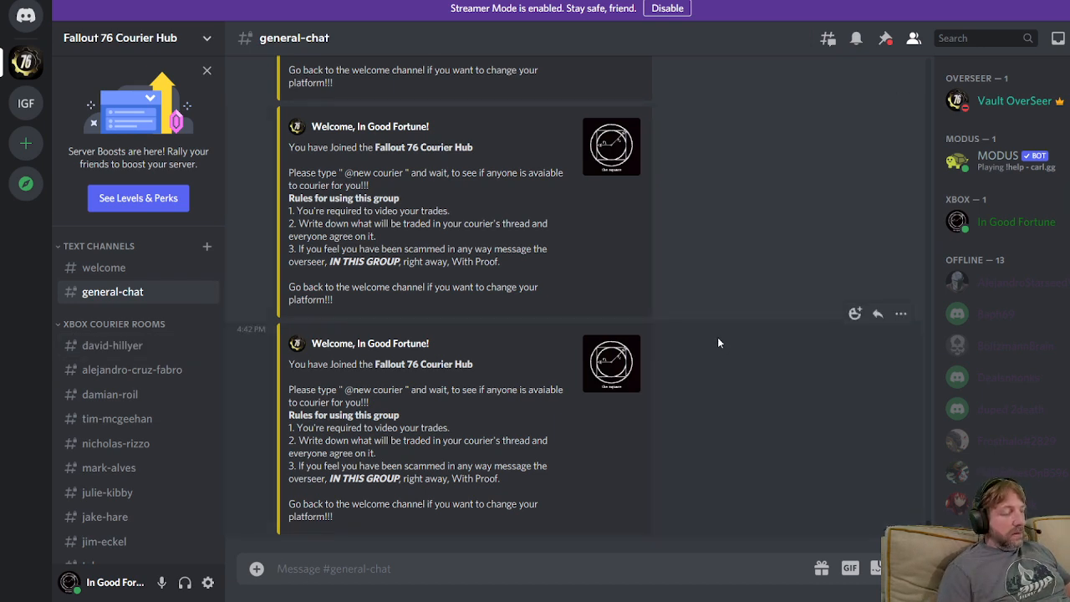
type("@")
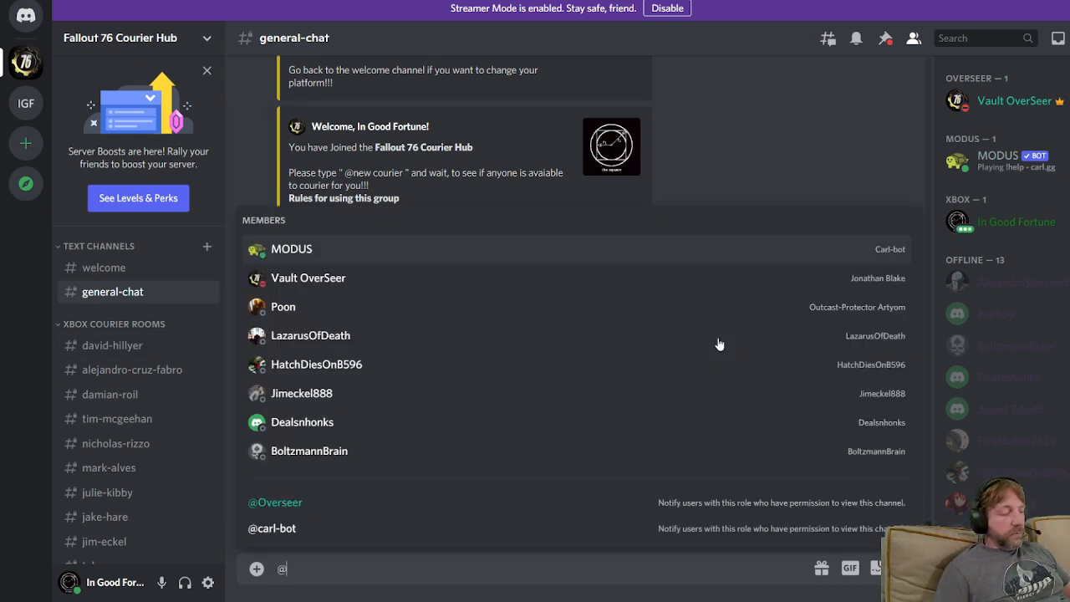
type("new")
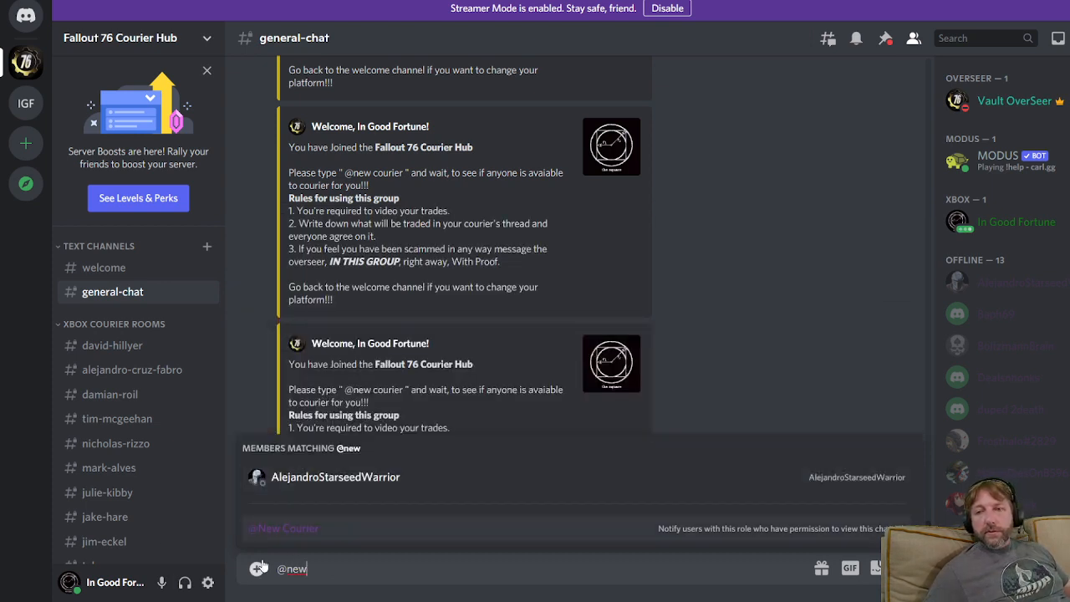
left_click(284, 528)
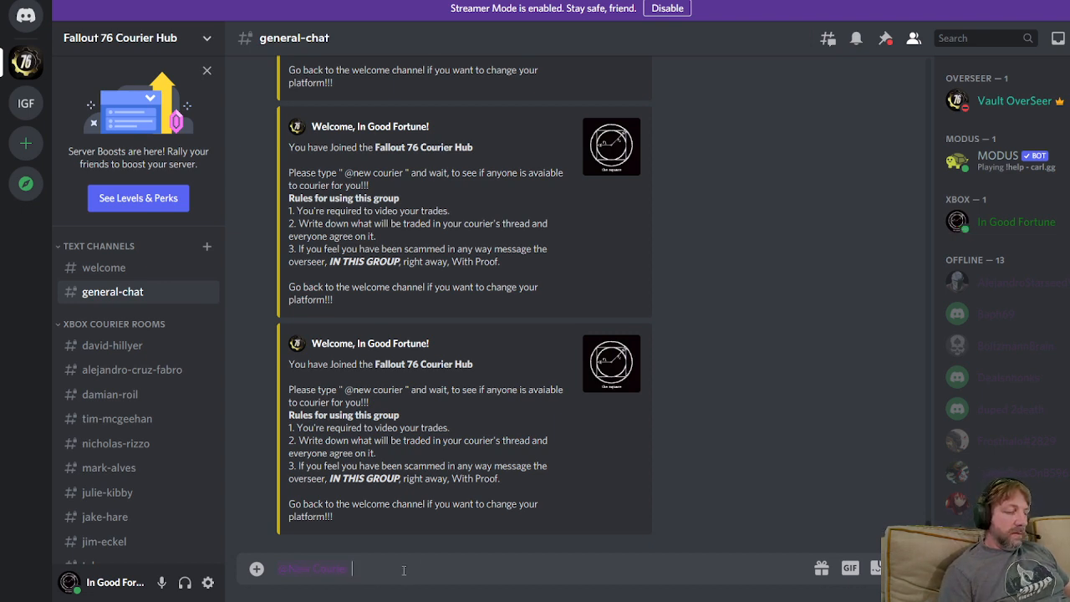
type("help")
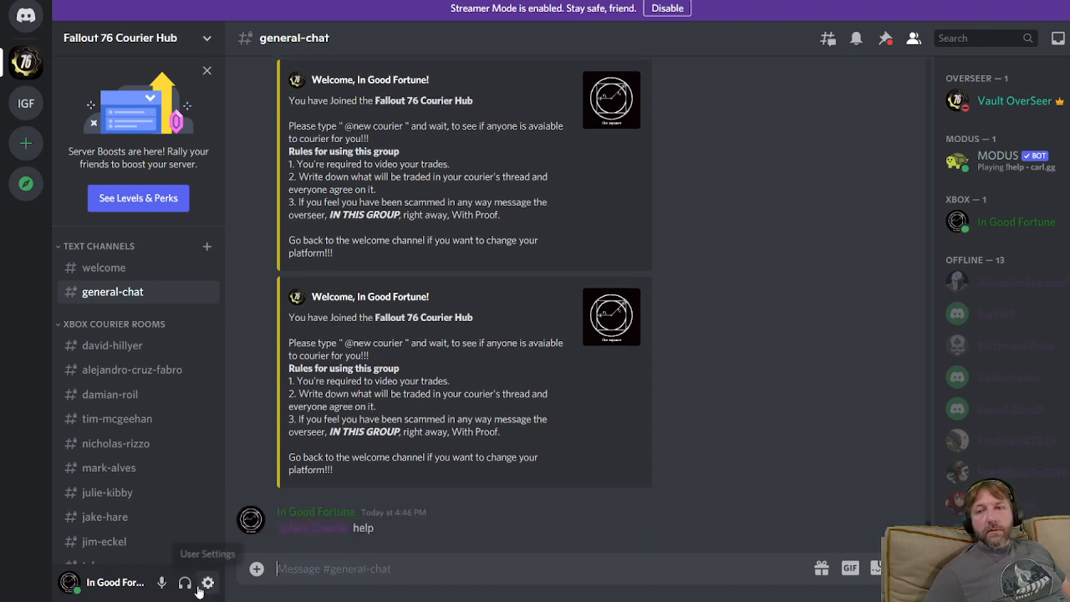
mouse_move(465, 545)
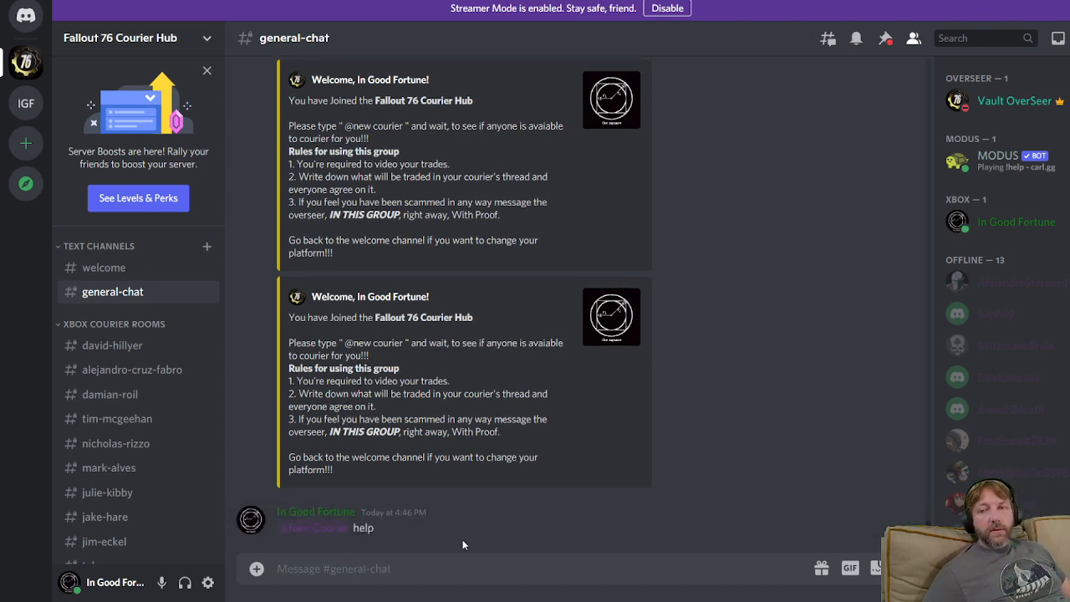
mouse_move(459, 533)
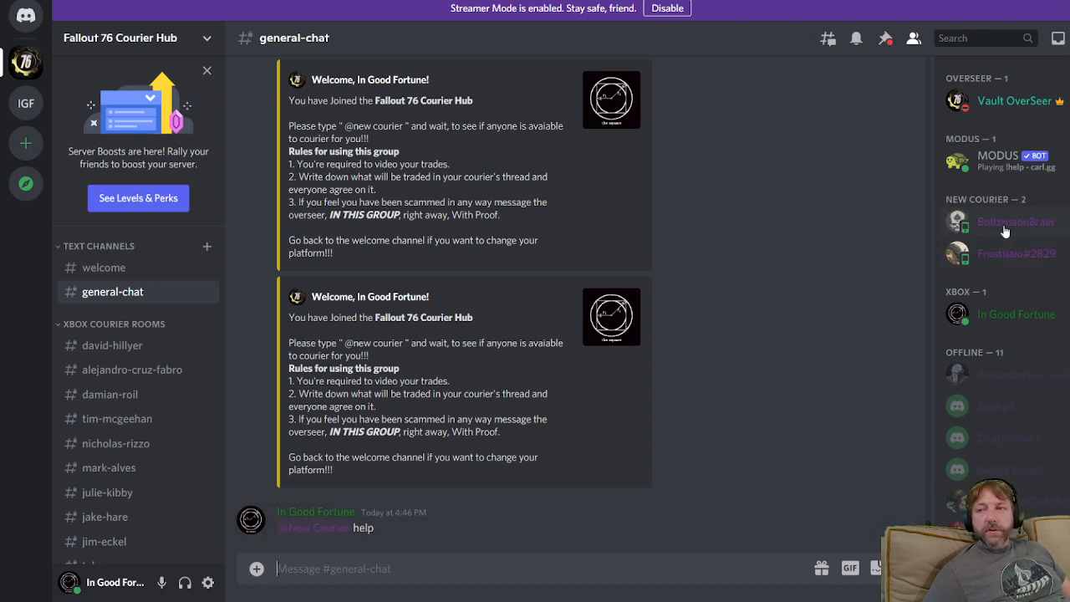
mouse_move(865, 313)
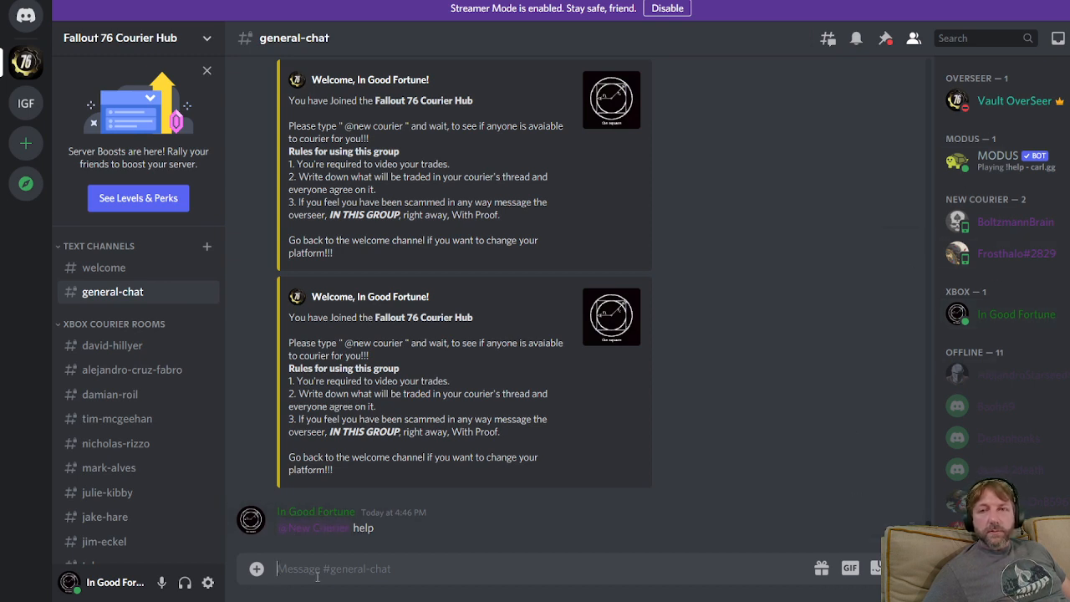
mouse_move(923, 227)
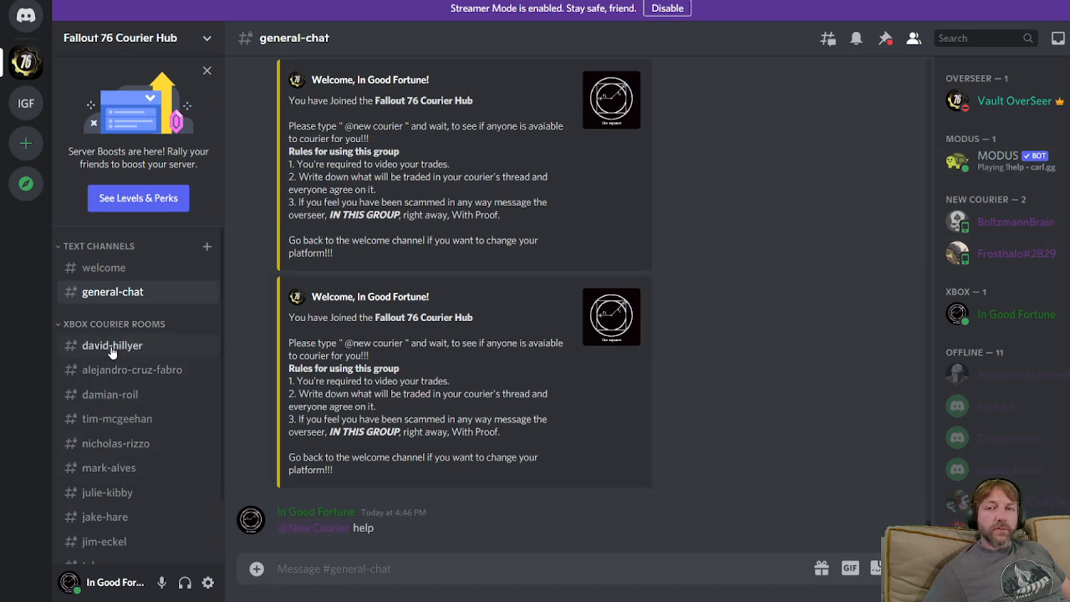
mouse_move(107, 492)
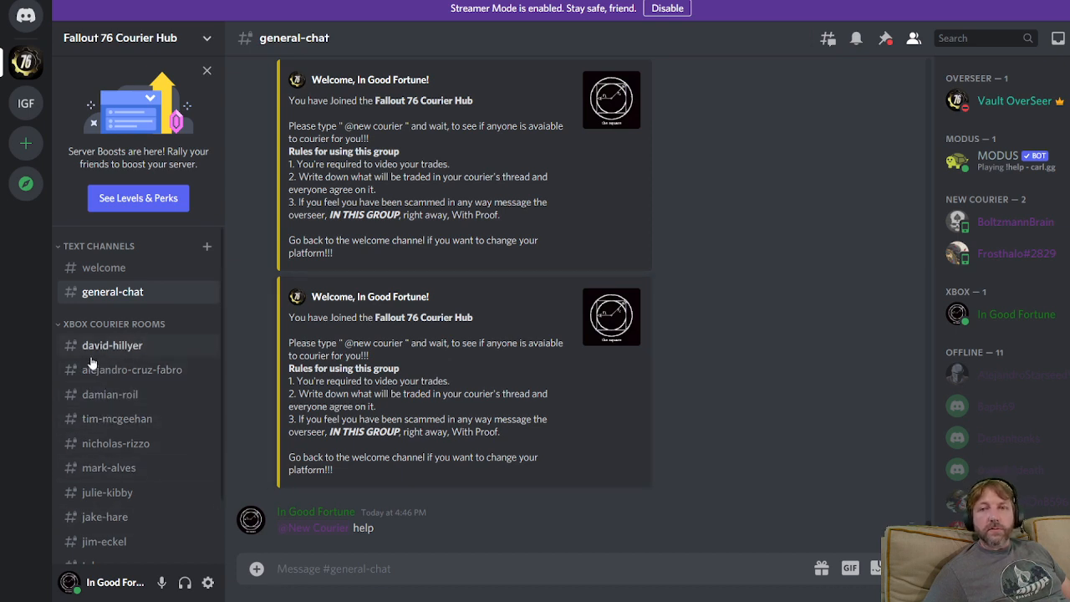
left_click(112, 345)
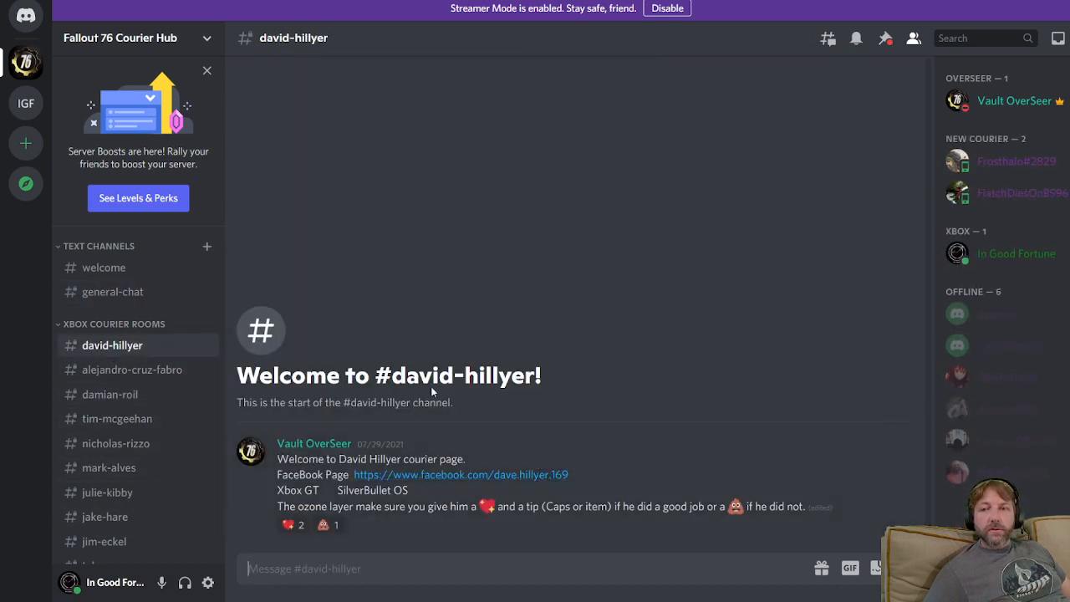
mouse_move(328, 526)
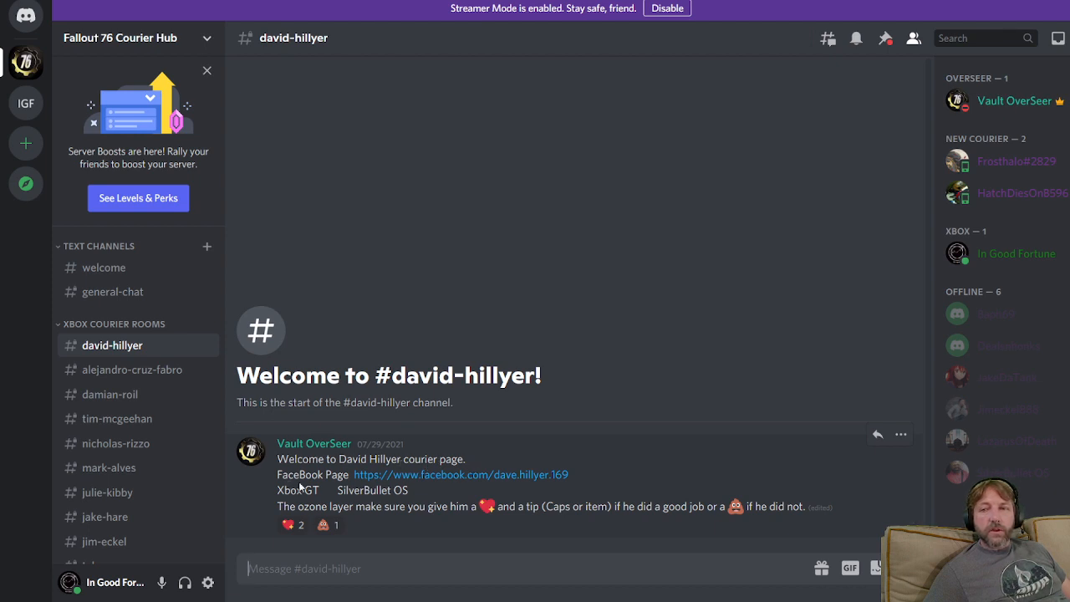
mouse_move(458, 475)
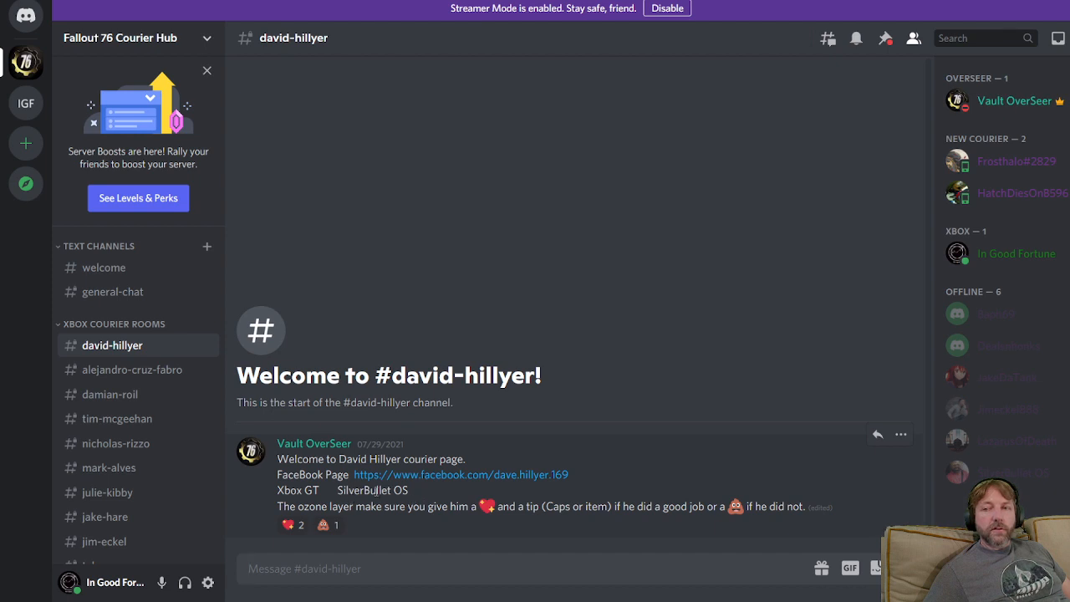
mouse_move(485, 517)
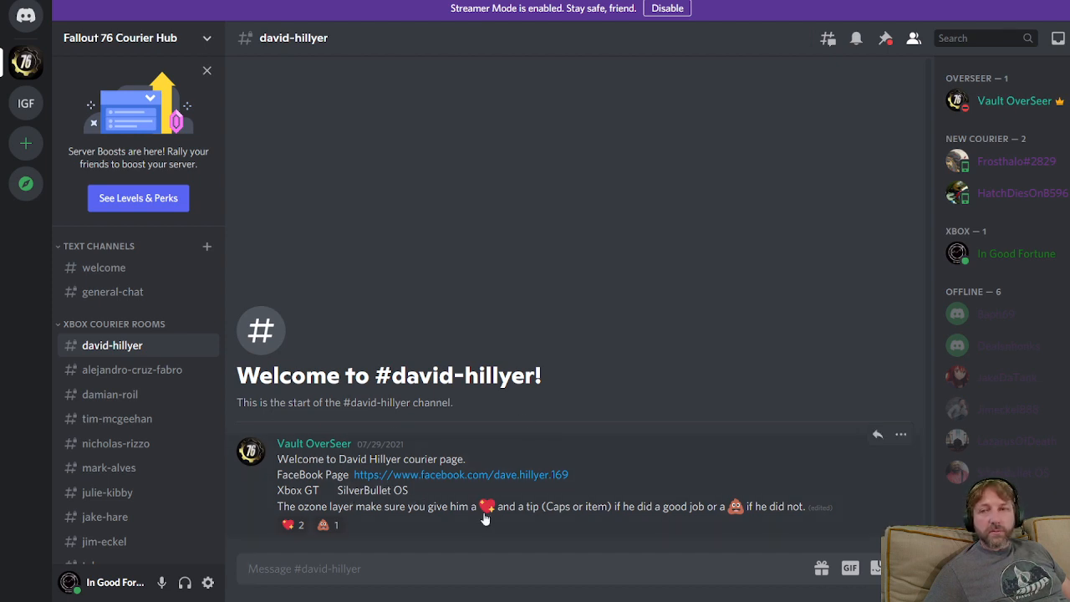
mouse_move(455, 455)
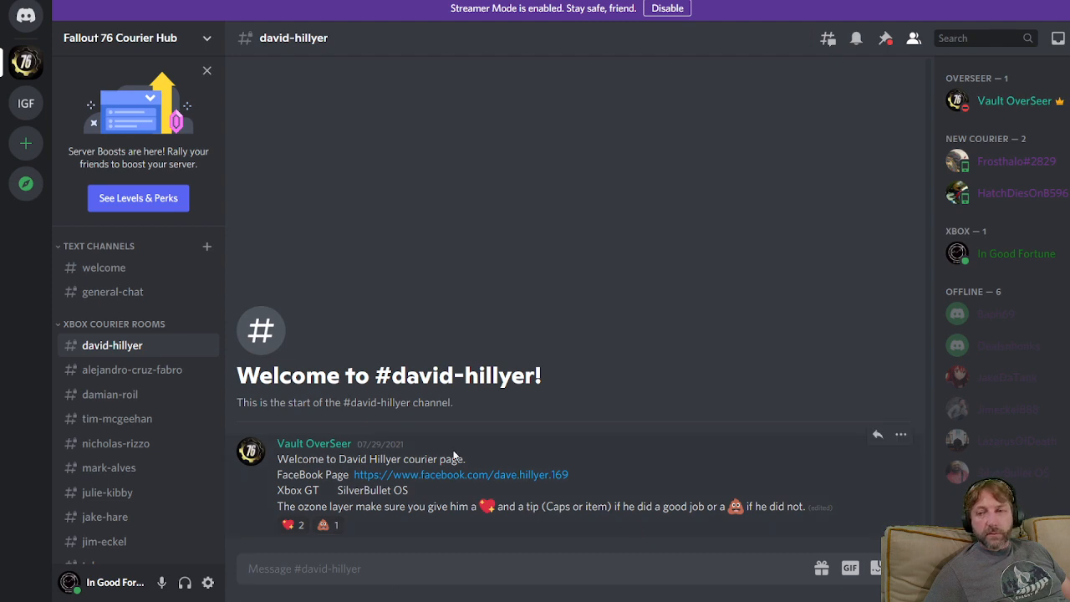
mouse_move(291, 397)
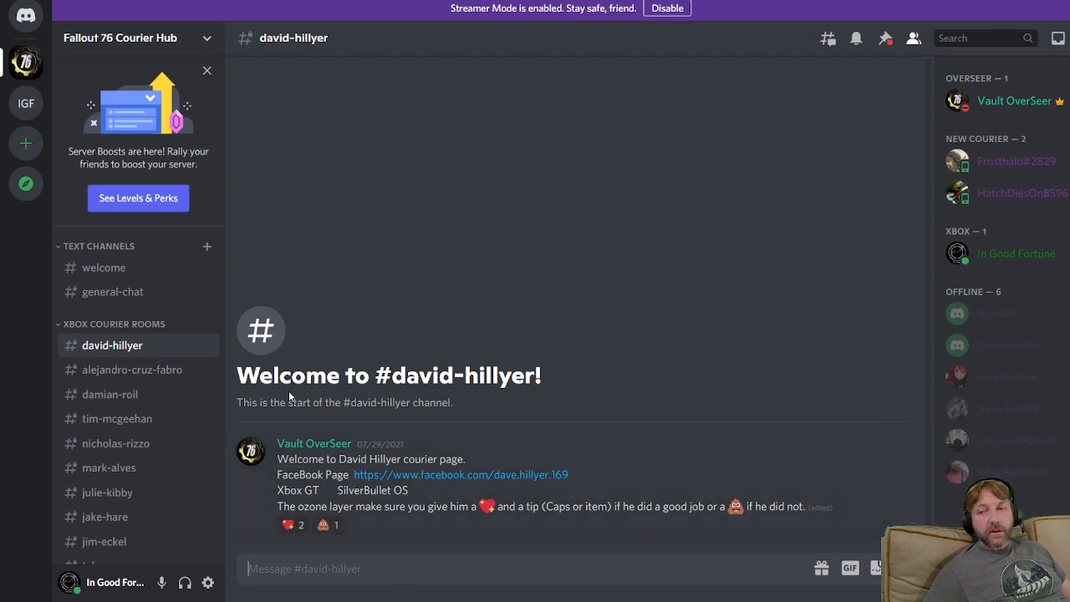
mouse_move(515, 415)
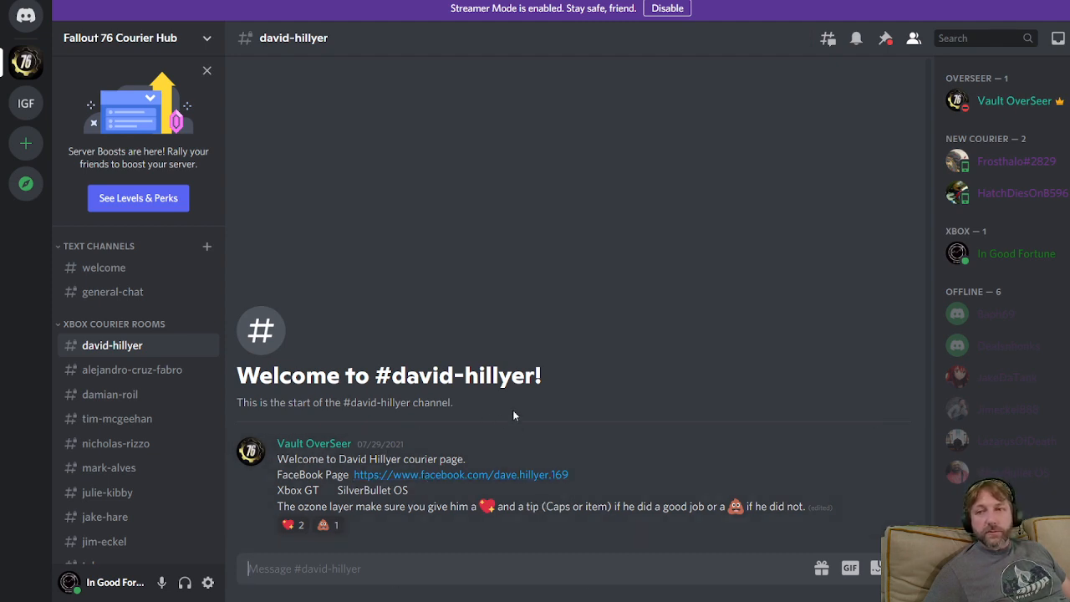
mouse_move(465, 489)
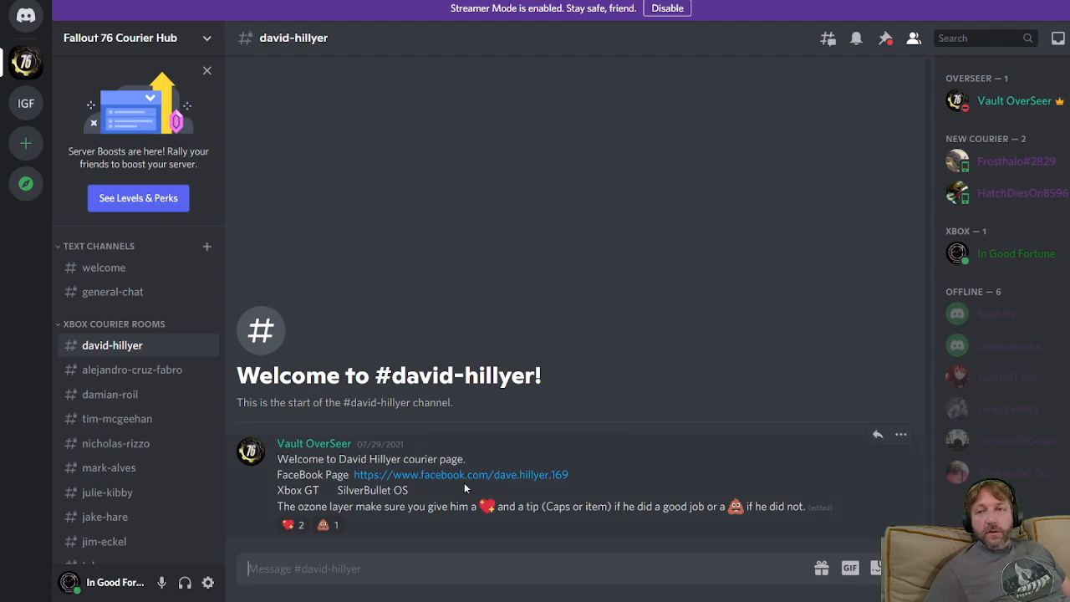
mouse_move(1014, 100)
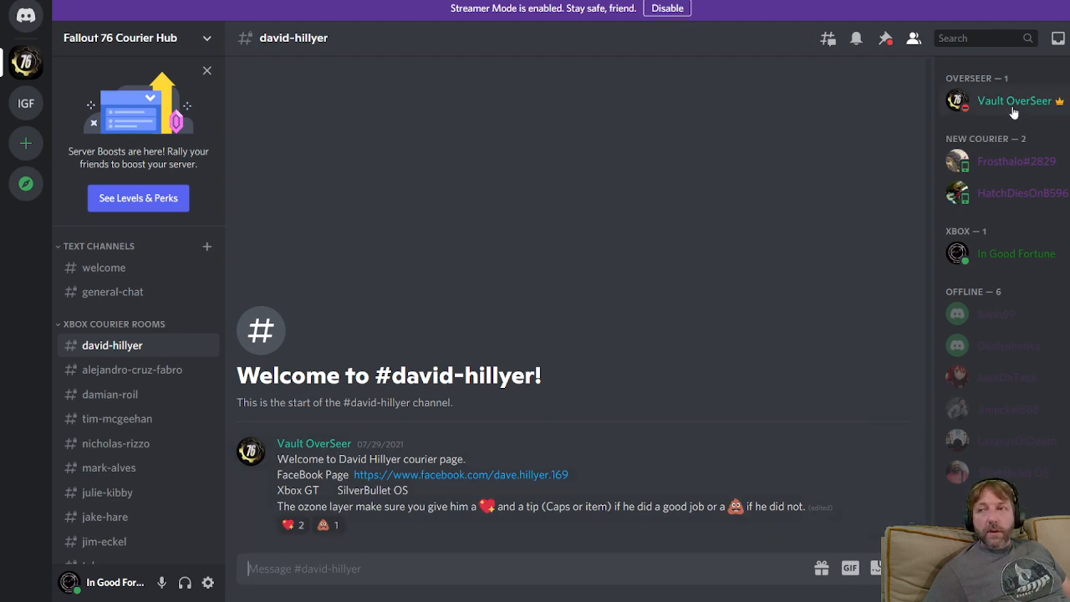
mouse_move(725, 260)
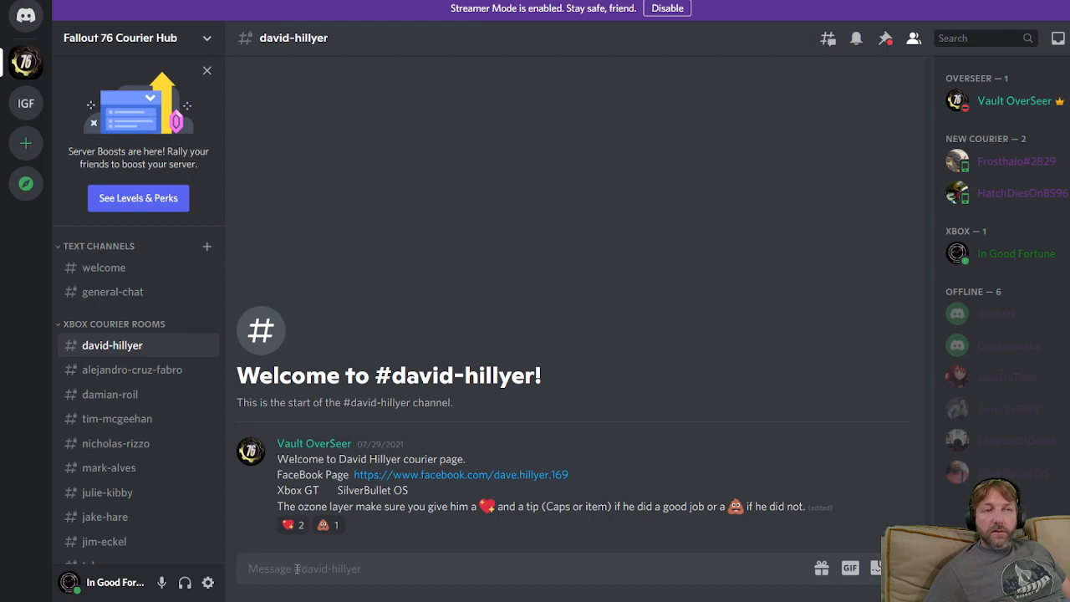
mouse_move(341, 545)
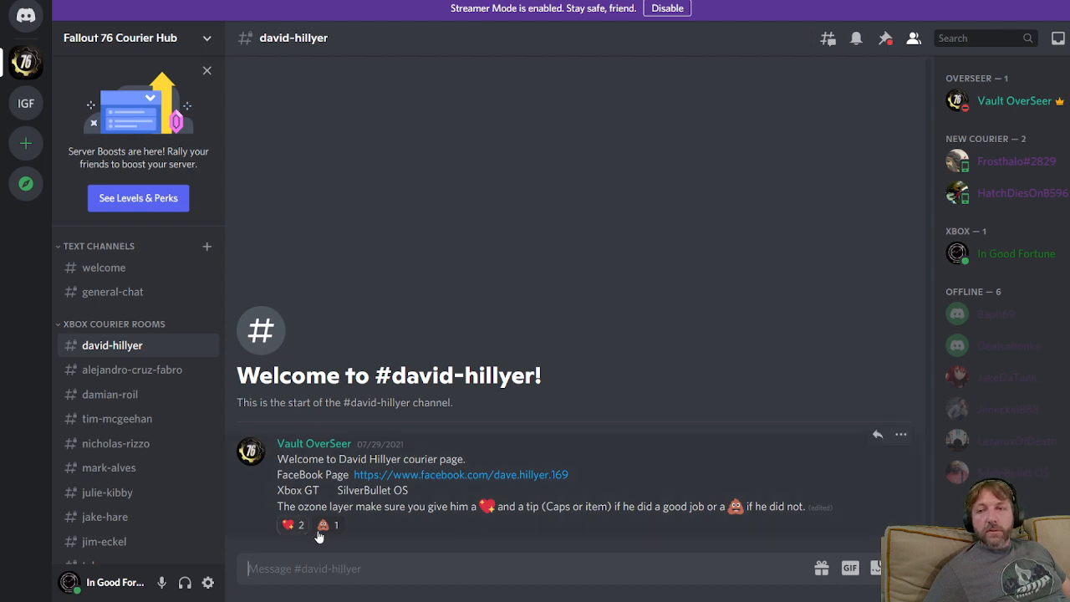
mouse_move(271, 502)
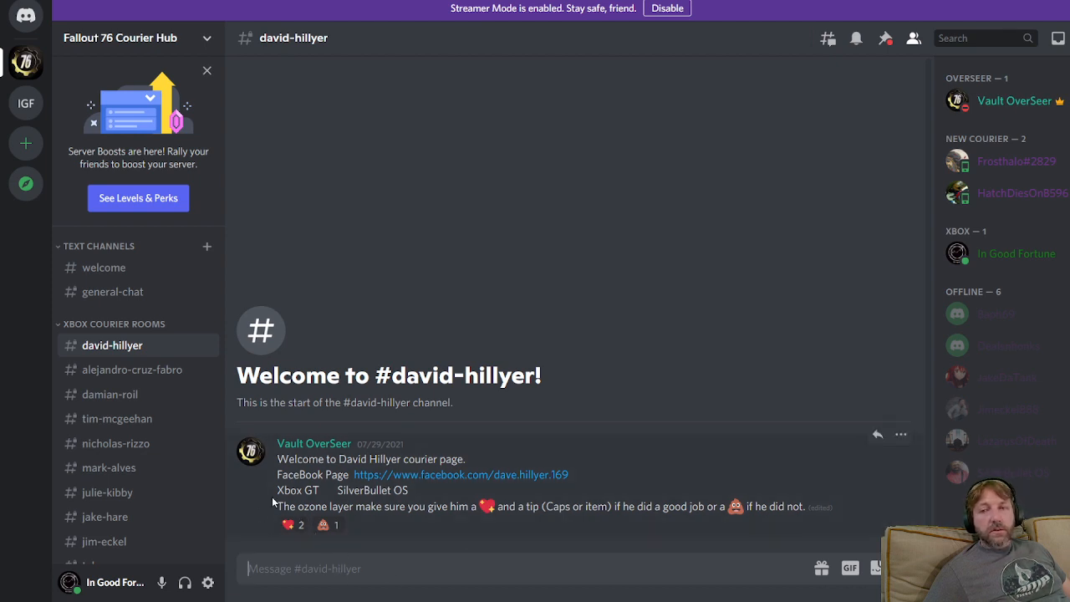
left_click(291, 526)
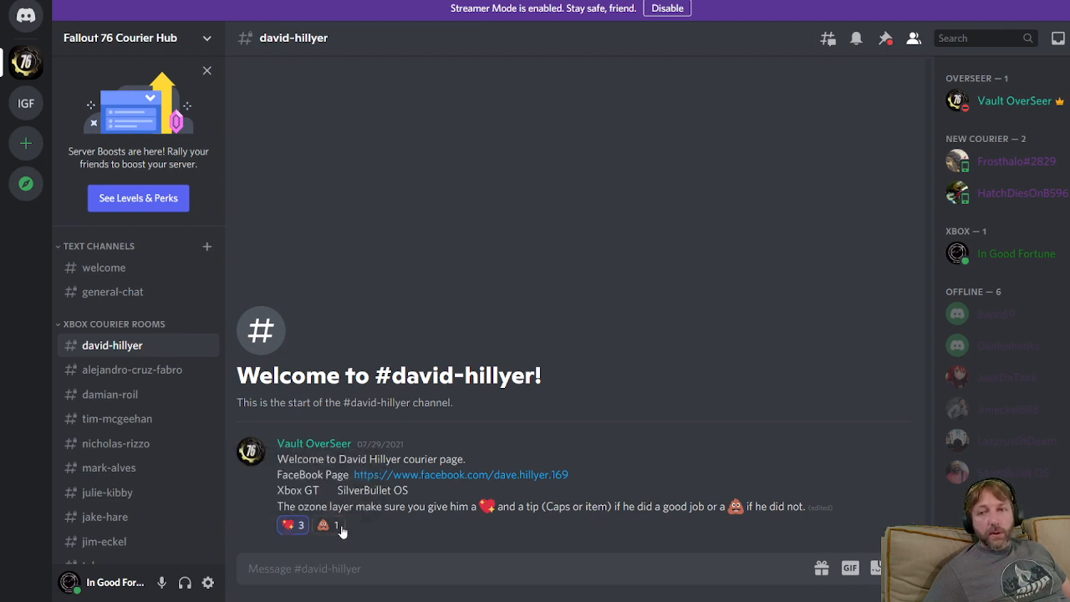
left_click(324, 525)
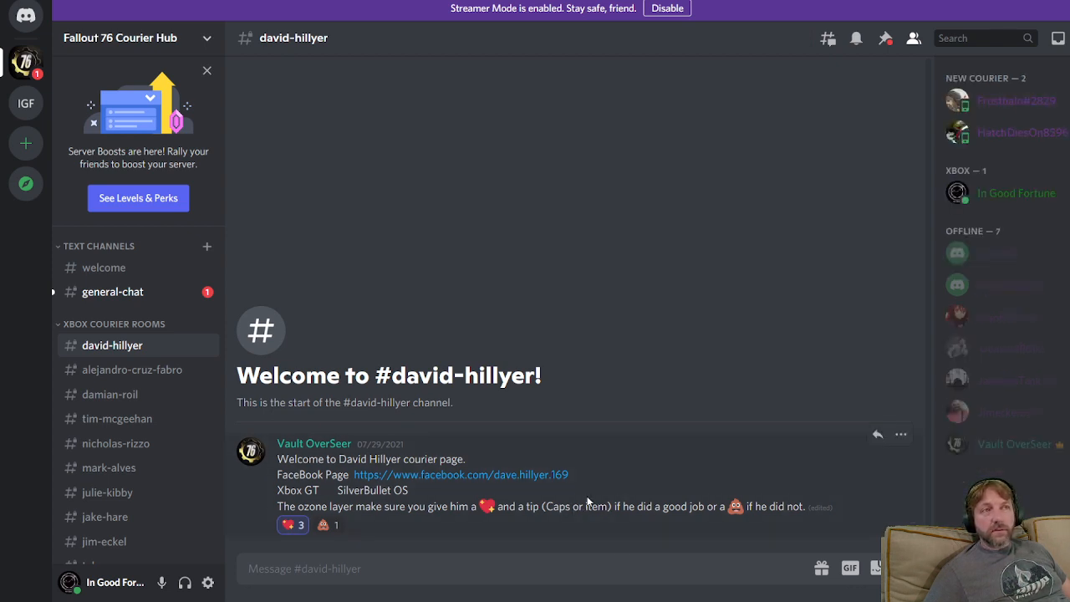
mouse_move(542, 497)
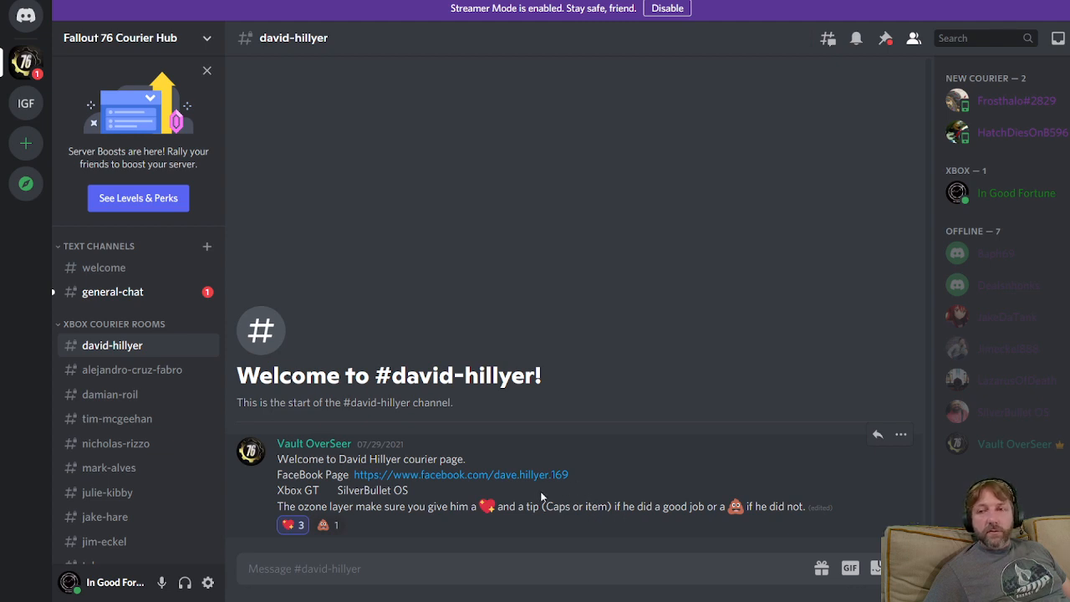
mouse_move(549, 488)
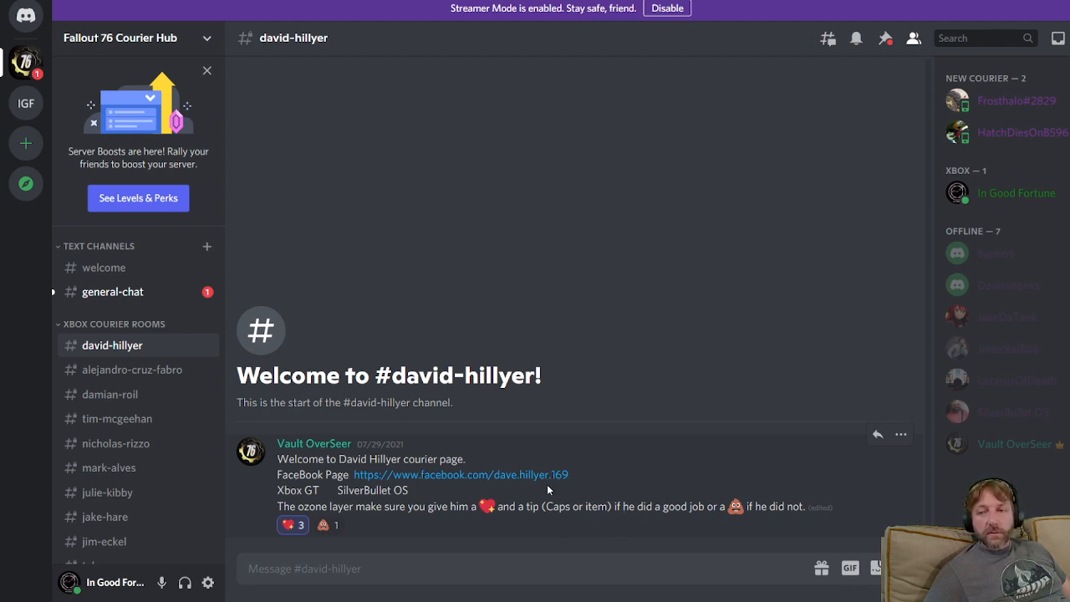
mouse_move(649, 529)
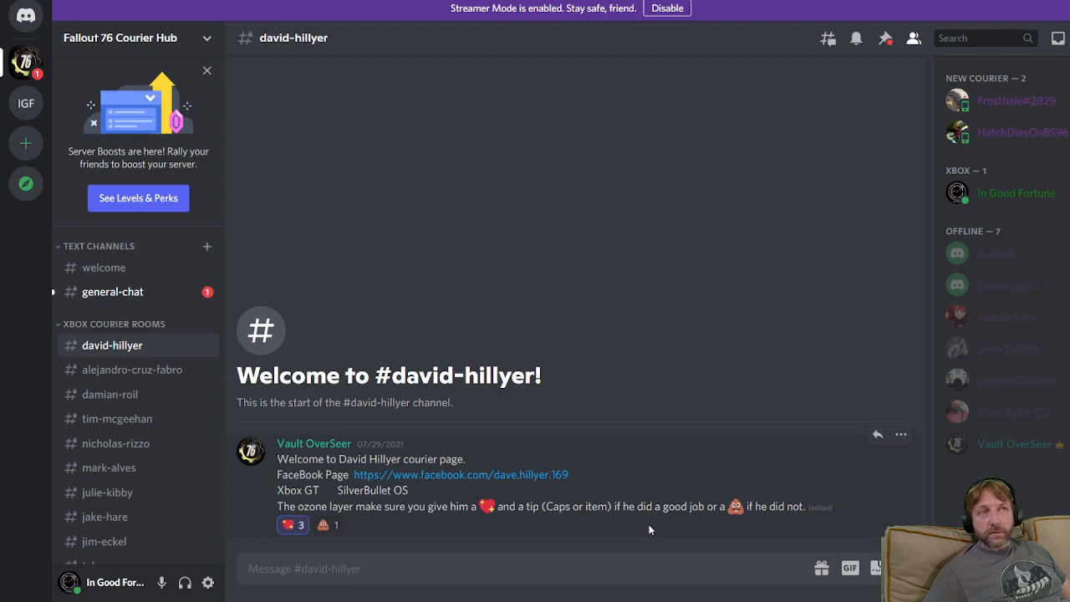
mouse_move(275, 599)
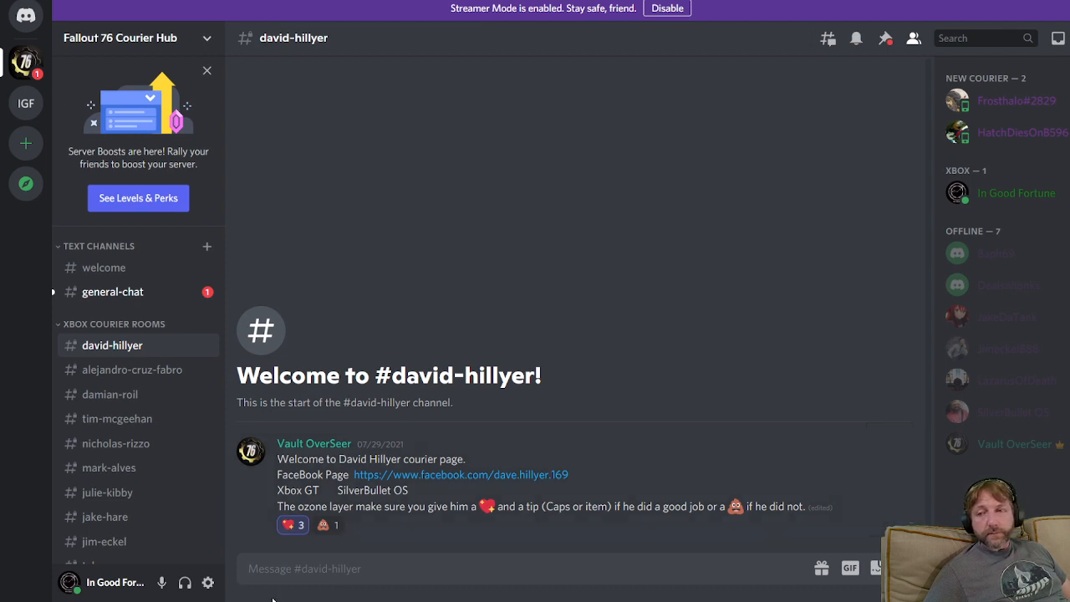
mouse_move(669, 214)
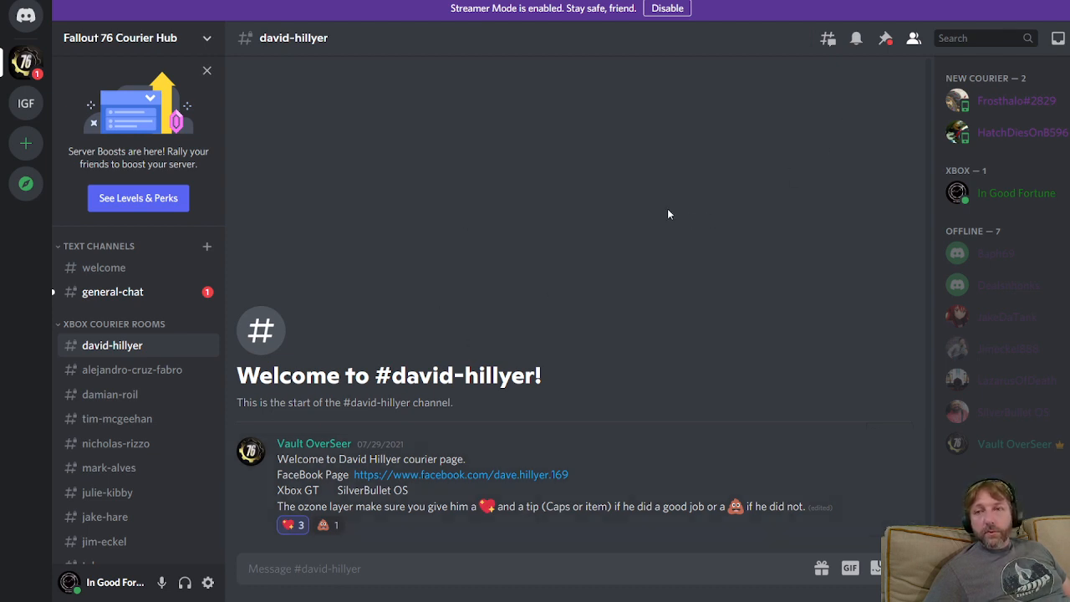
mouse_move(643, 481)
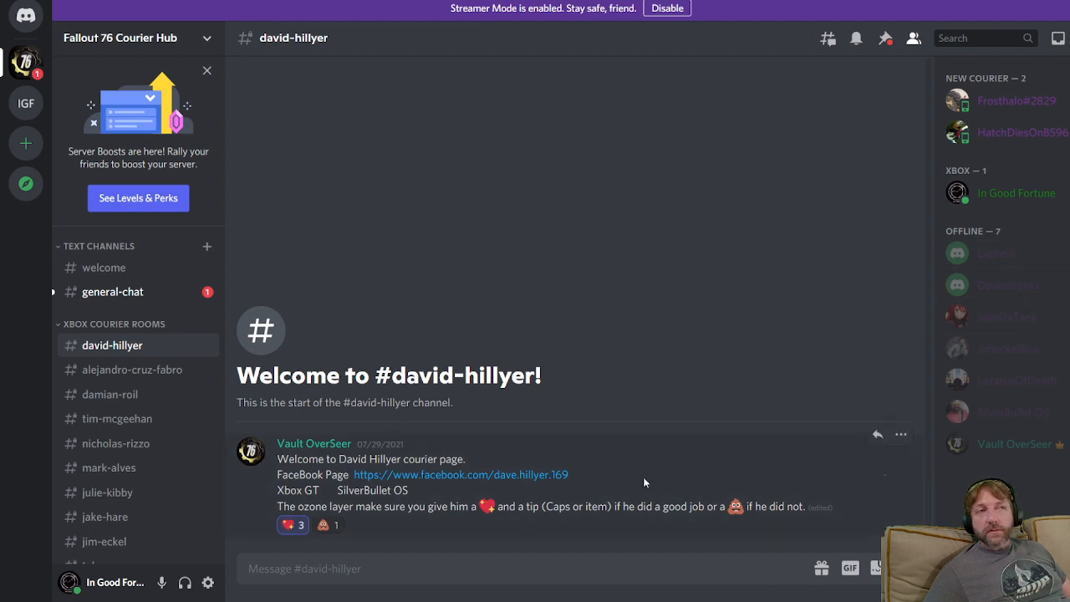
mouse_move(645, 485)
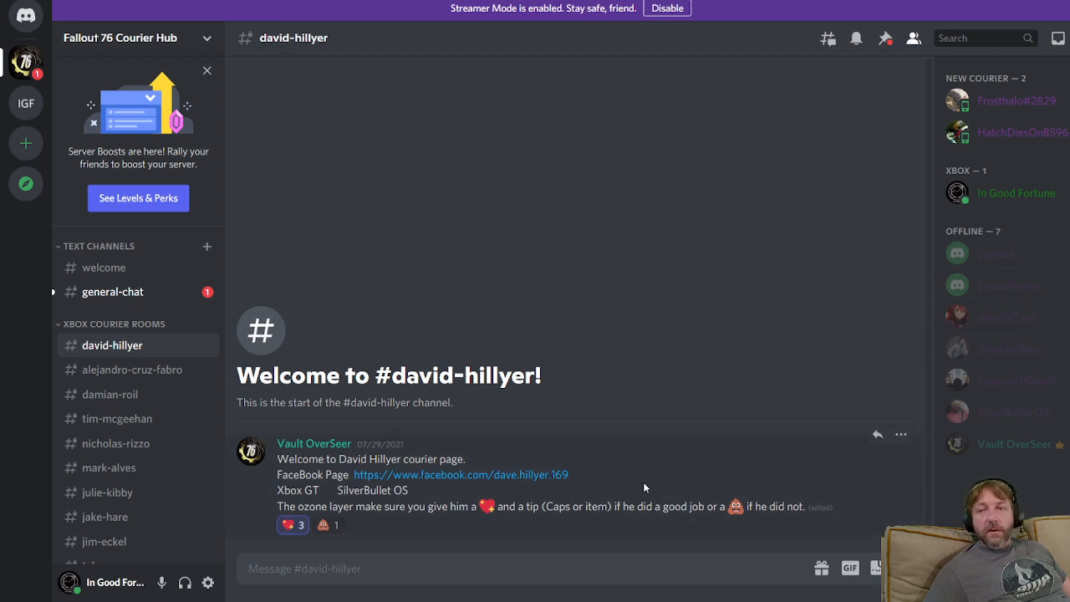
mouse_move(543, 370)
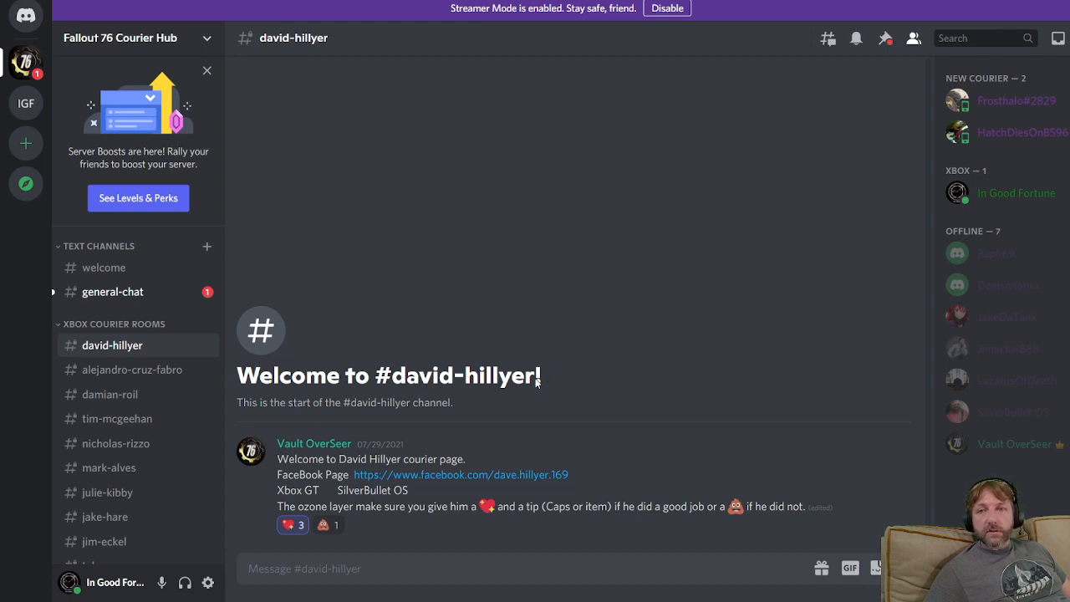
mouse_move(99, 305)
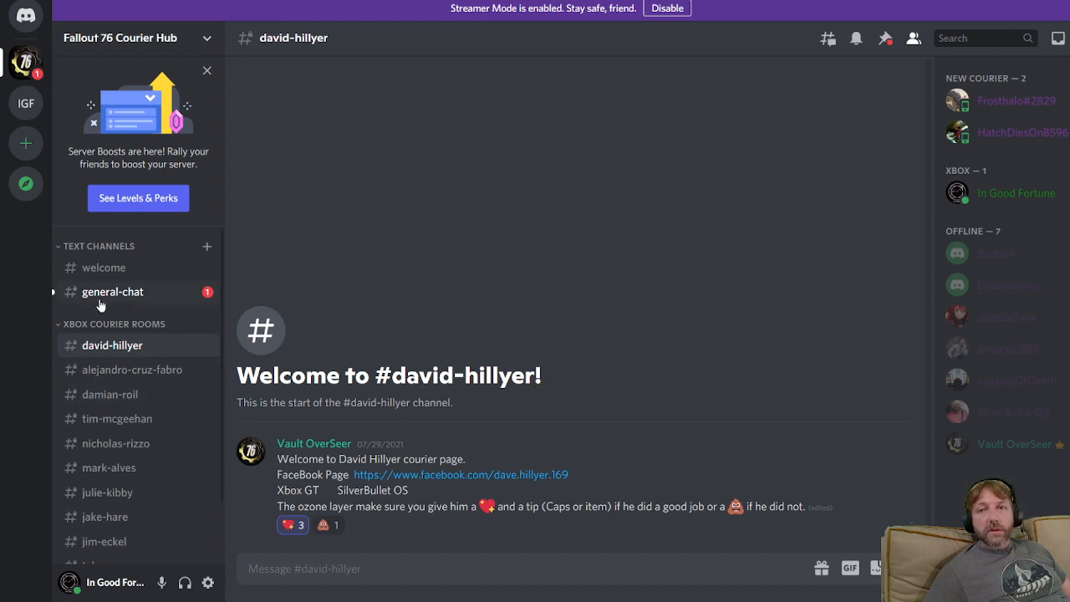
mouse_move(104, 267)
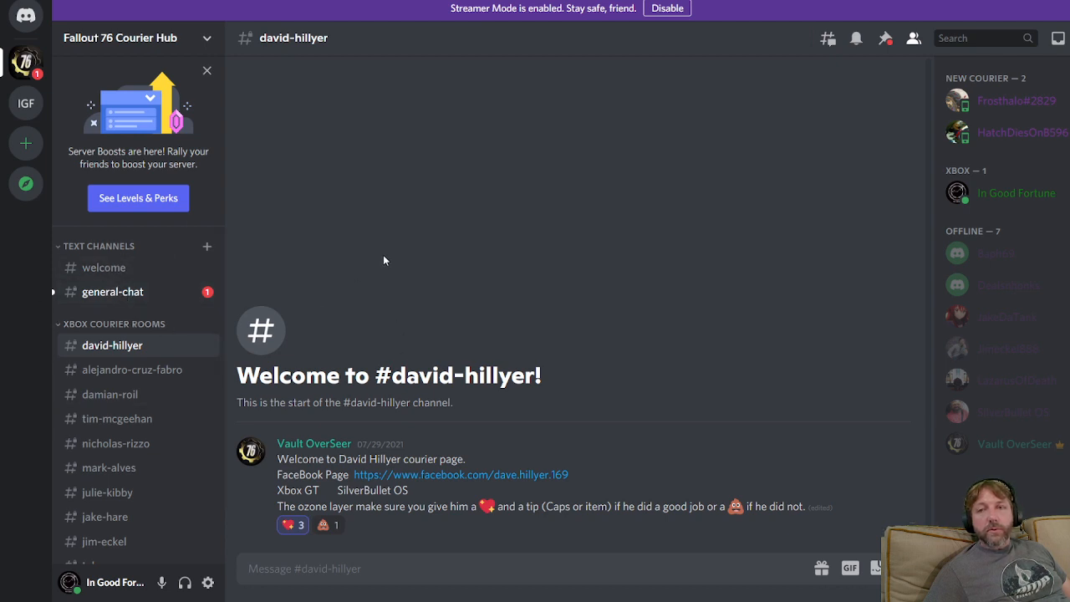
mouse_move(679, 472)
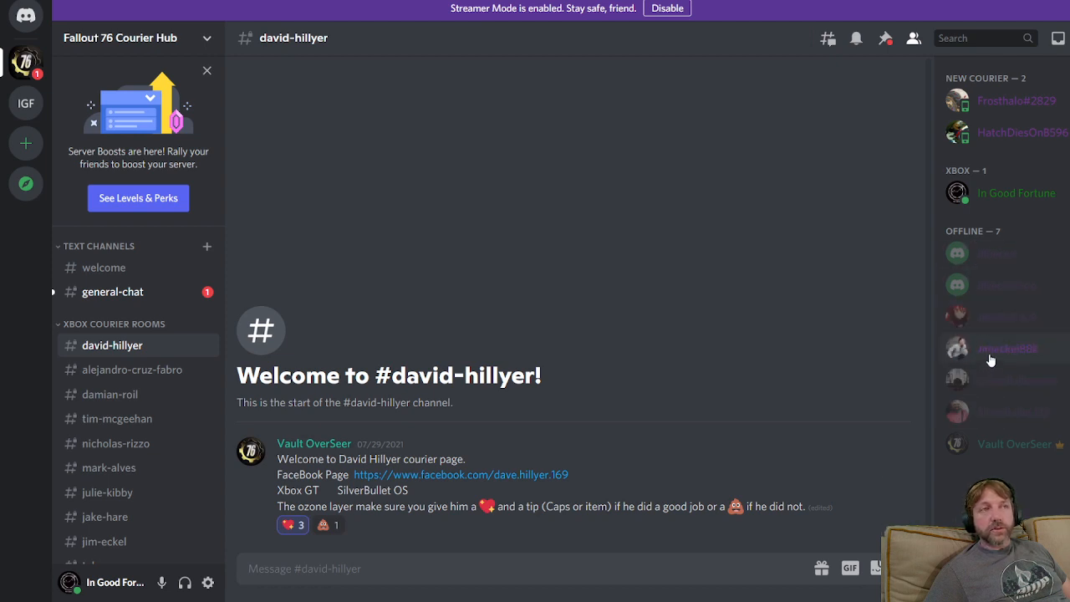
mouse_move(1005, 213)
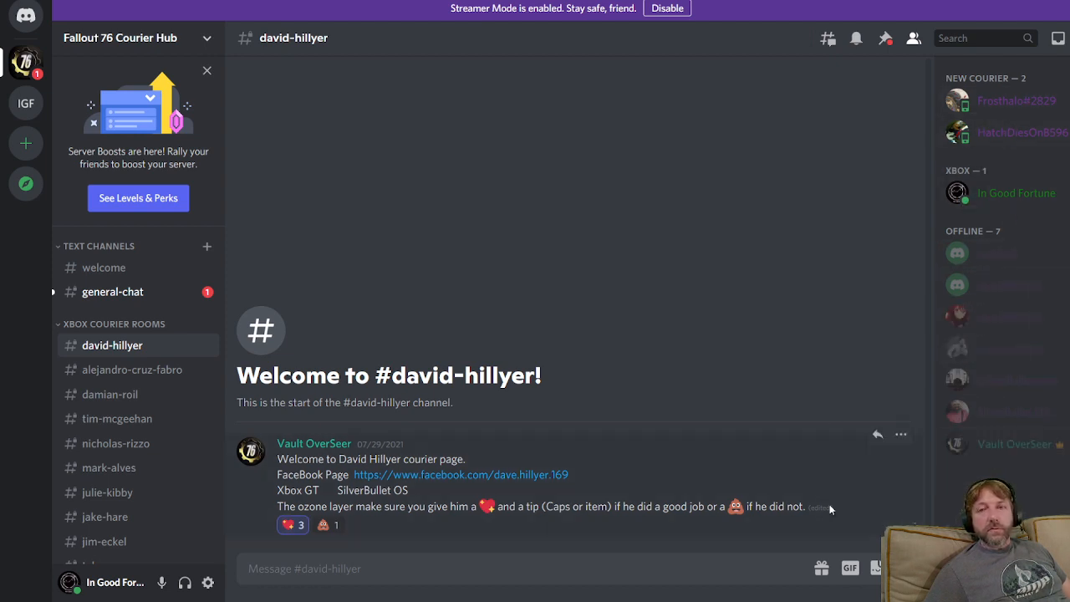
Step: Return to #general-chat to read the replies offering a courier for the help request
left_click(114, 291)
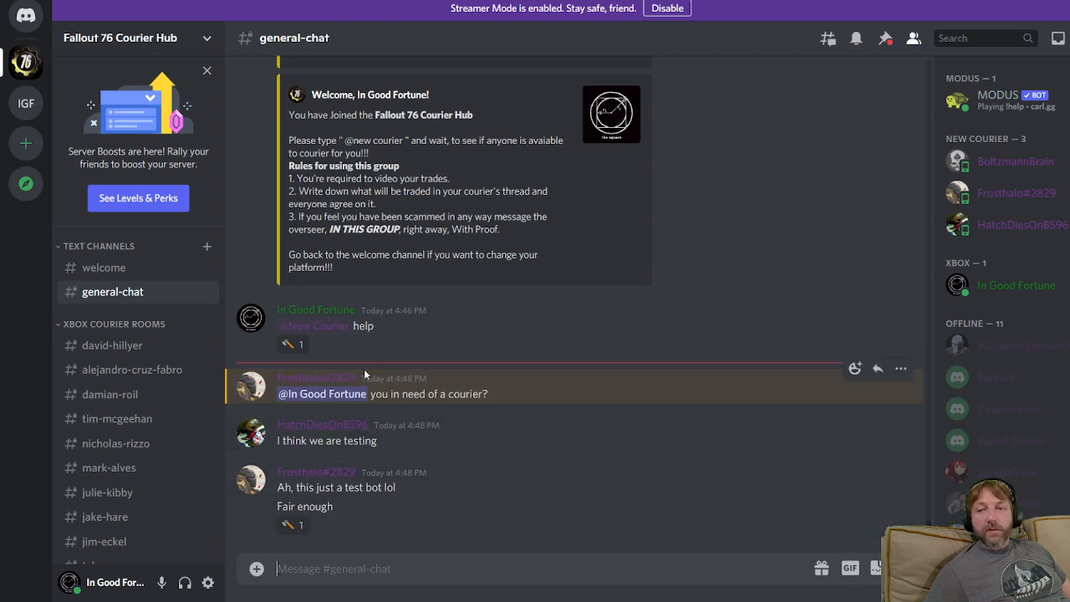
mouse_move(521, 406)
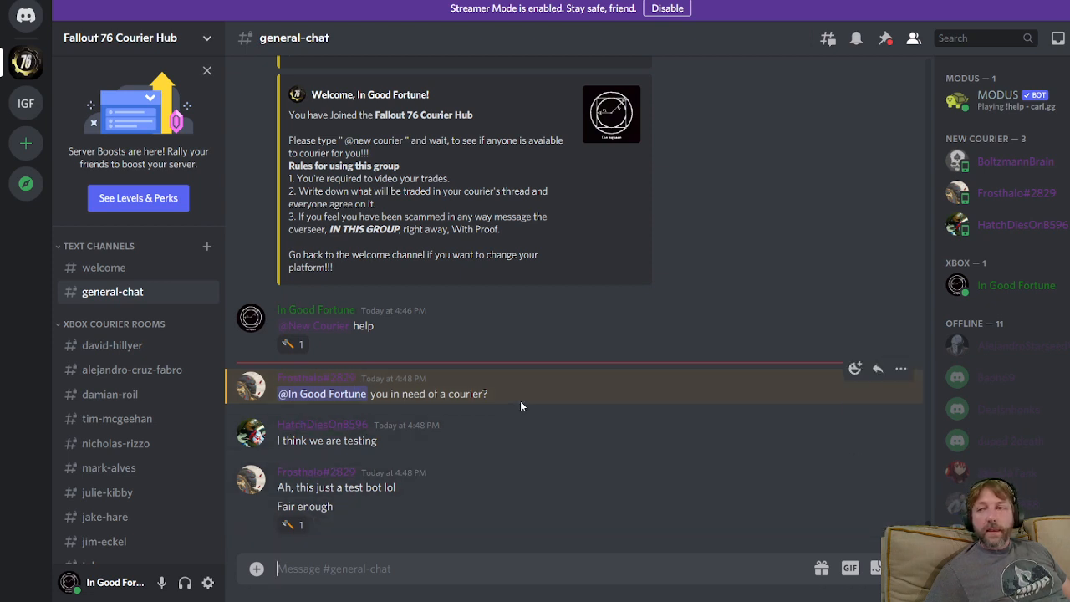
mouse_move(401, 438)
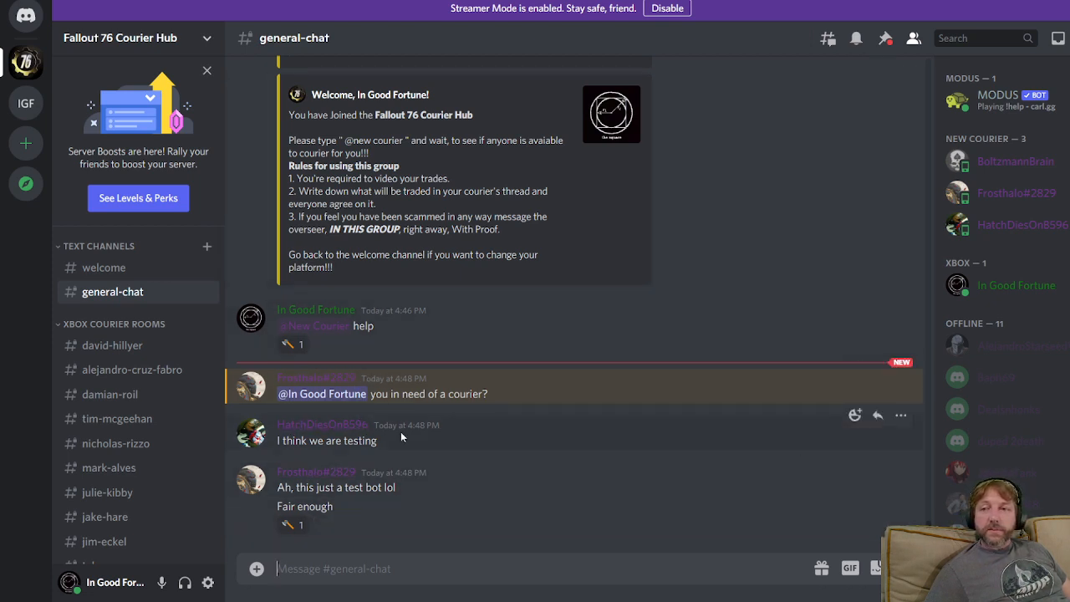
mouse_move(465, 480)
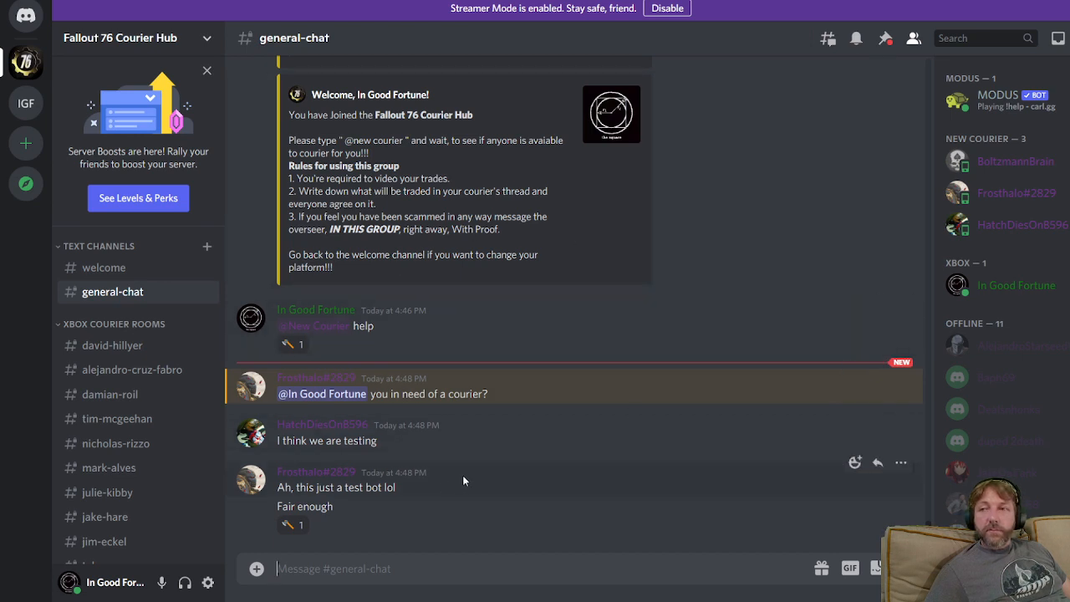
mouse_move(649, 431)
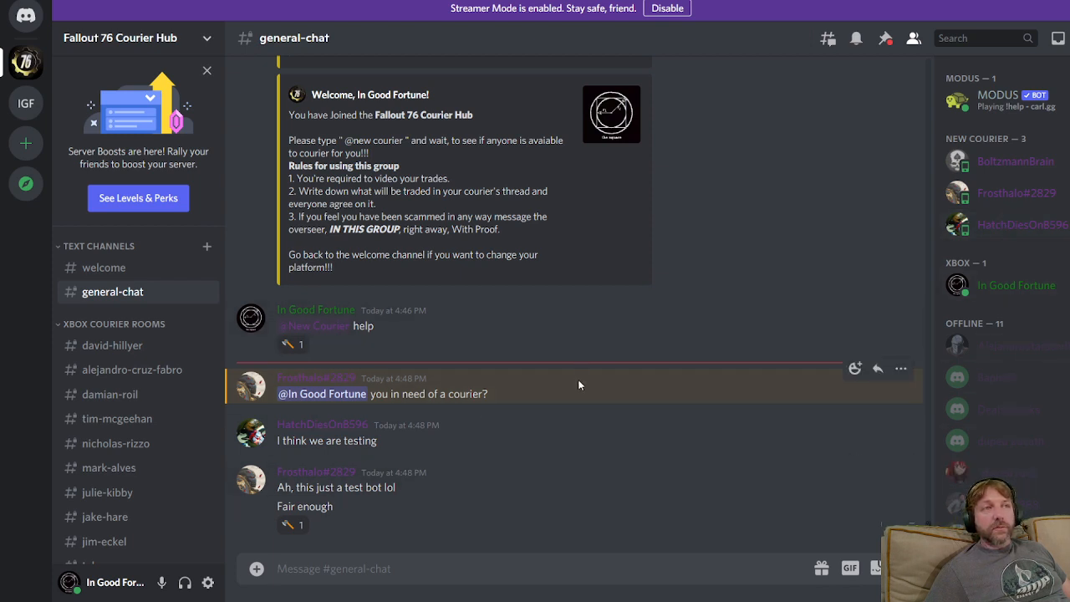
mouse_move(552, 340)
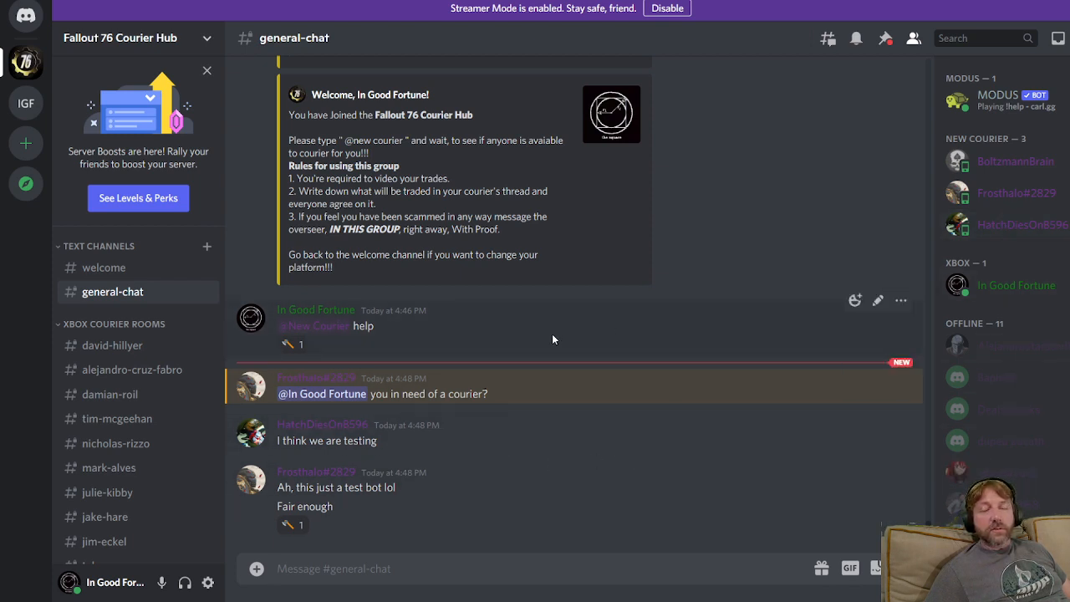
left_click(110, 395)
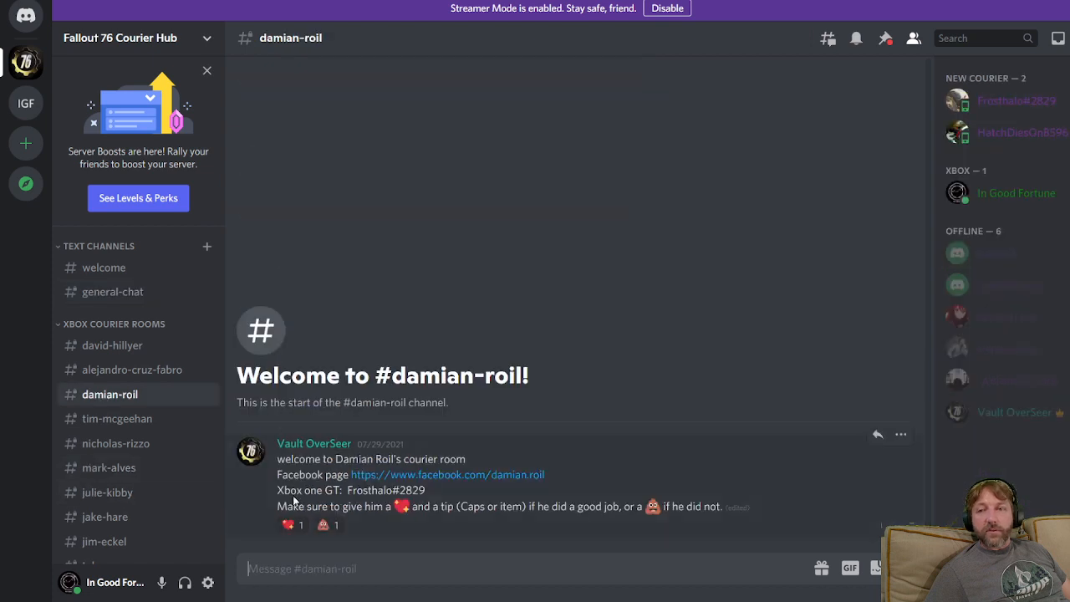
left_click(117, 444)
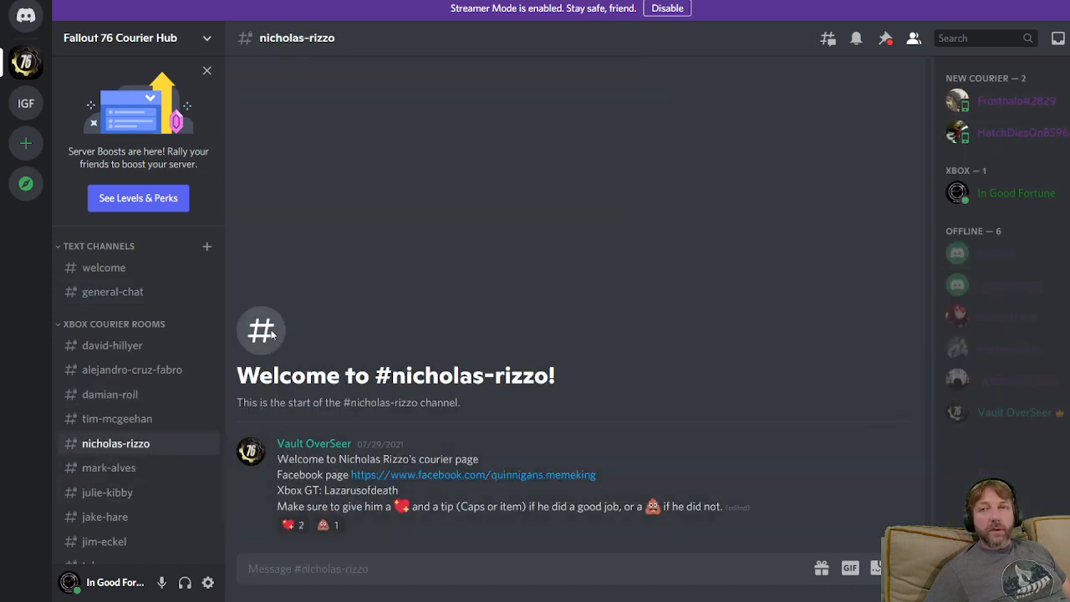
mouse_move(655, 335)
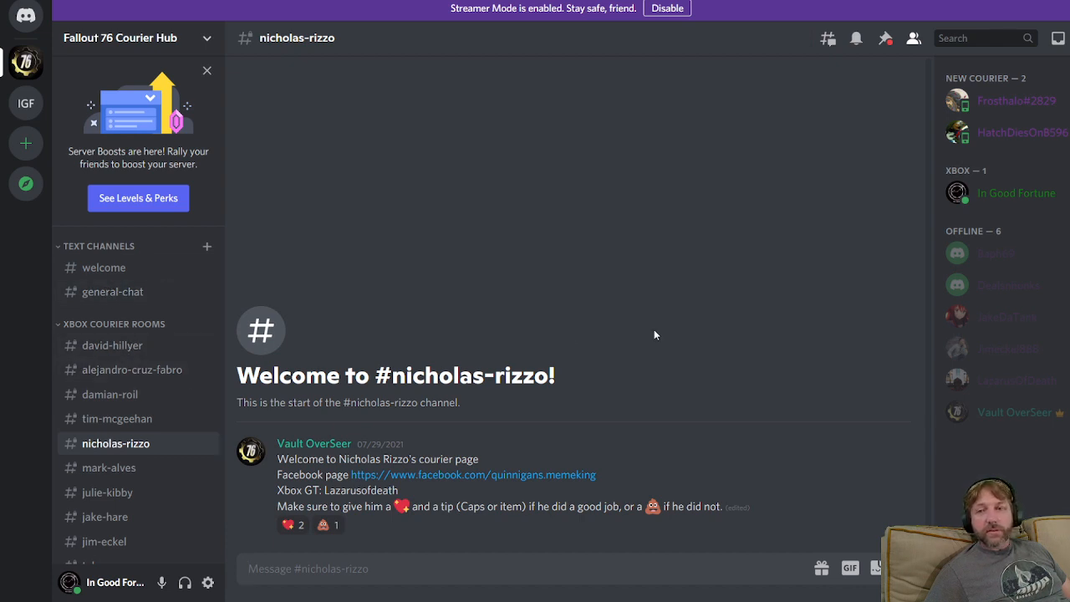
mouse_move(104, 268)
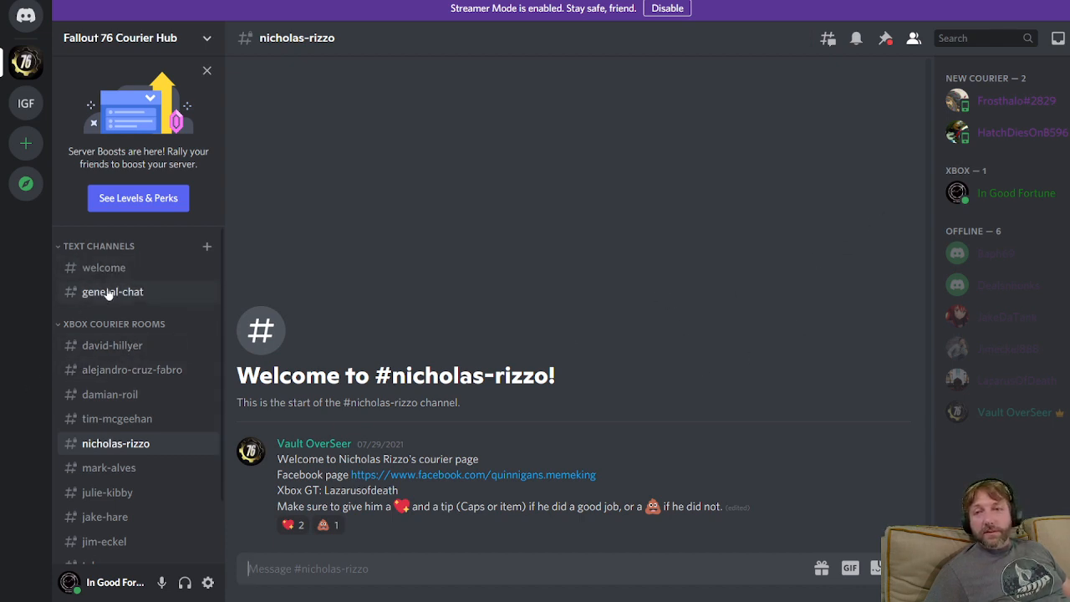
mouse_move(192, 315)
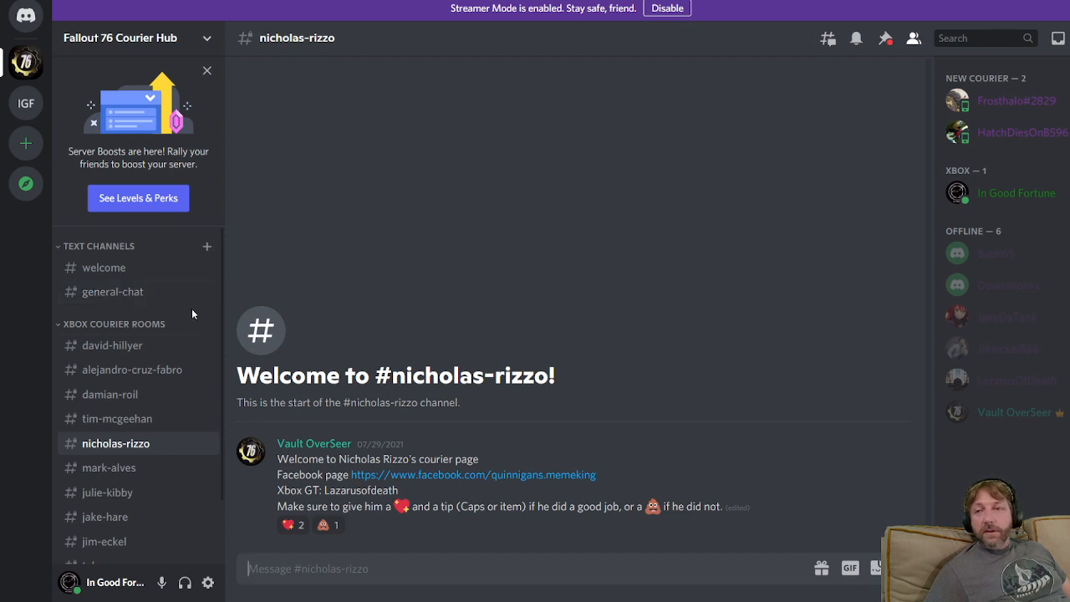
mouse_move(649, 355)
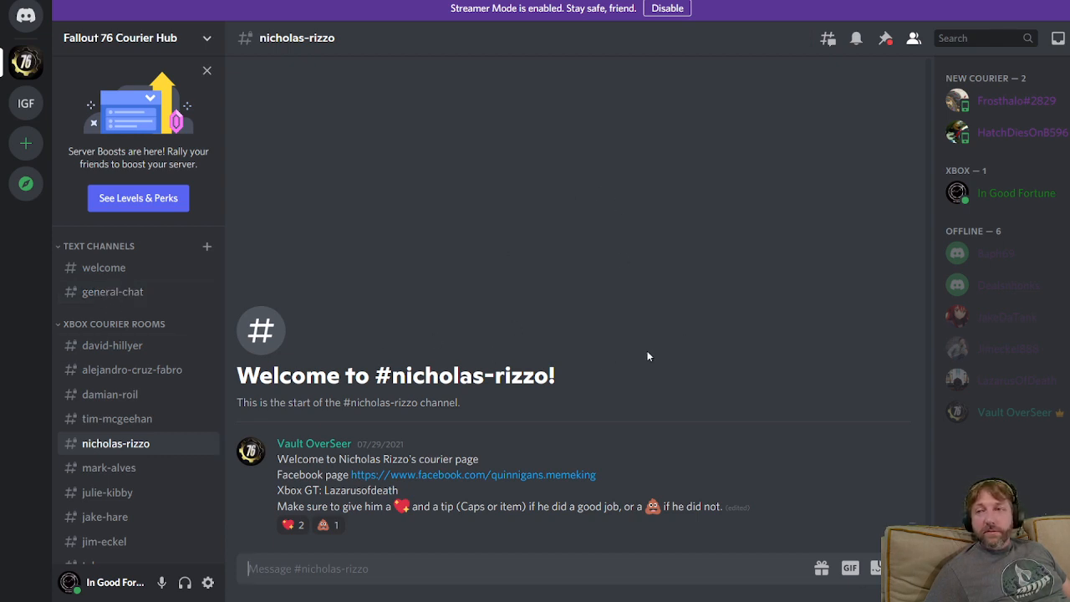
mouse_move(559, 301)
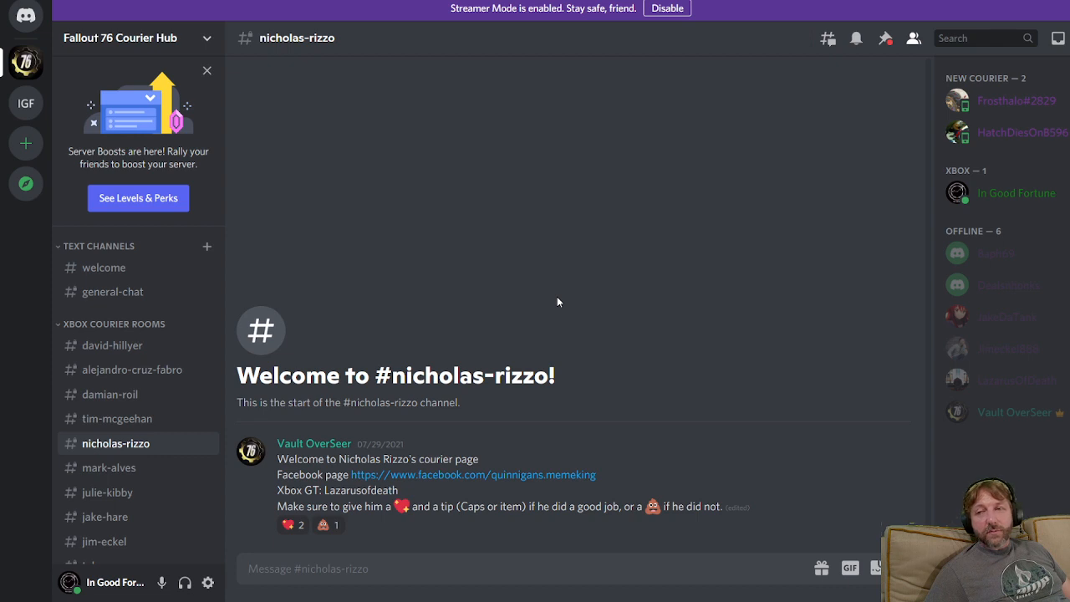
Step: Show the hub's #welcome channel with the platform-choice message and reaction counts
left_click(104, 268)
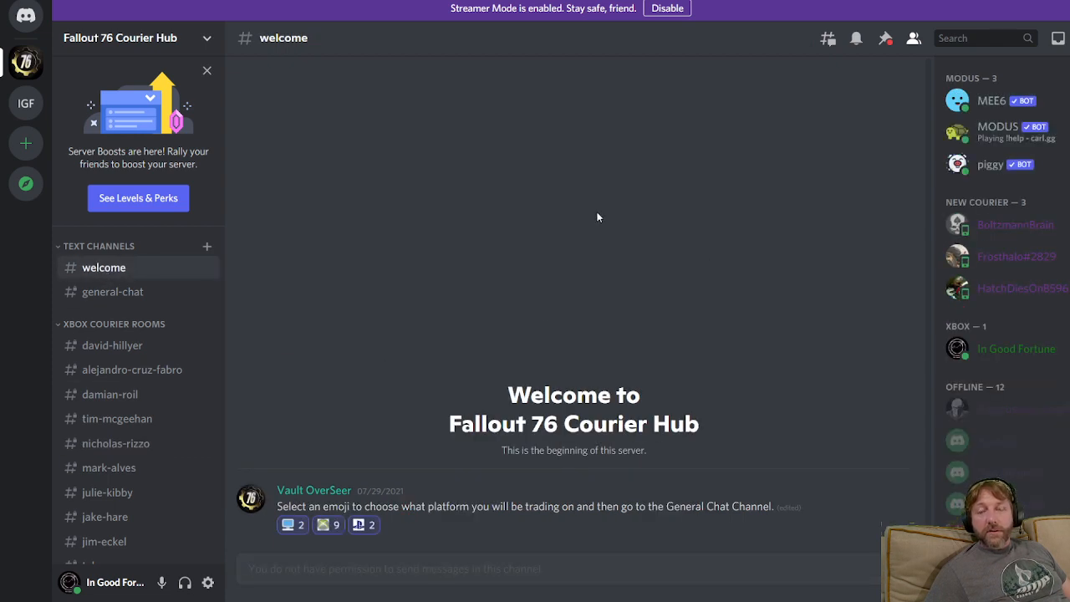
mouse_move(656, 323)
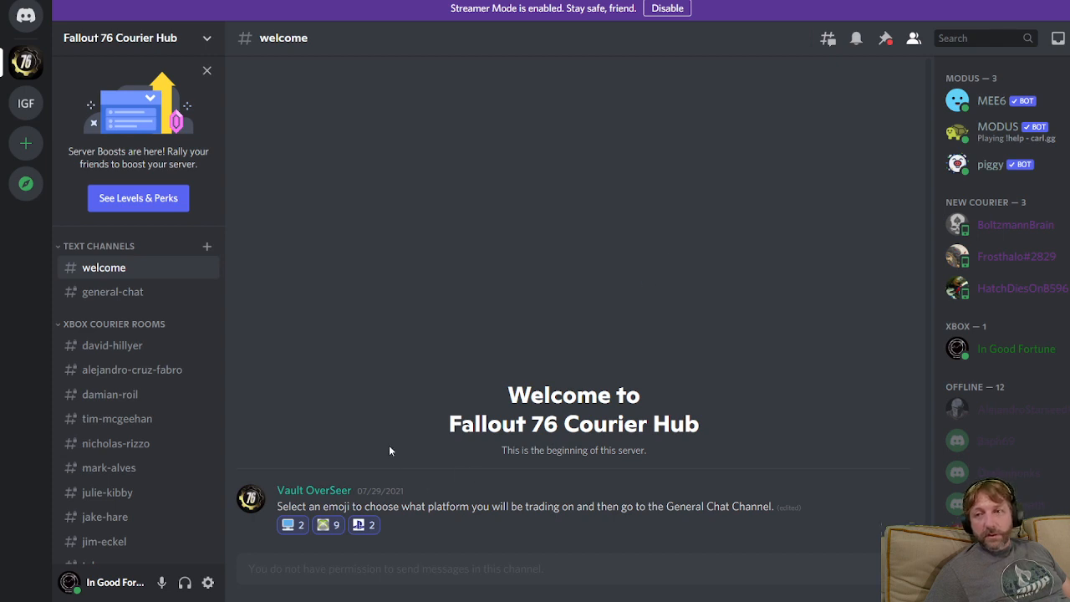
mouse_move(214, 505)
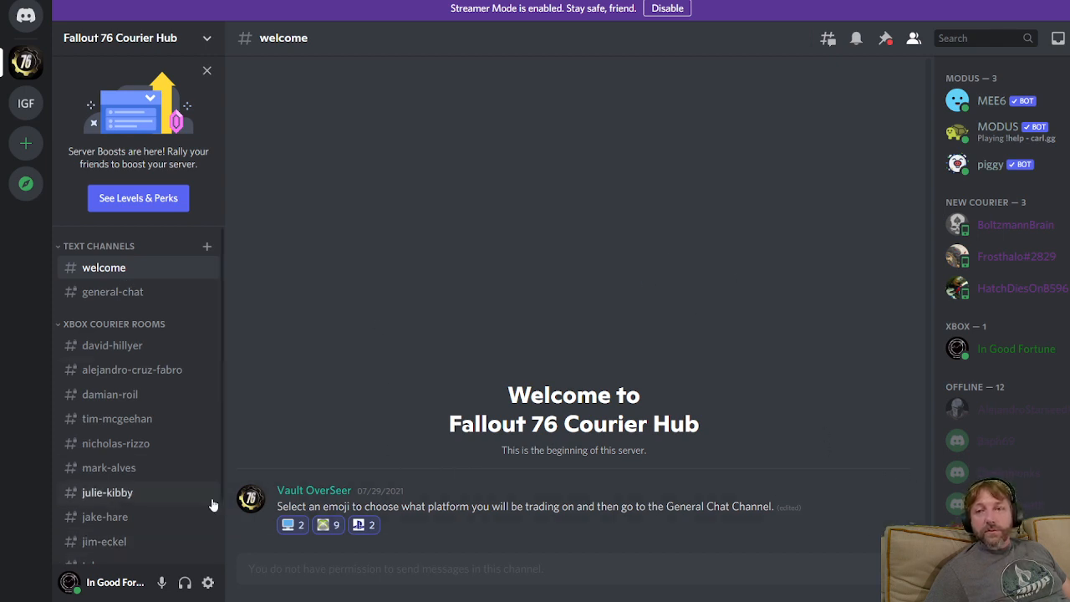